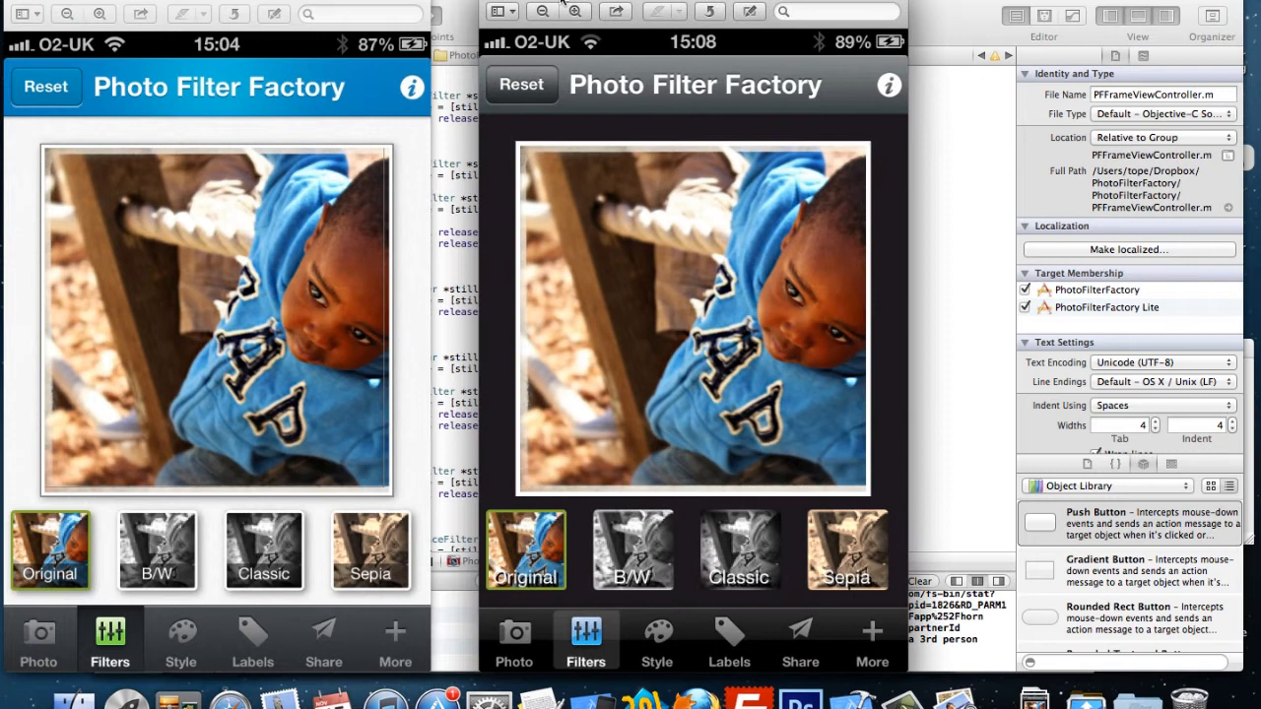
mouse_move(634, 699)
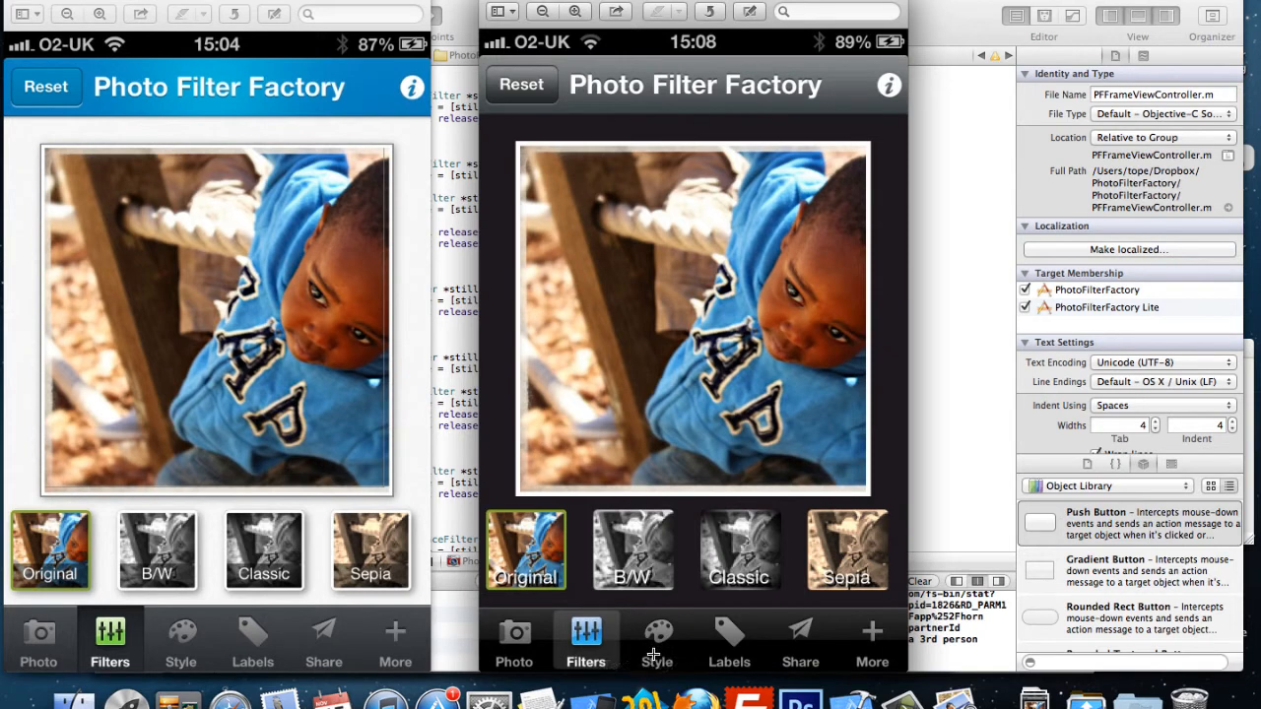
mouse_move(819, 128)
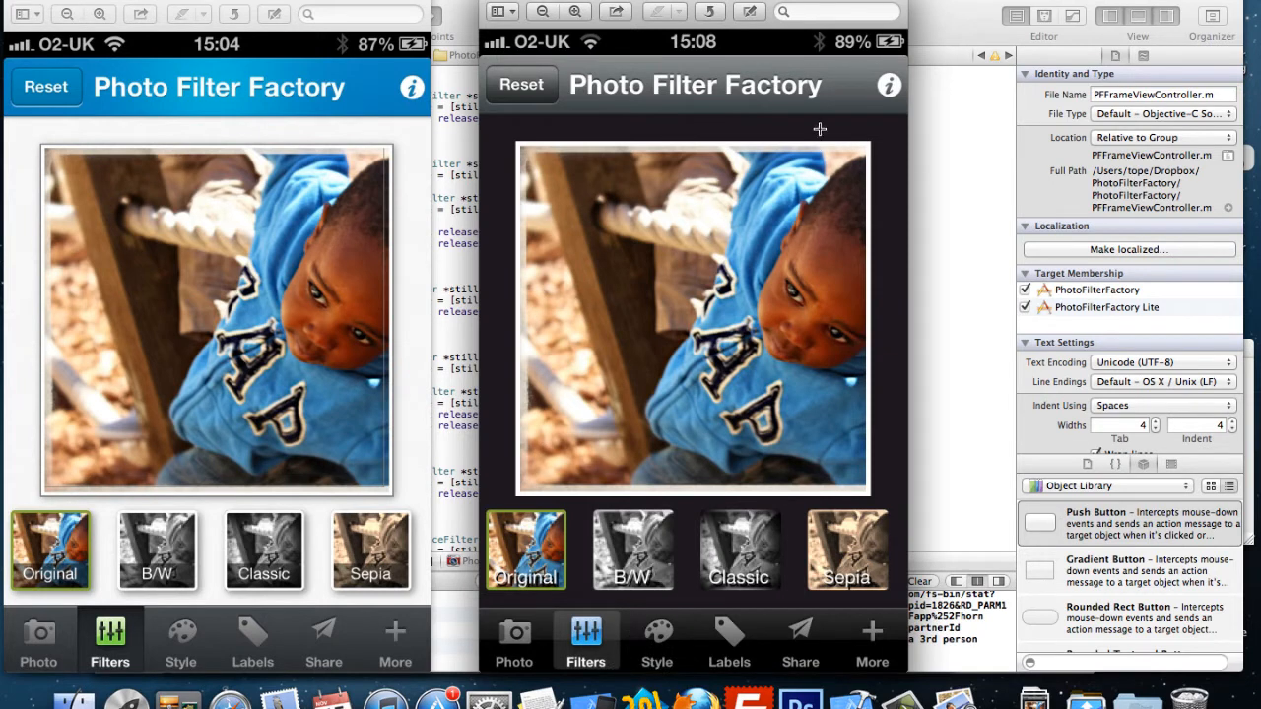
mouse_move(532, 126)
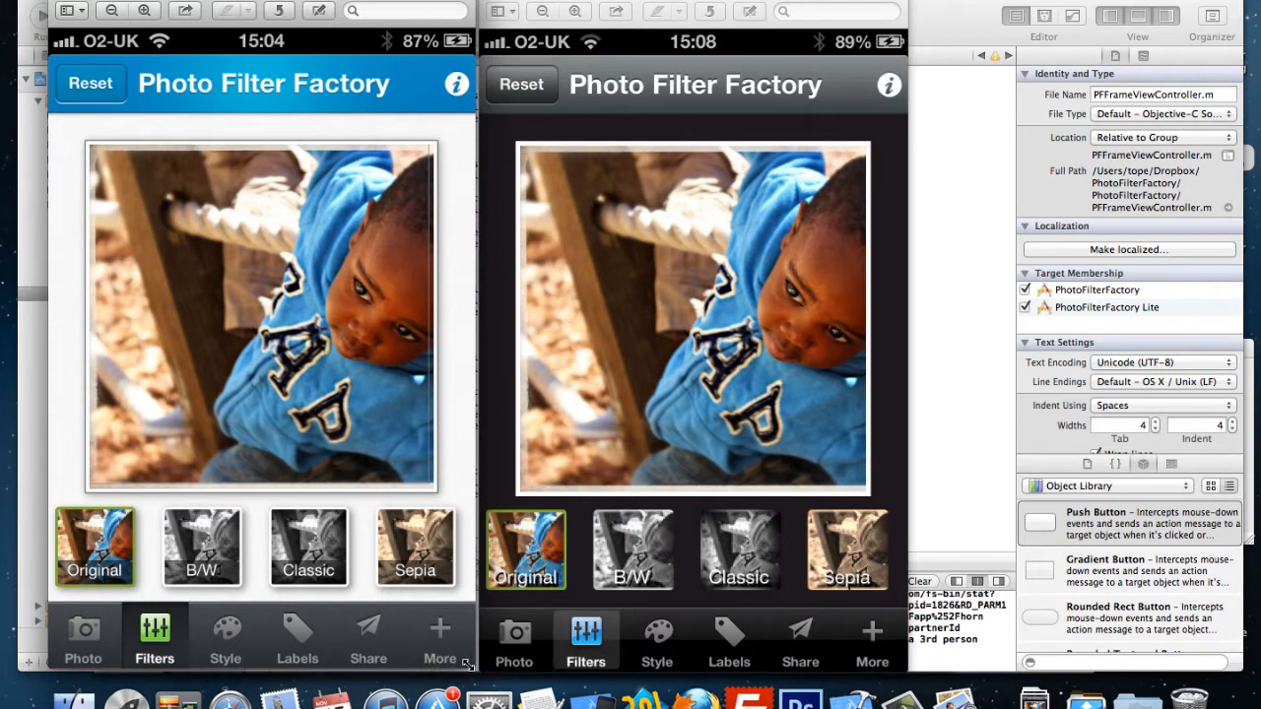
mouse_move(441, 583)
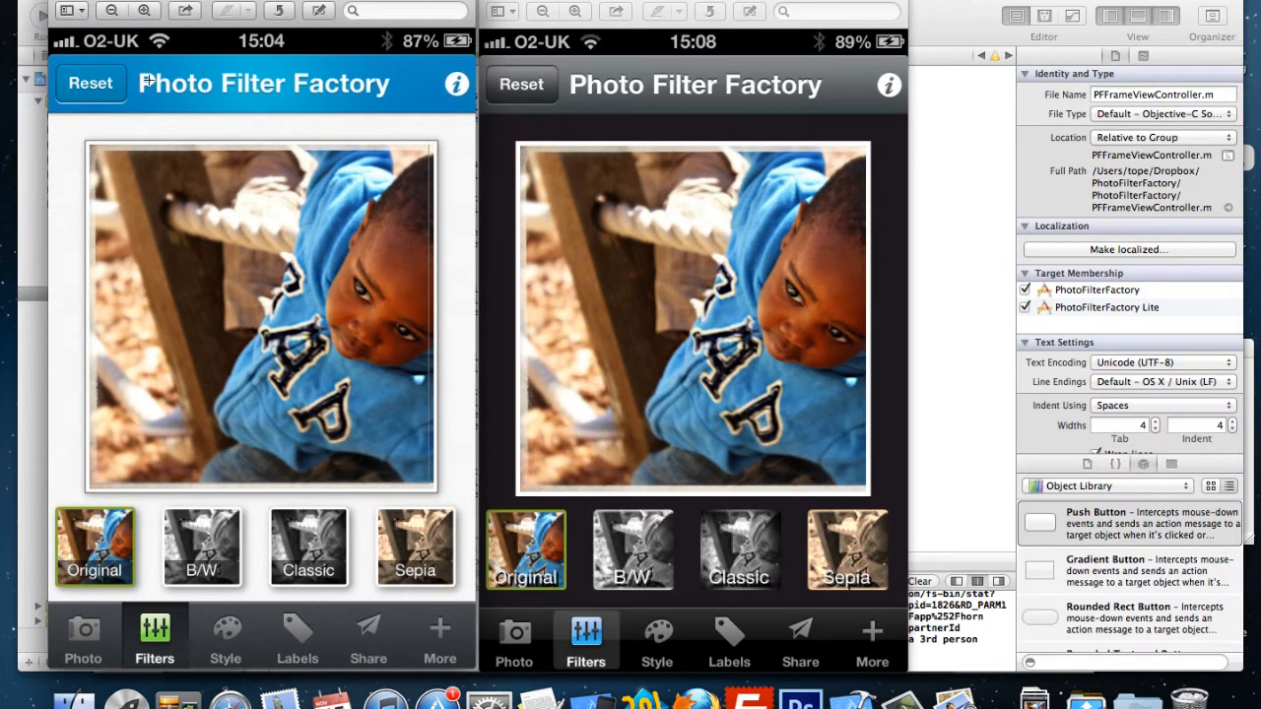
mouse_move(244, 97)
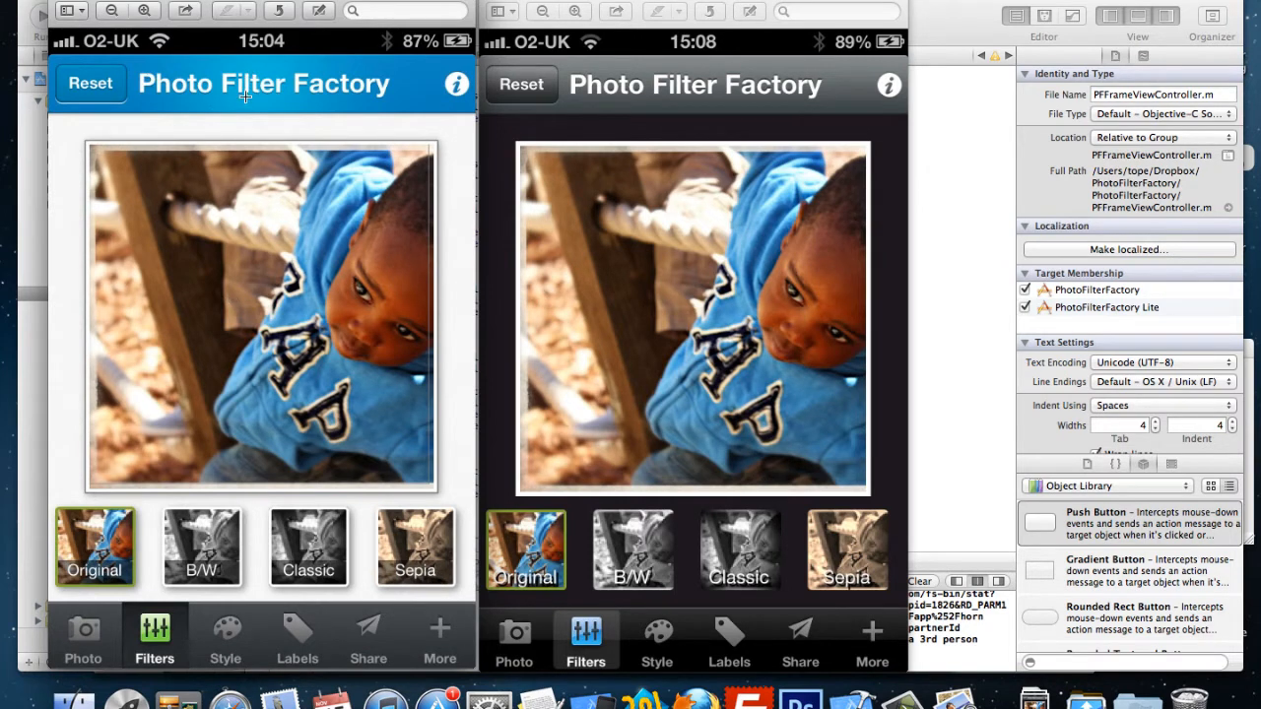
mouse_move(77, 112)
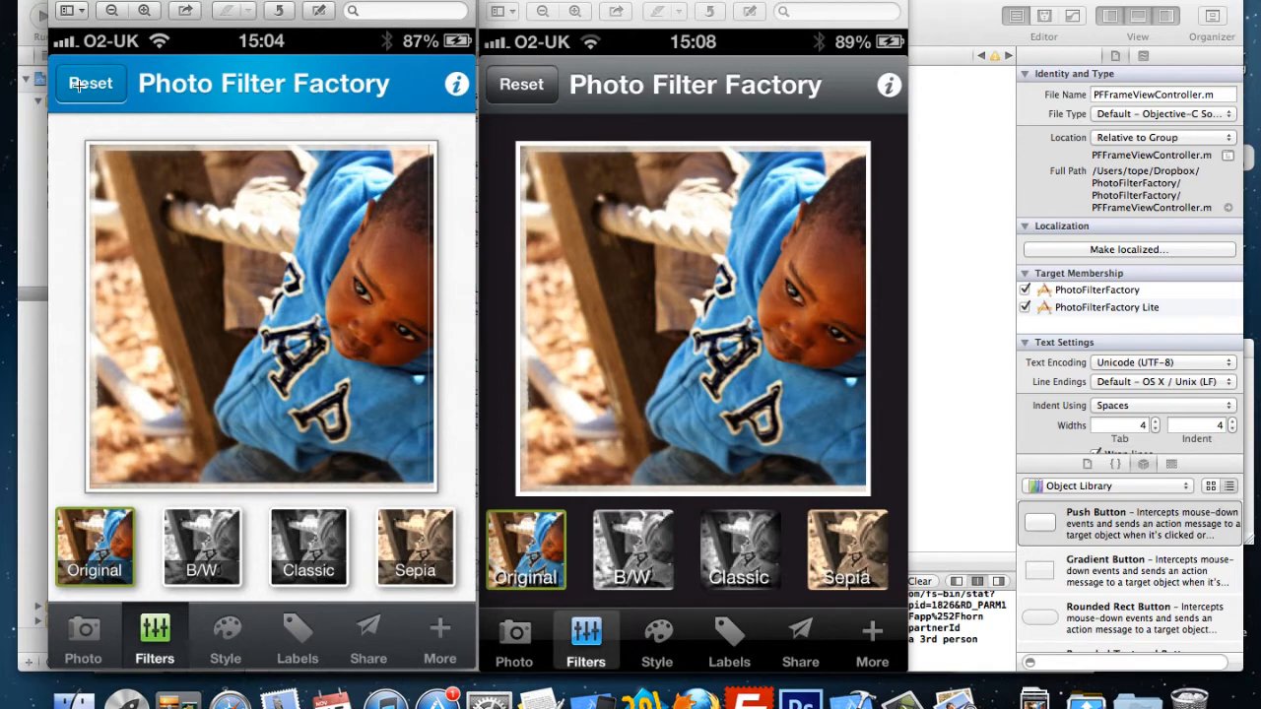
mouse_move(94, 114)
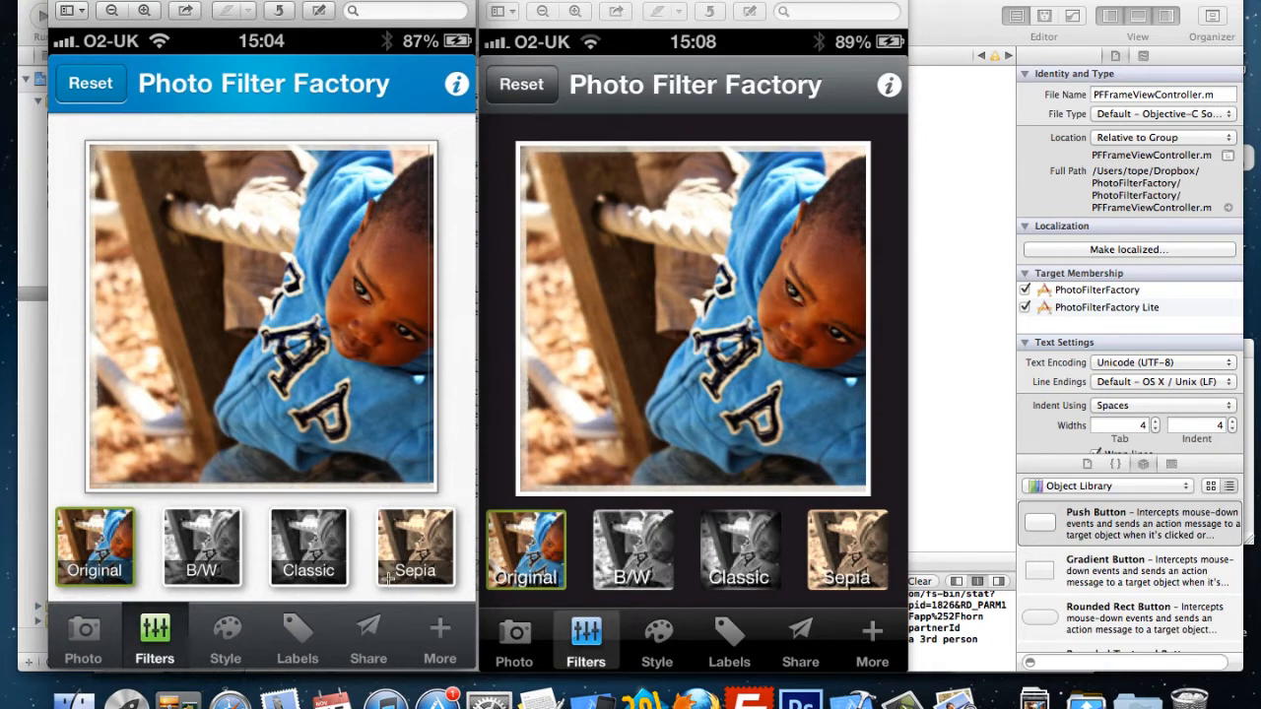
mouse_move(449, 624)
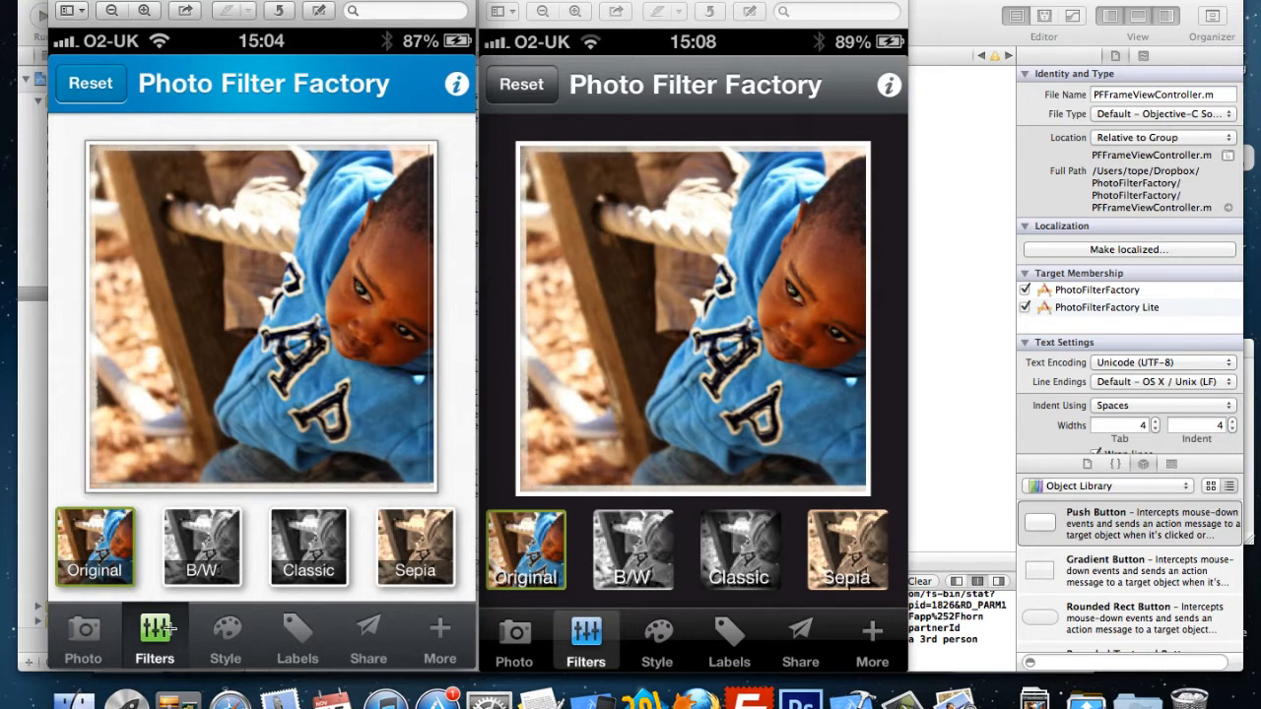
mouse_move(221, 626)
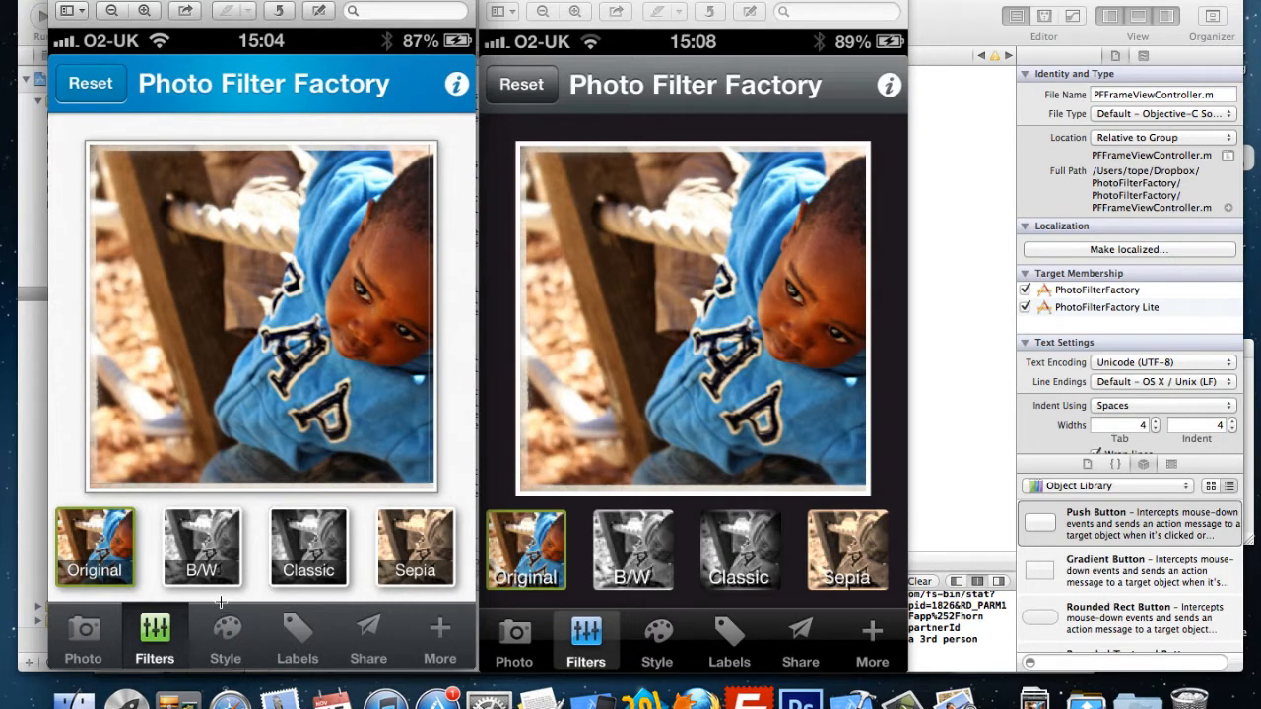
mouse_move(930, 288)
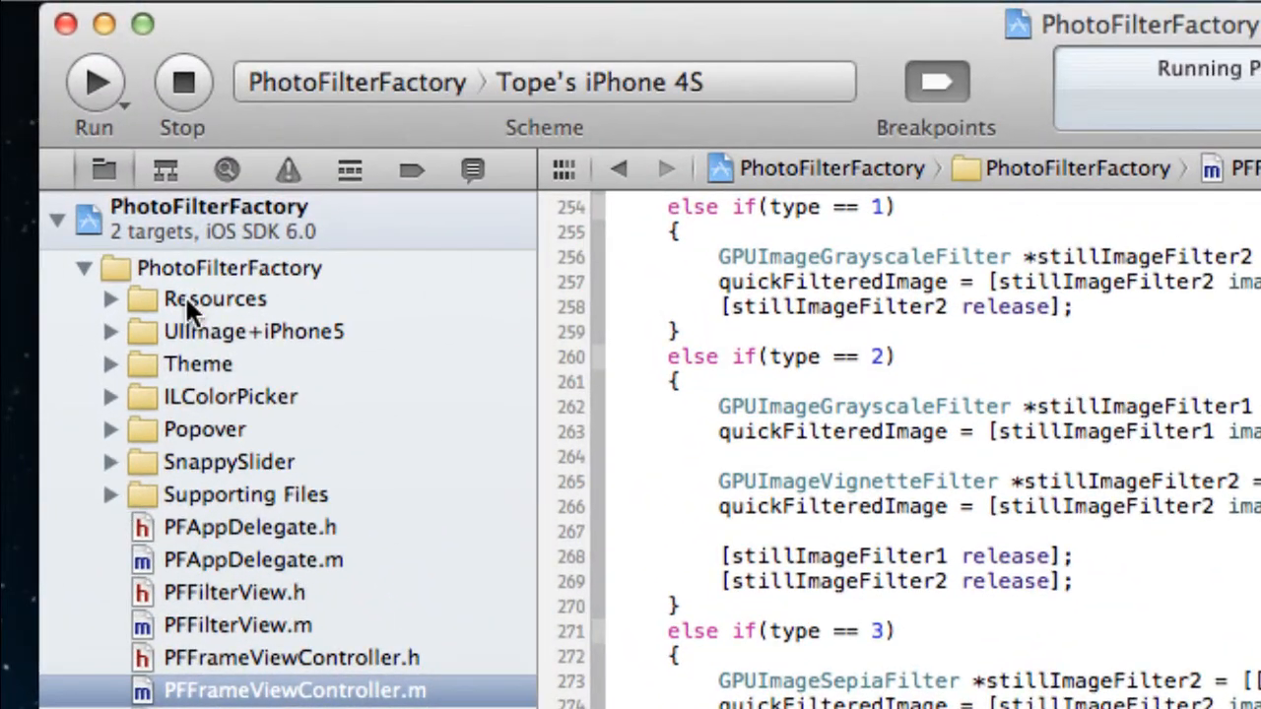
Browse the Resources group and preview the gray button image, then collapse the group.
click(213, 299)
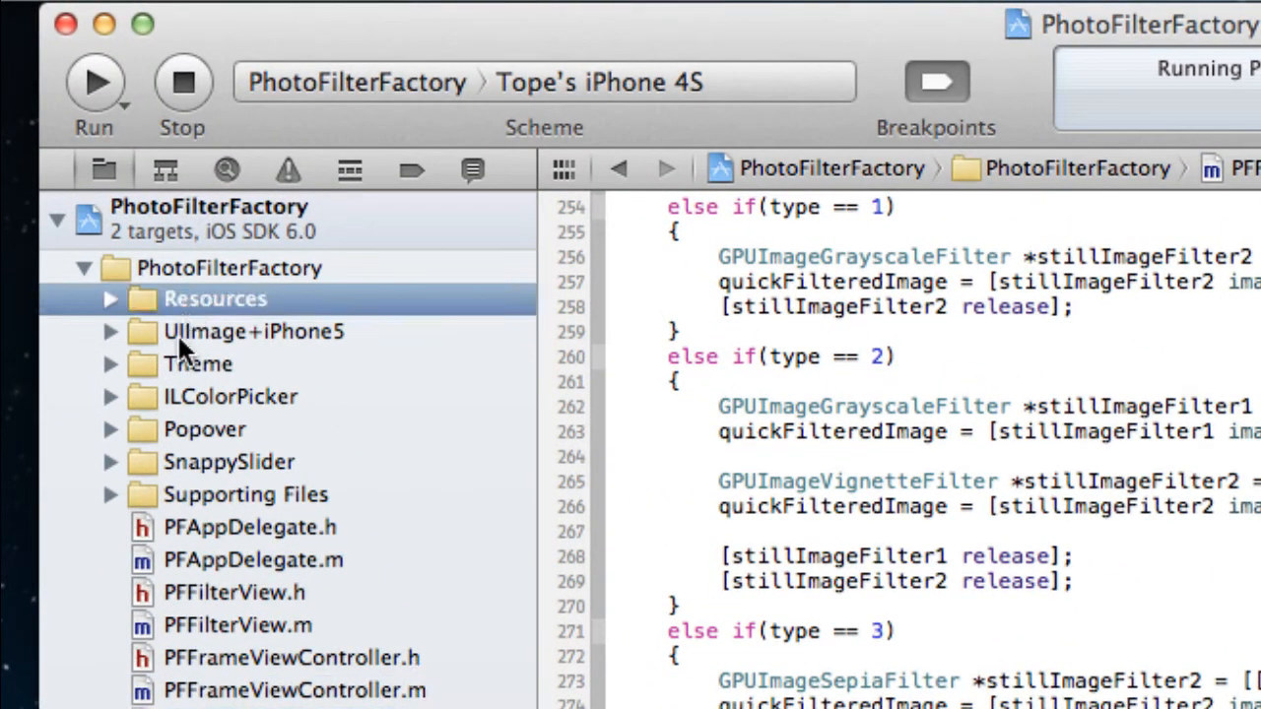
mouse_move(339, 344)
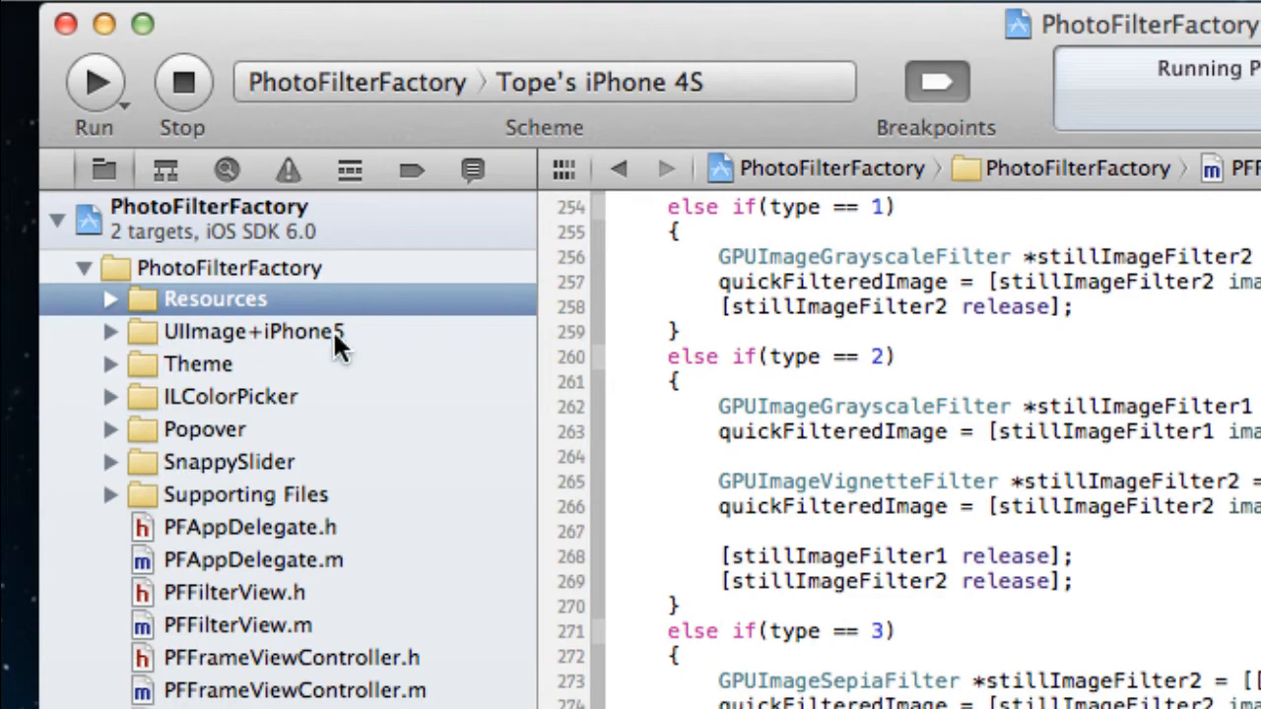
click(110, 300)
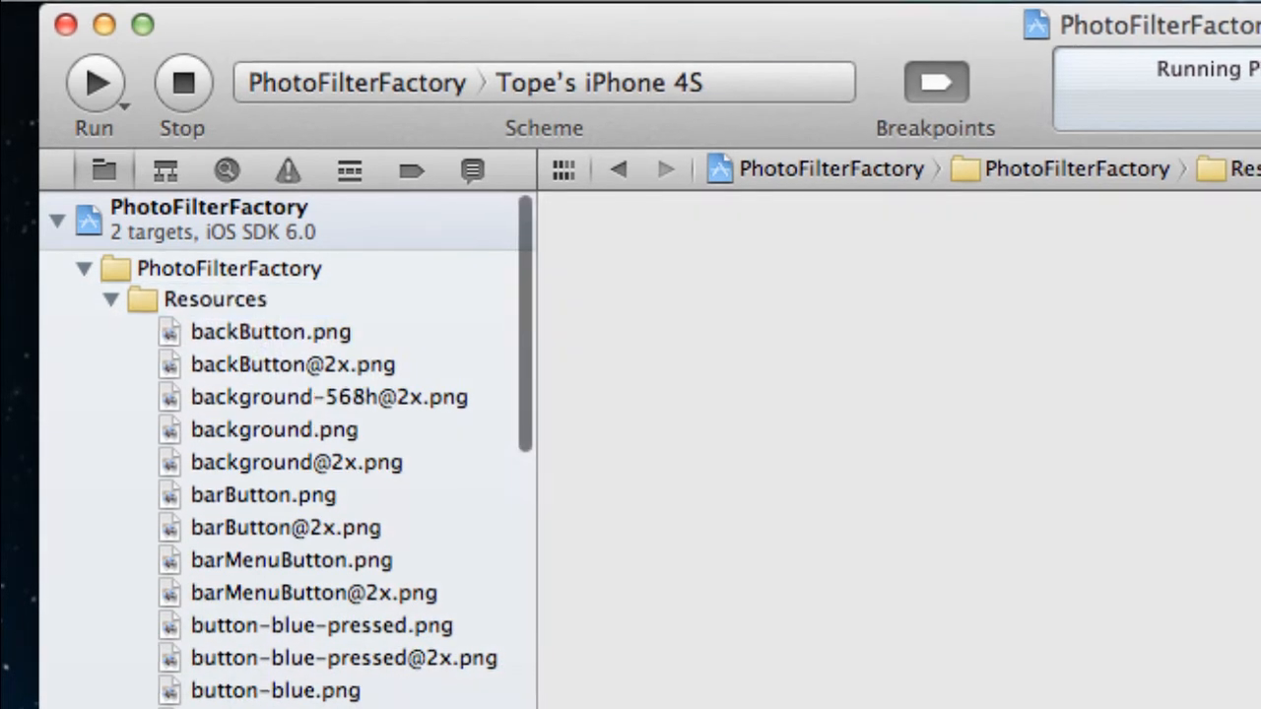
click(184, 534)
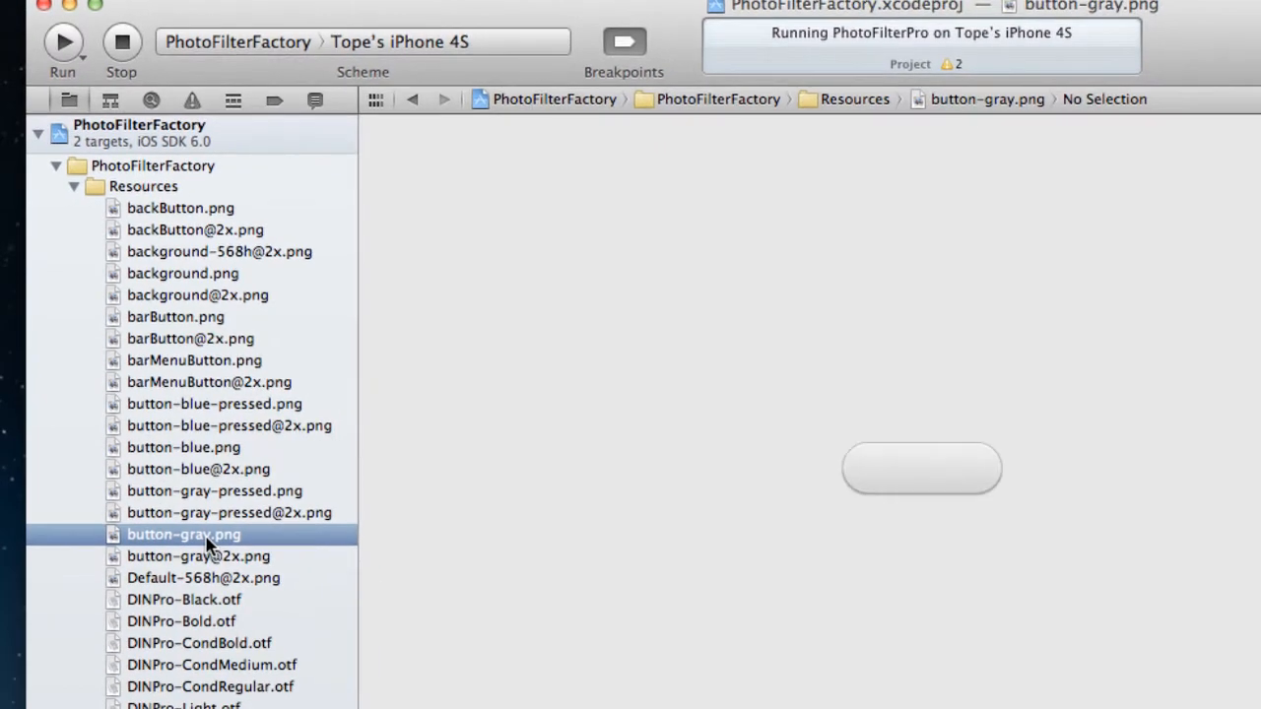
scroll(down, 3)
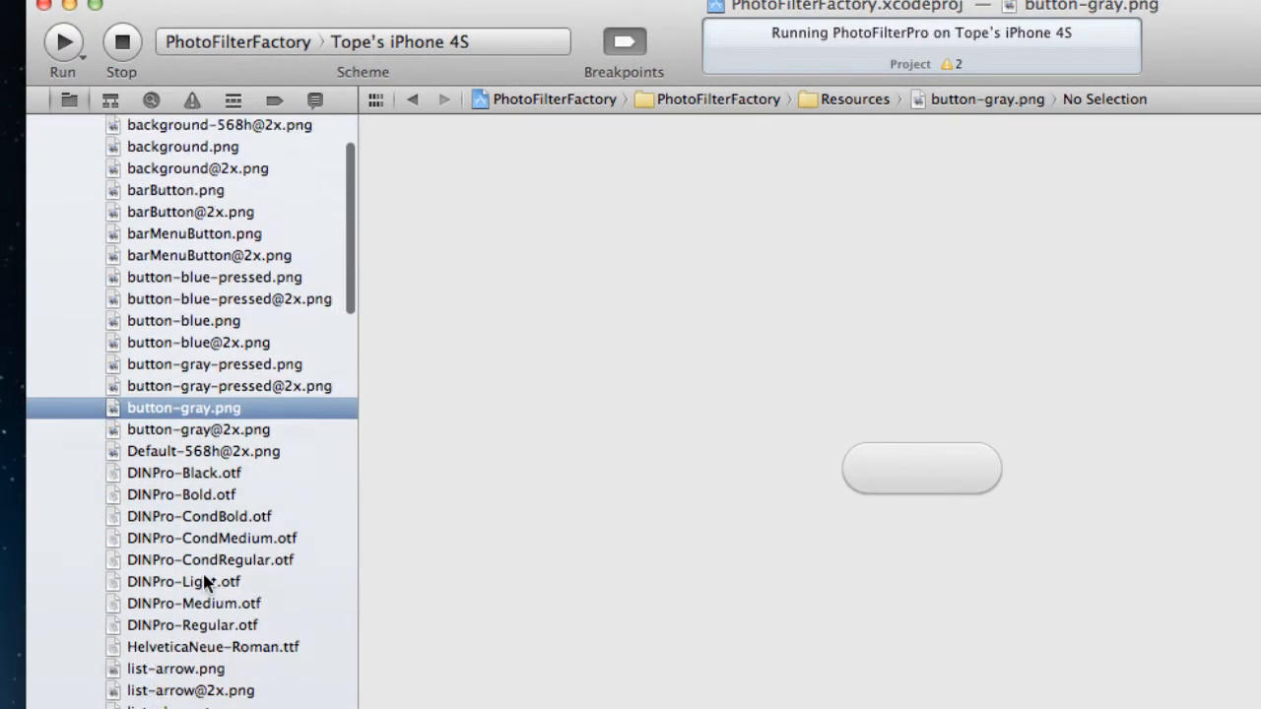
scroll(up, 3)
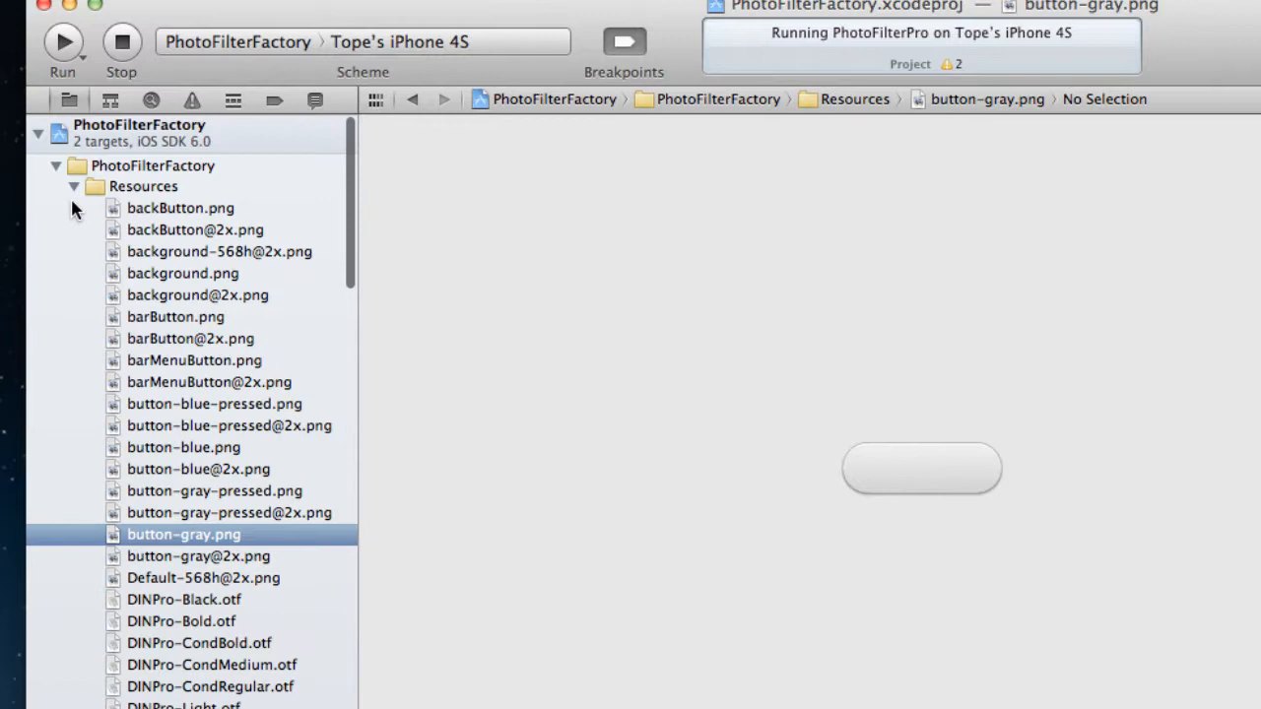
click(73, 185)
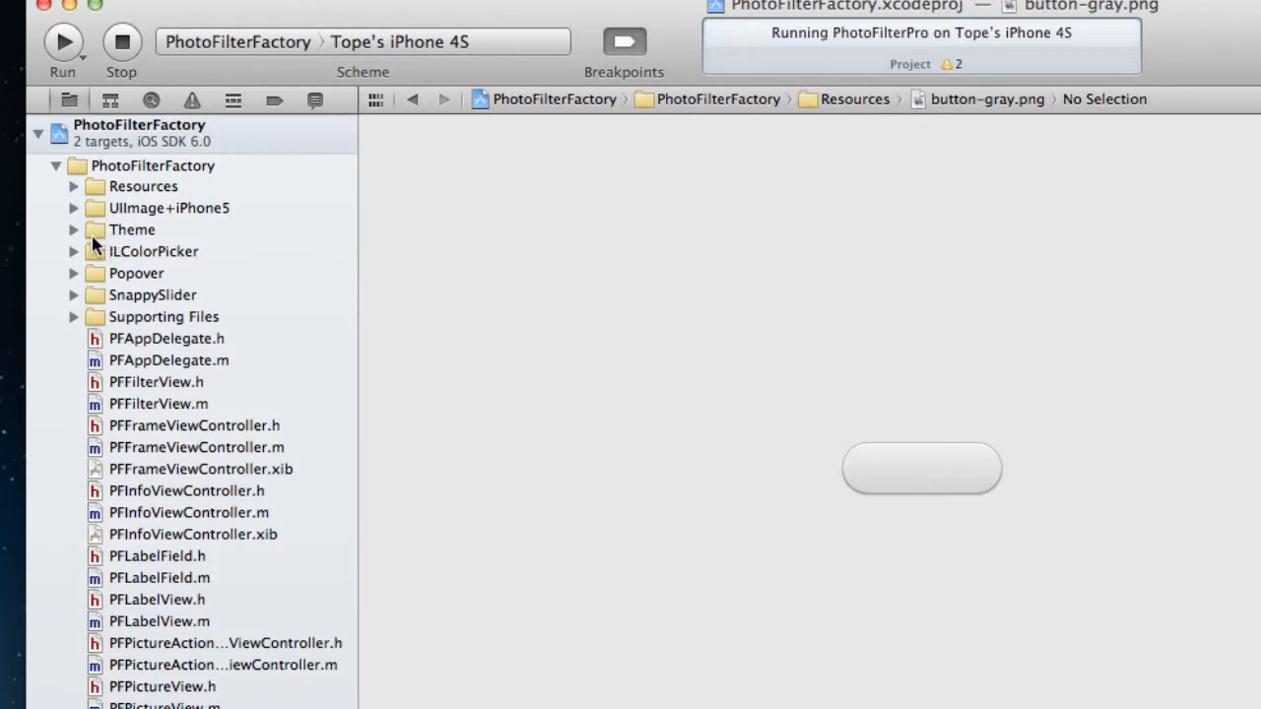
Open ADVFitpulseTheme.m from Theme > ADVFitpulseTheme and scroll through its themed image methods.
click(72, 229)
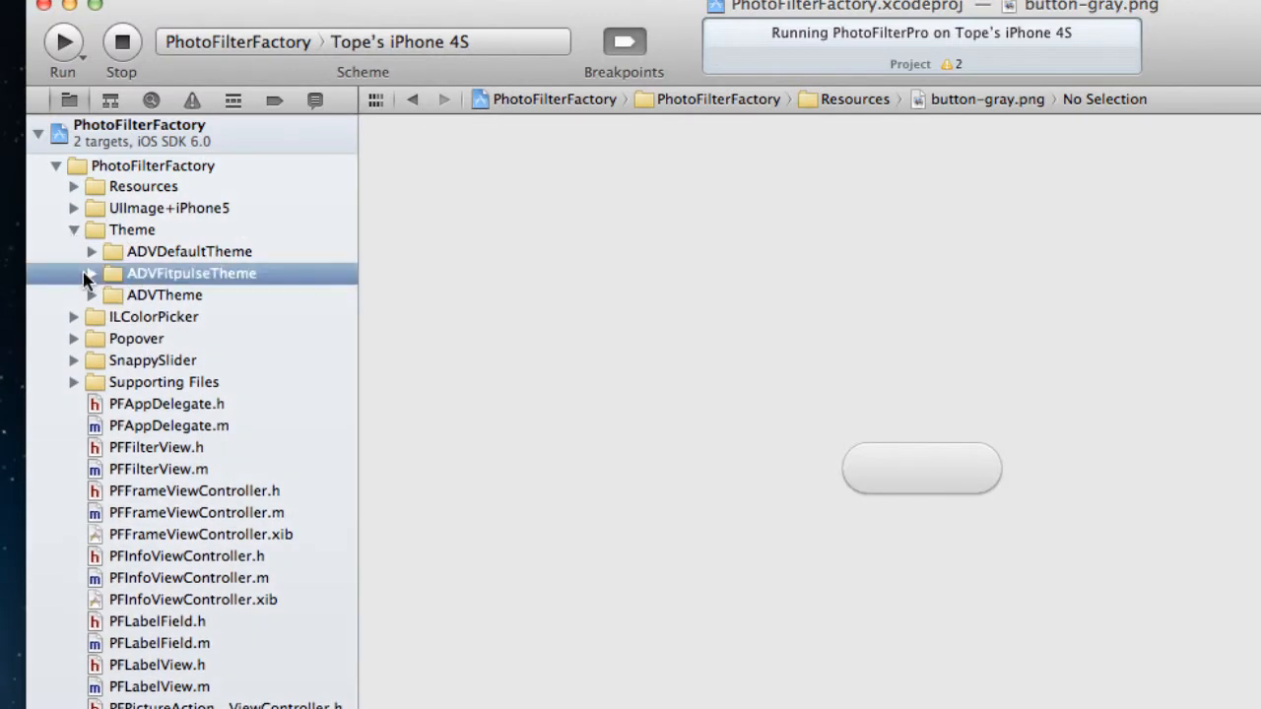
click(91, 271)
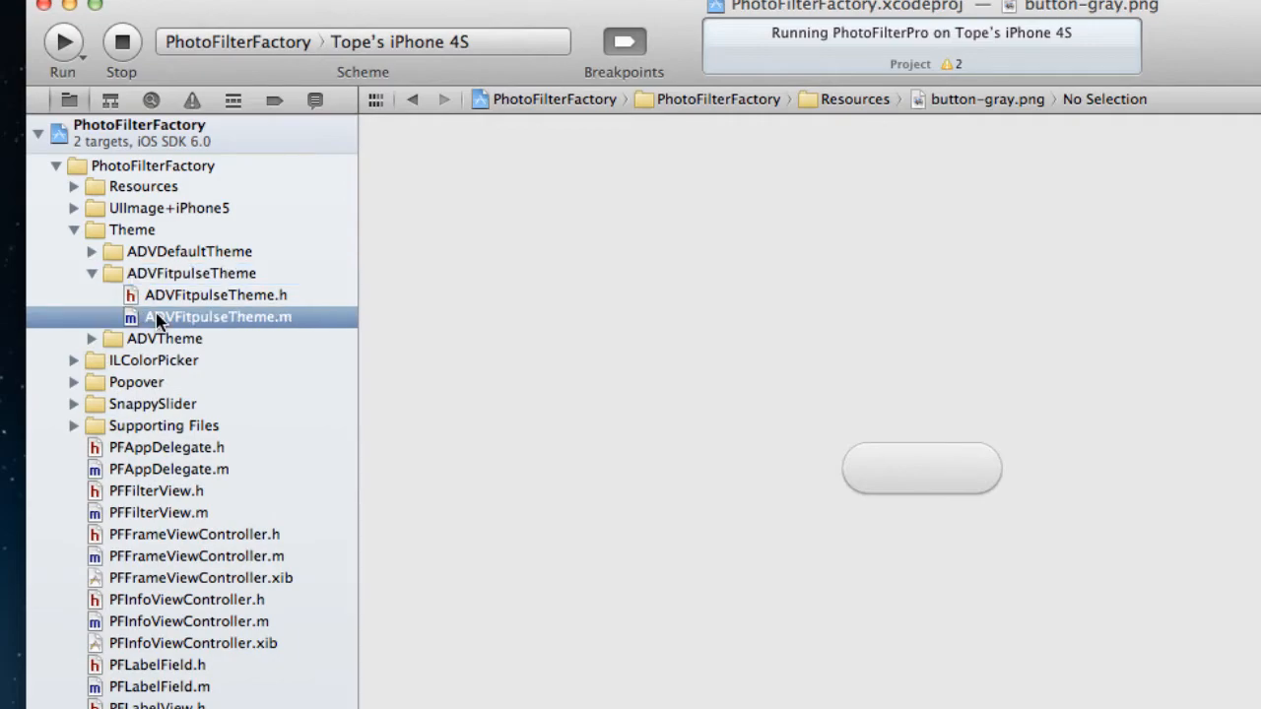
click(217, 315)
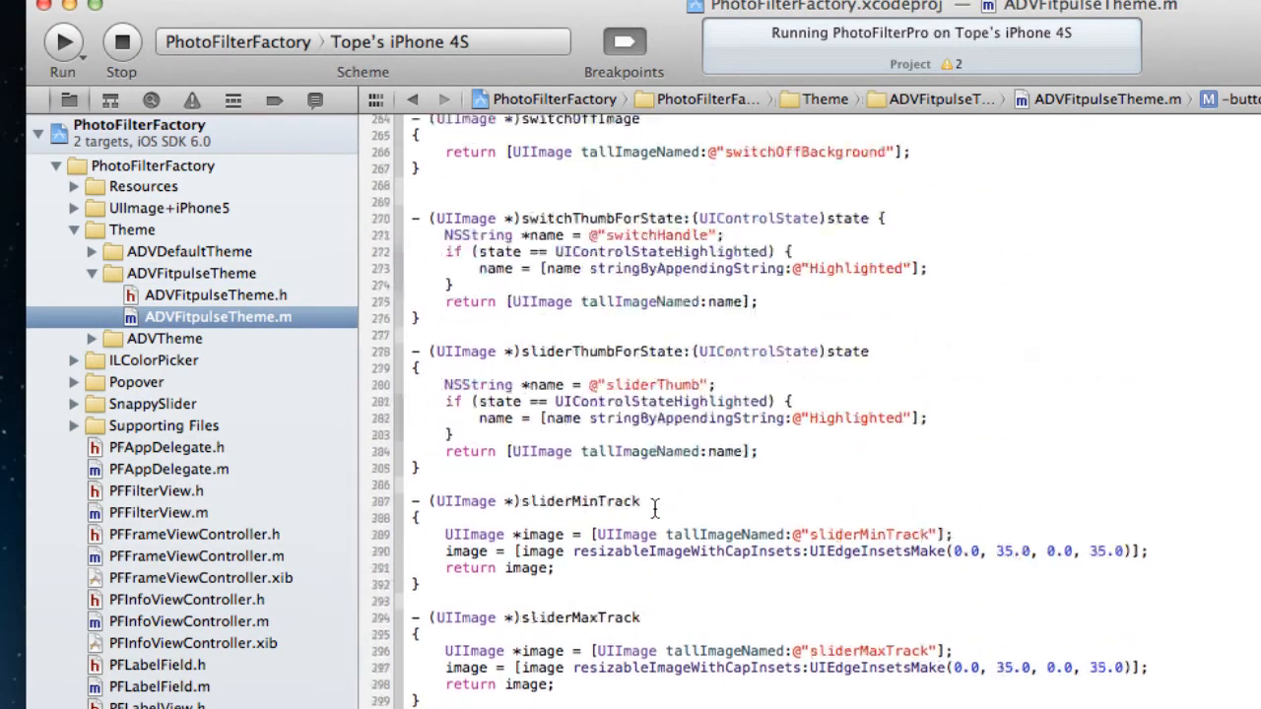
scroll(up, 3)
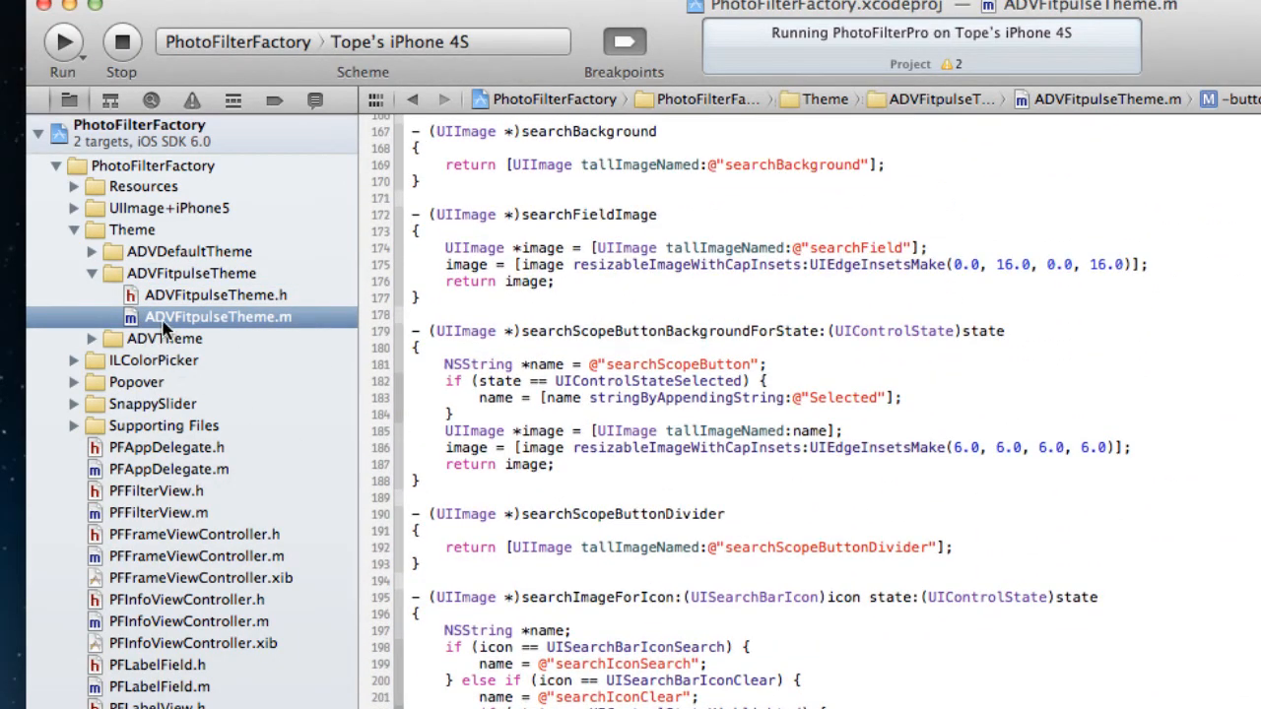
scroll(up, 3)
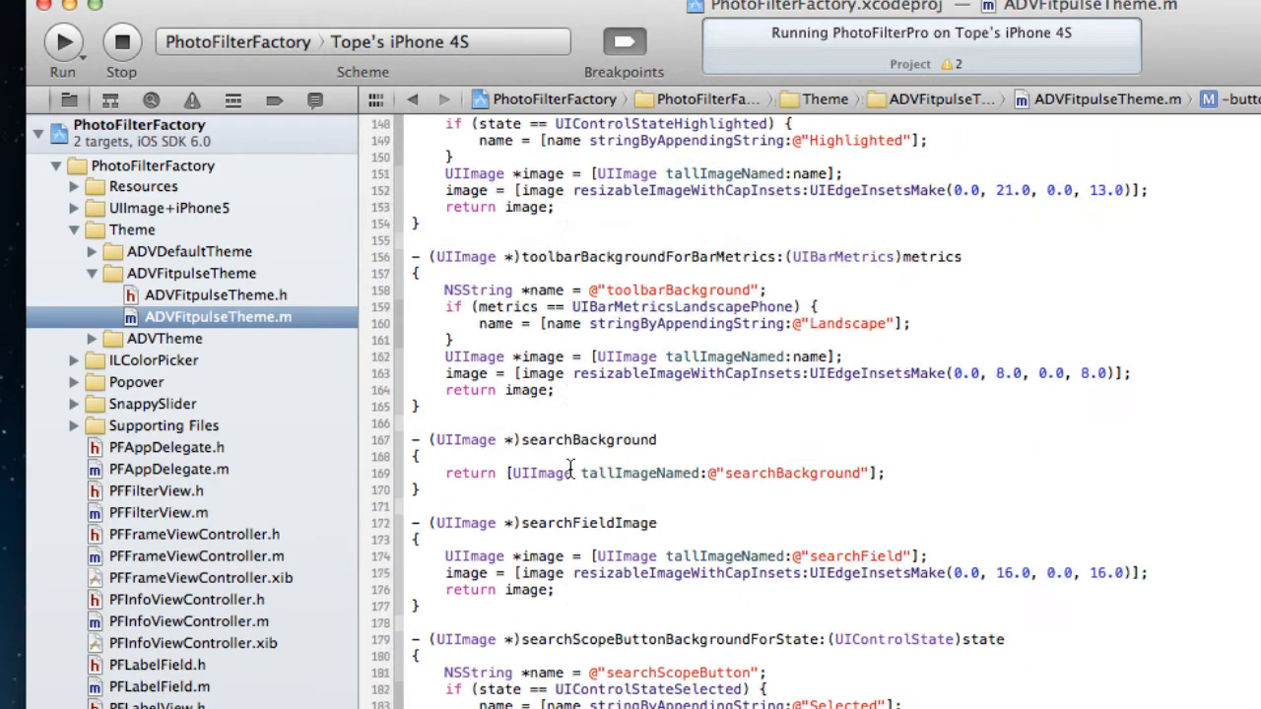
scroll(up, 3)
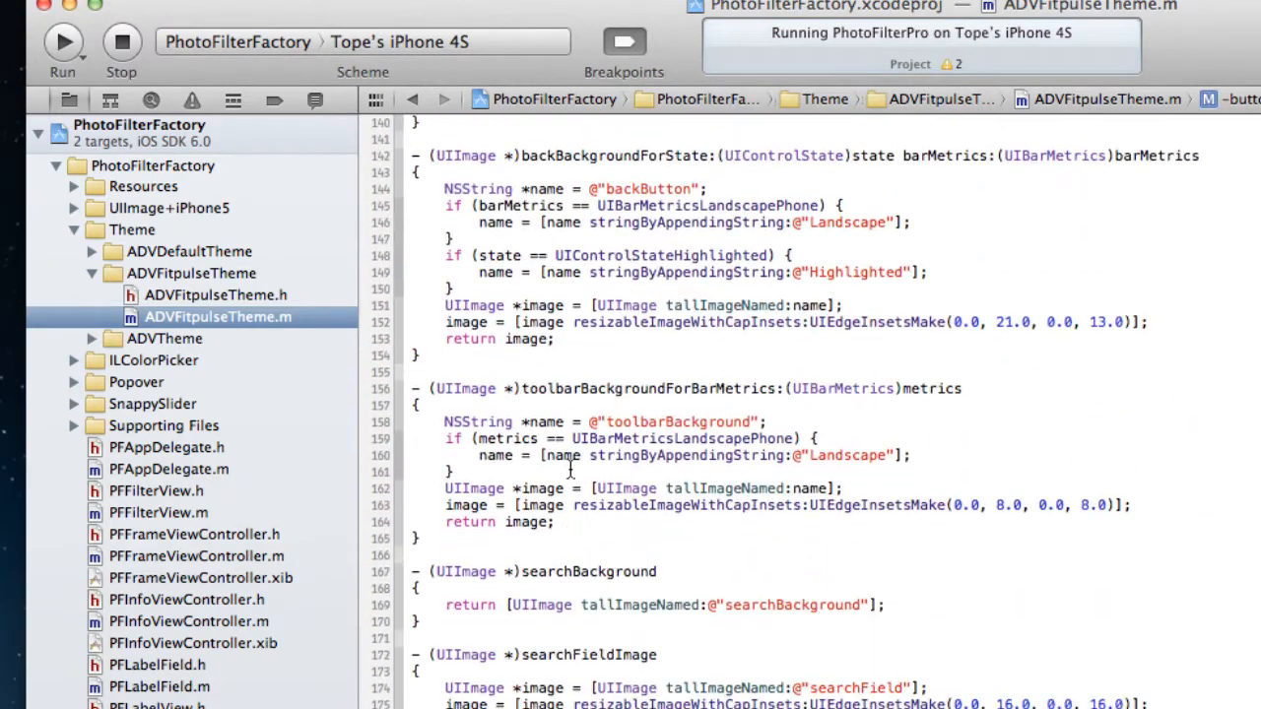
scroll(down, 3)
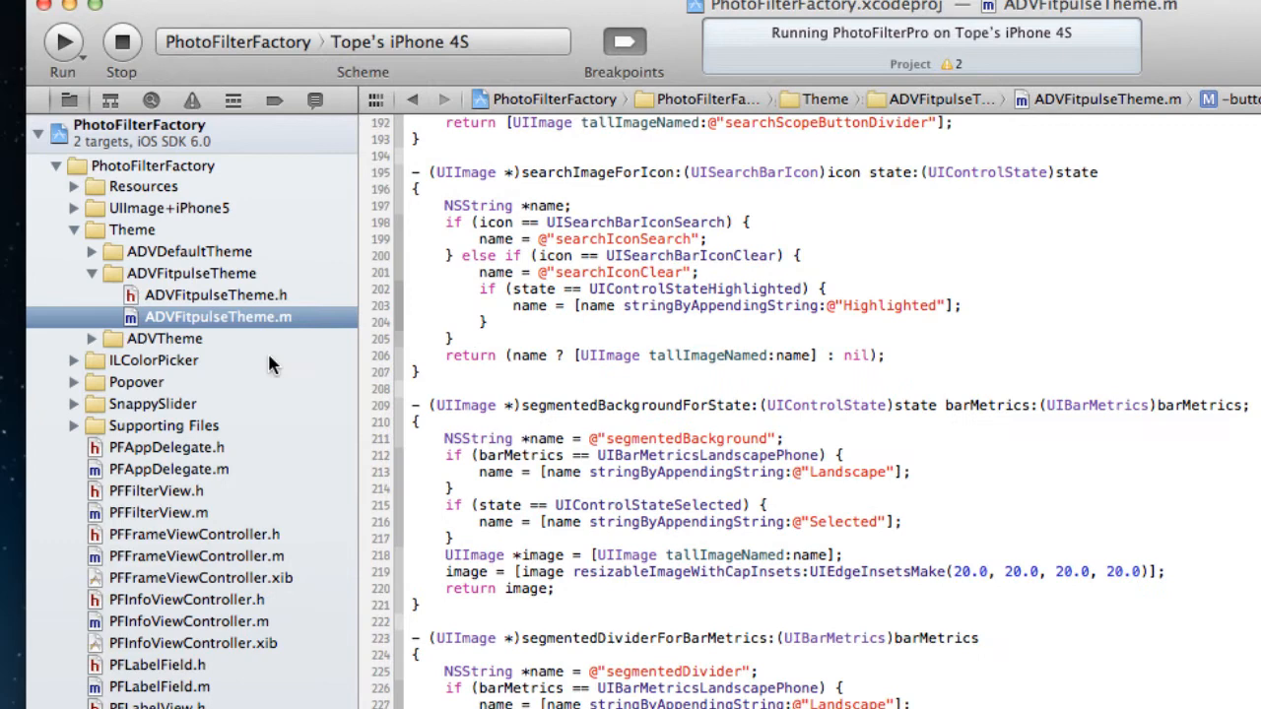
click(91, 271)
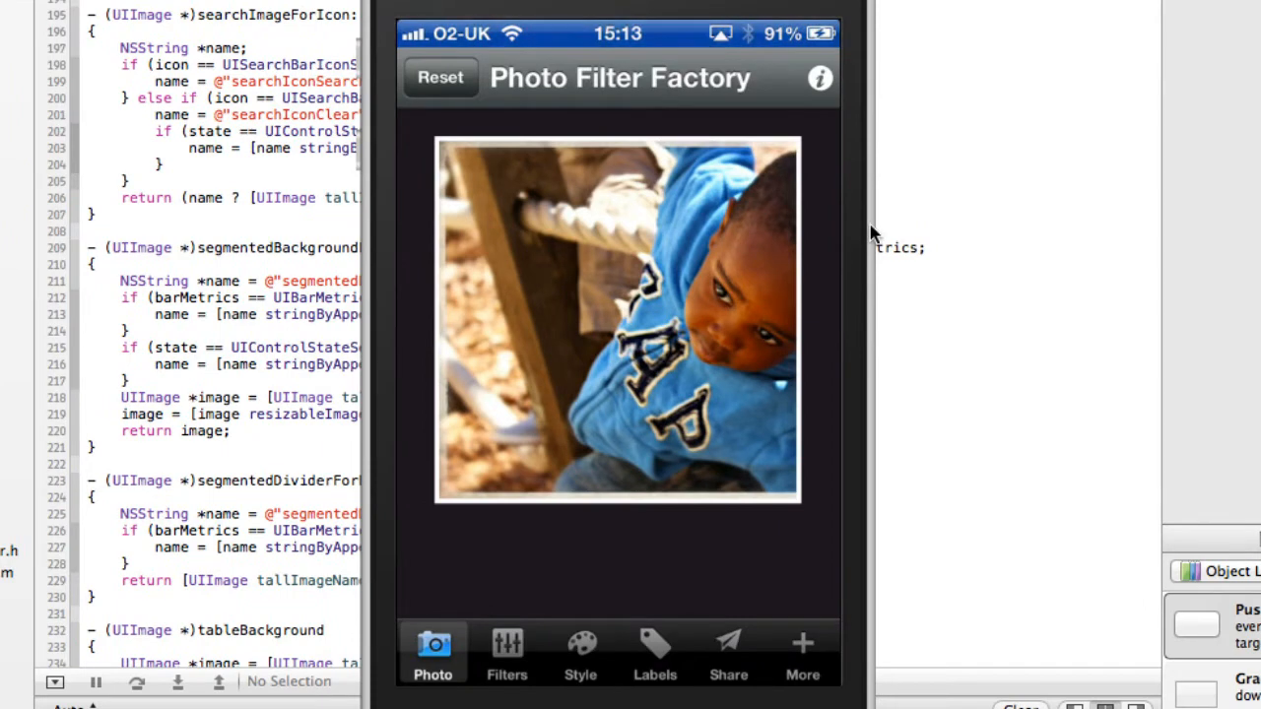
mouse_move(1036, 317)
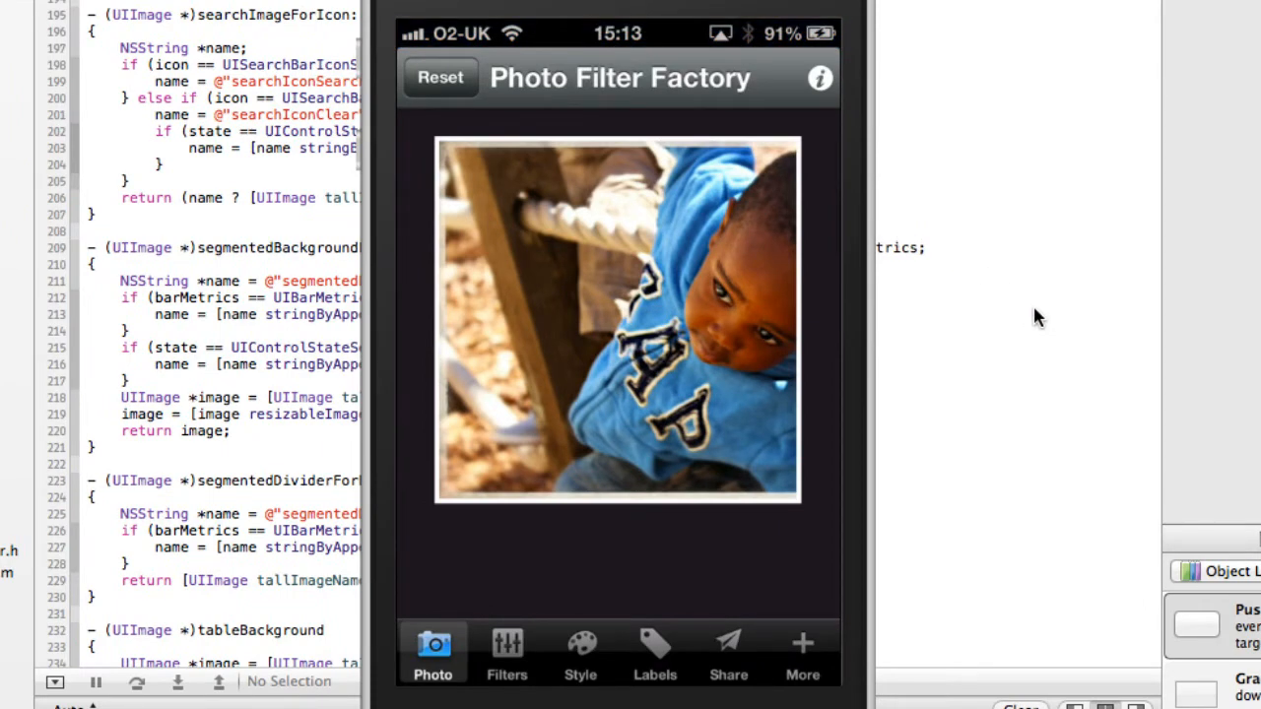
click(506, 652)
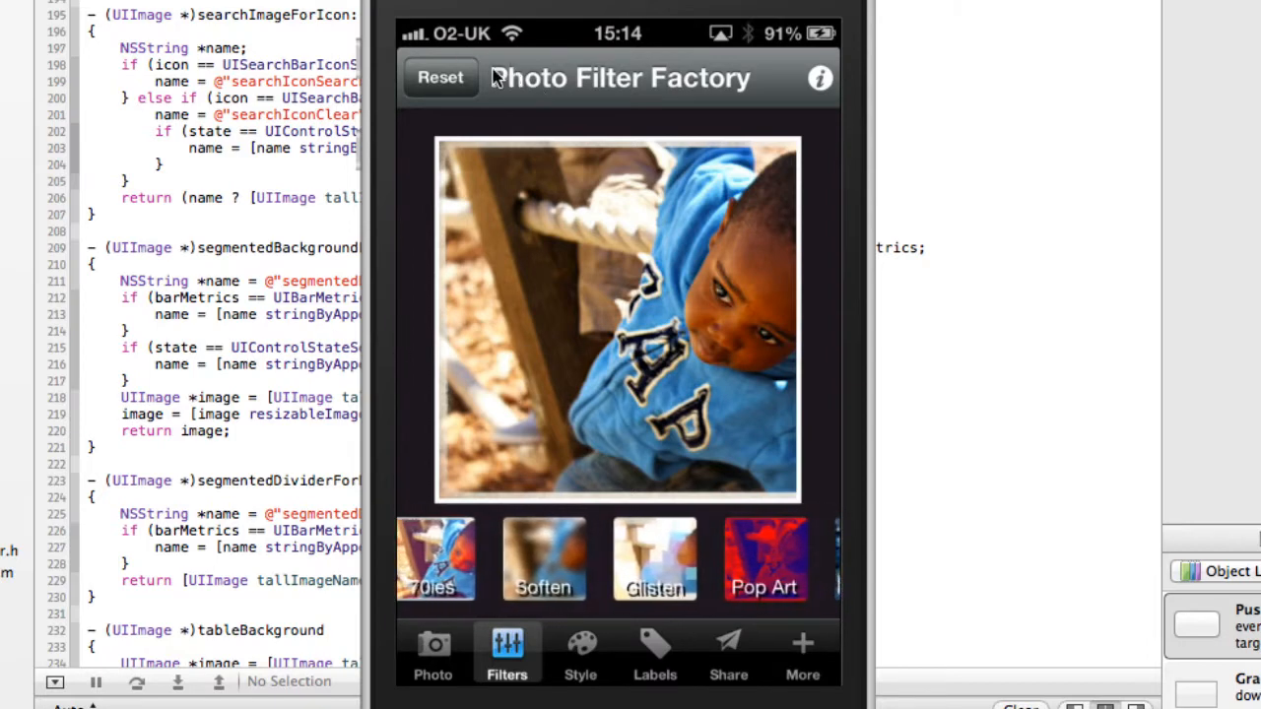
mouse_move(226, 246)
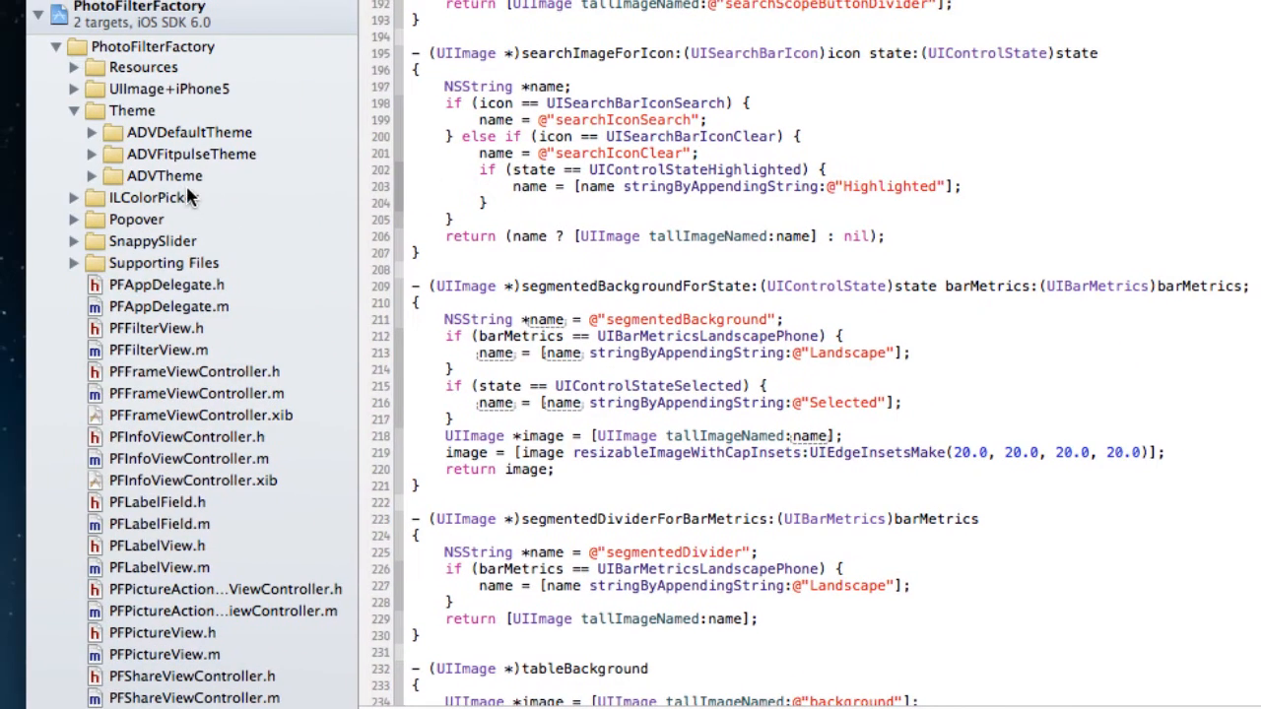
Open PFAppDelegate.m and select the [ADVThemeManager customizeAppAppearance] call at launch.
click(168, 307)
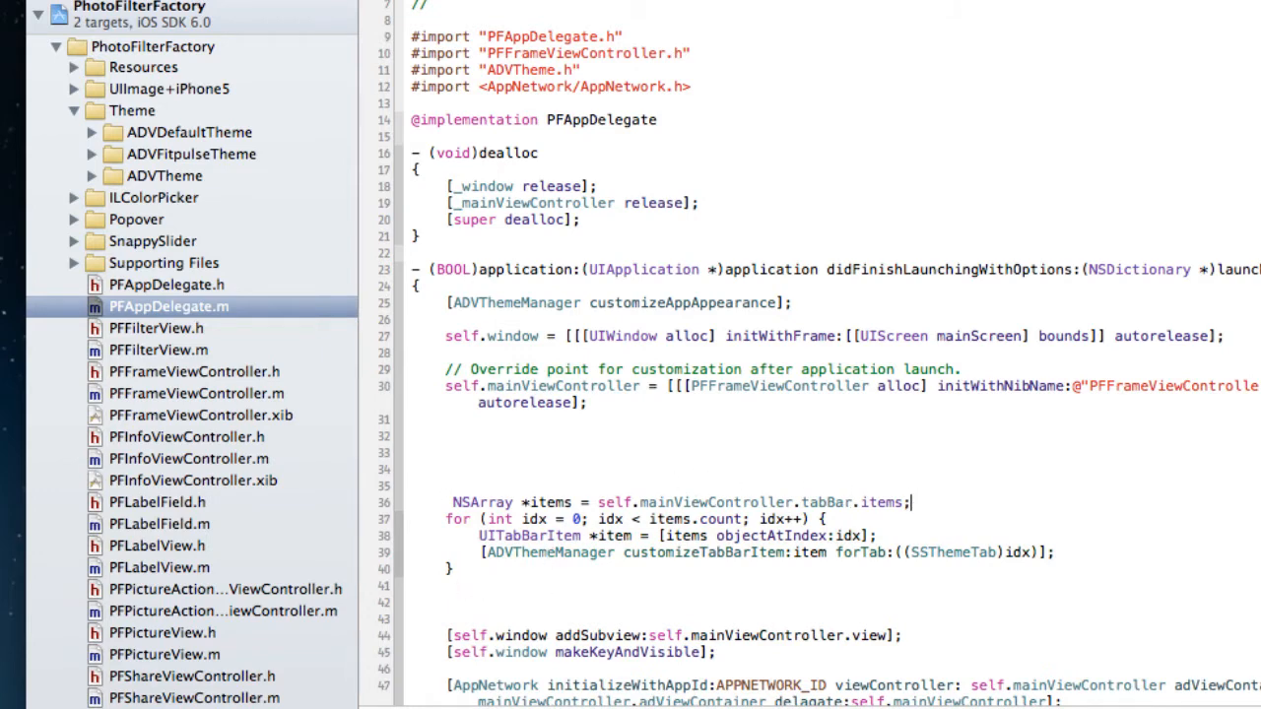
double_click(828, 502)
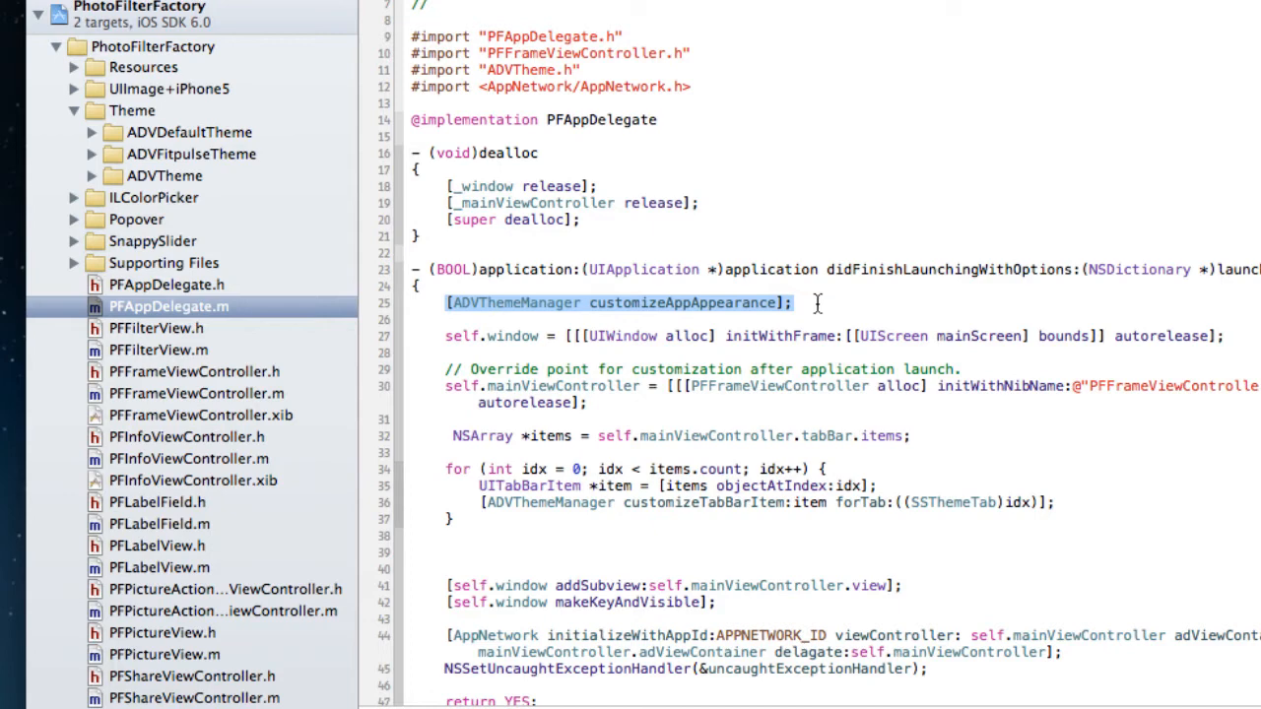
mouse_move(810, 331)
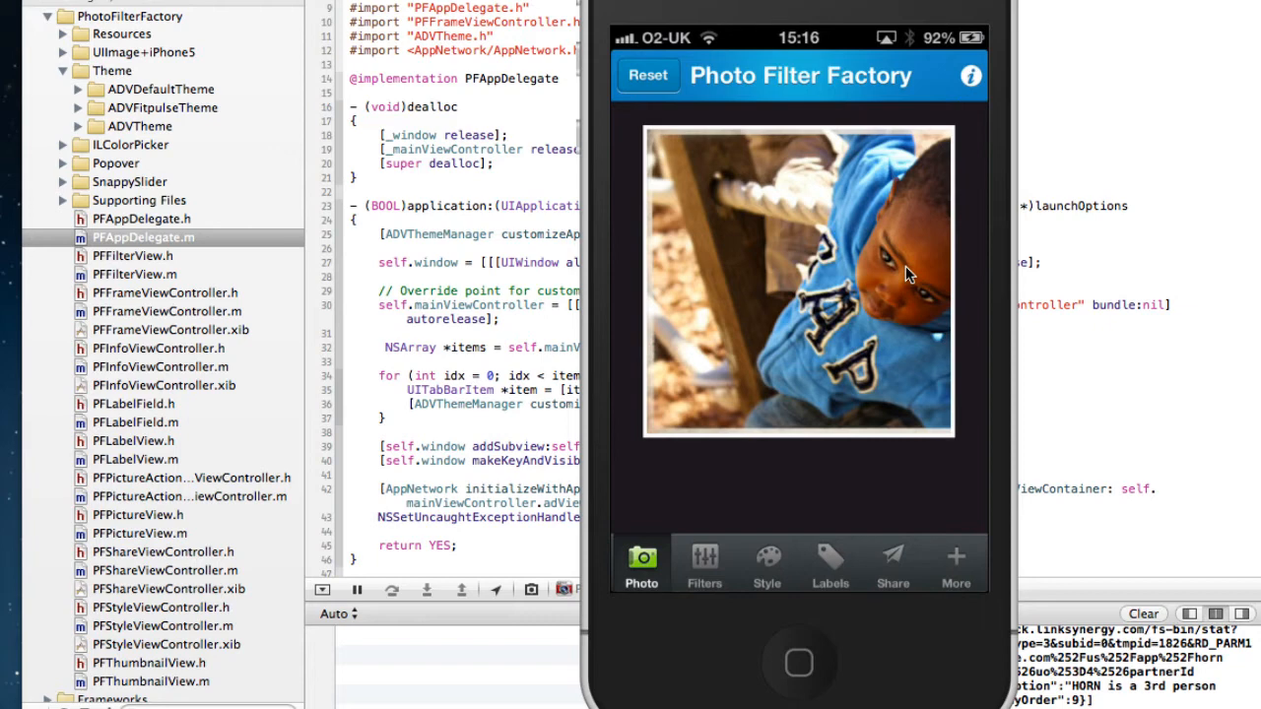
click(703, 561)
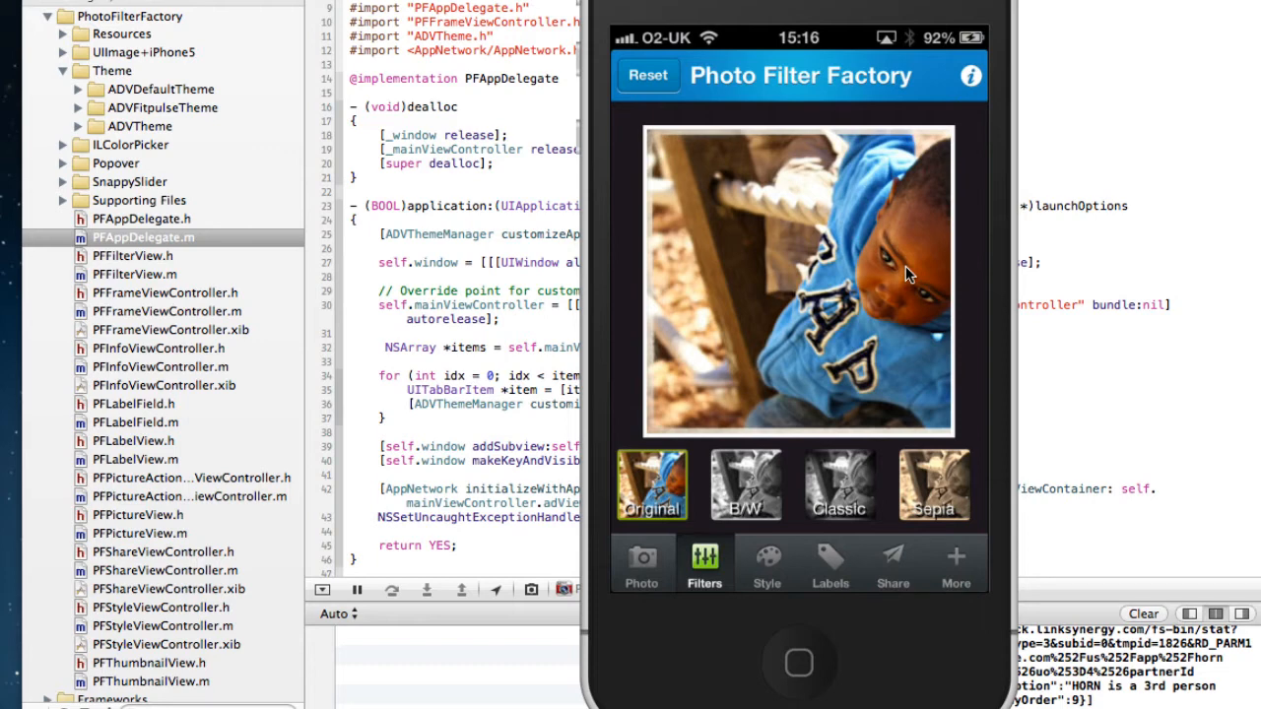
click(642, 561)
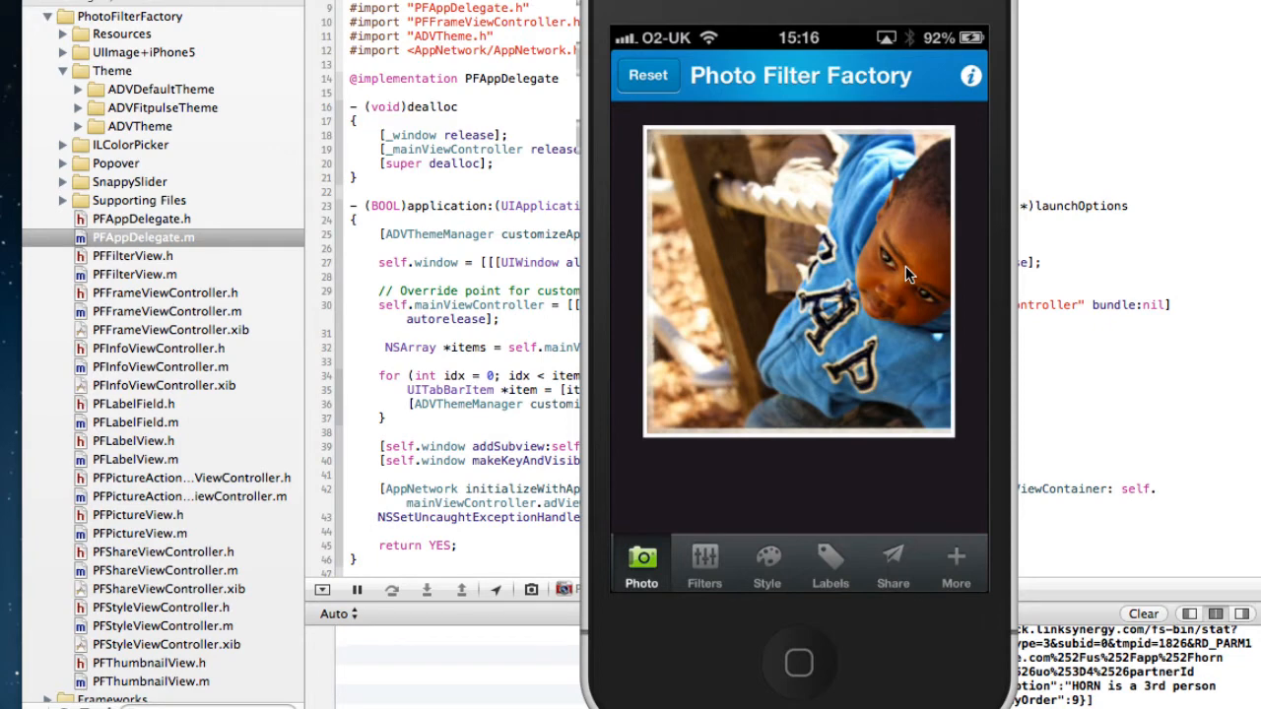
click(704, 563)
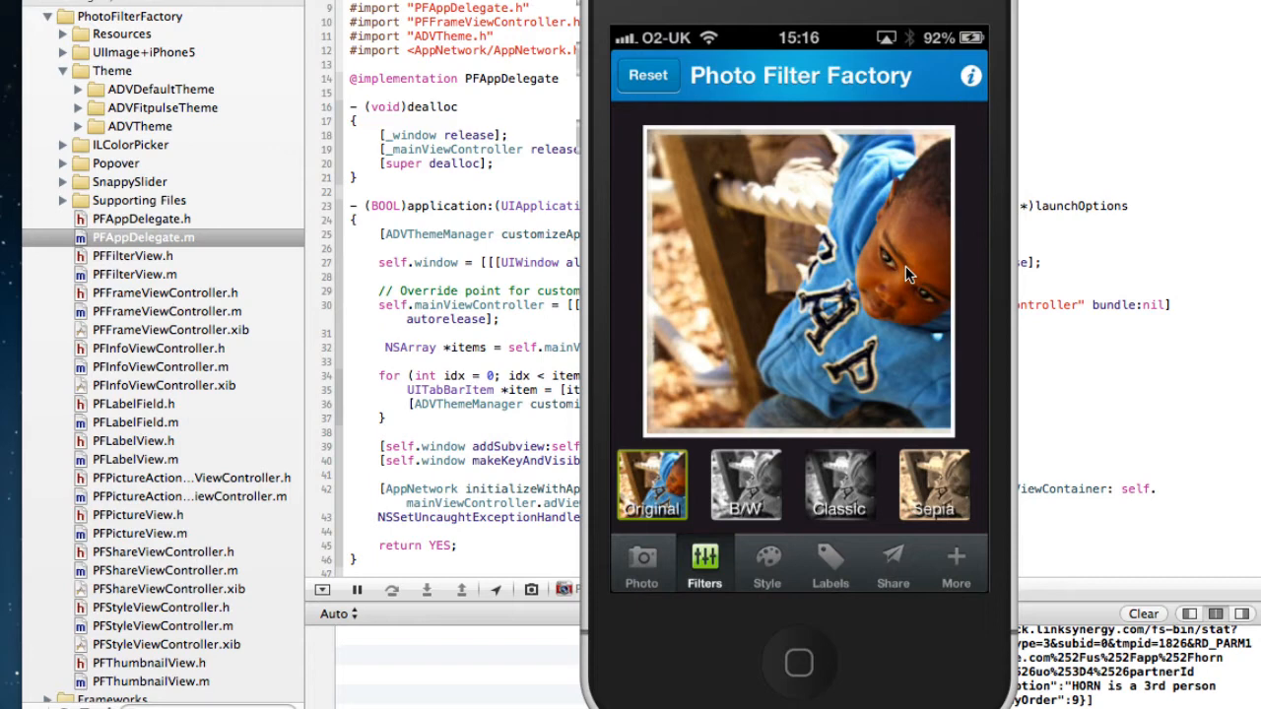
mouse_move(699, 286)
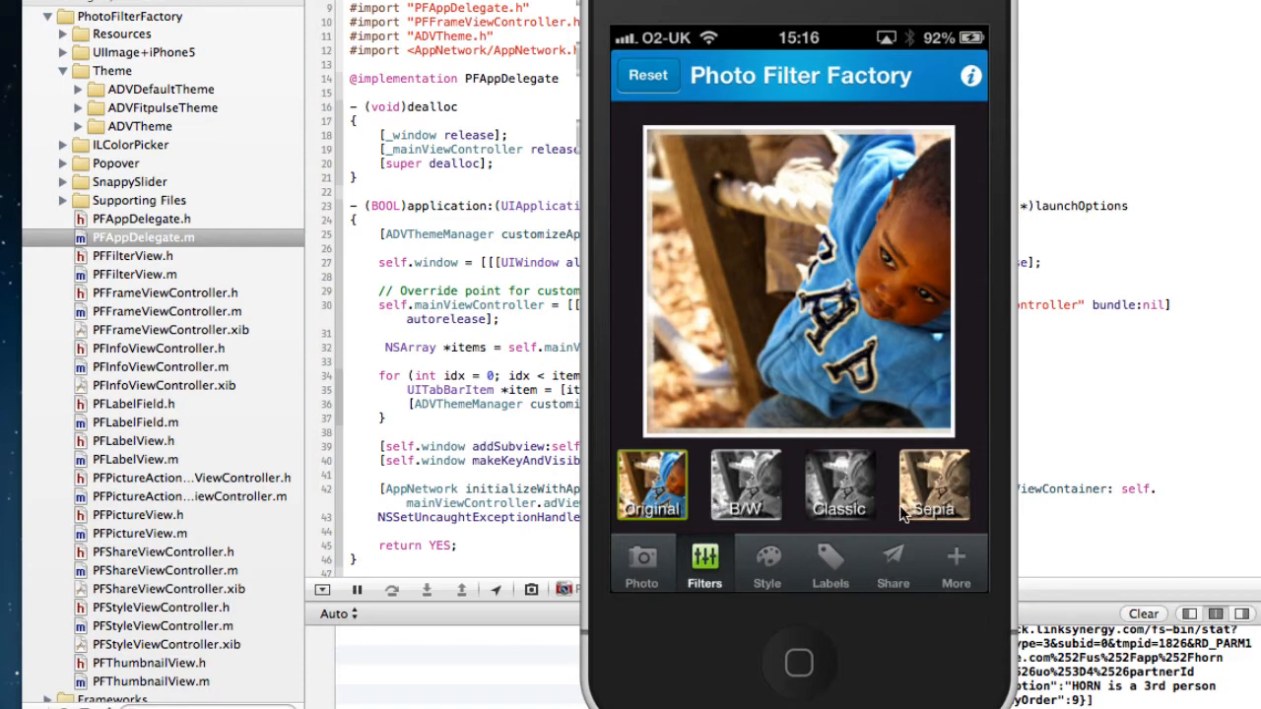
mouse_move(671, 504)
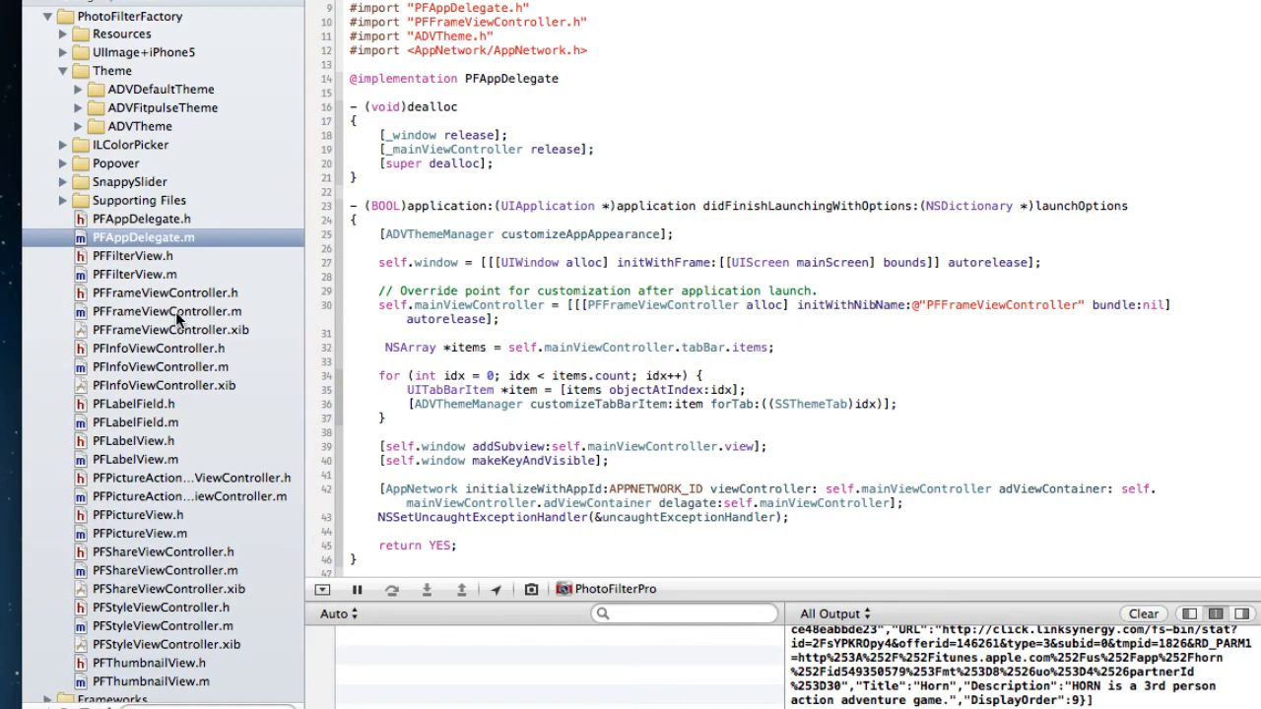
Open PFFrameViewController.m at the frameContainer layer border and shadow settings, selecting the shadow colour's white value.
click(165, 311)
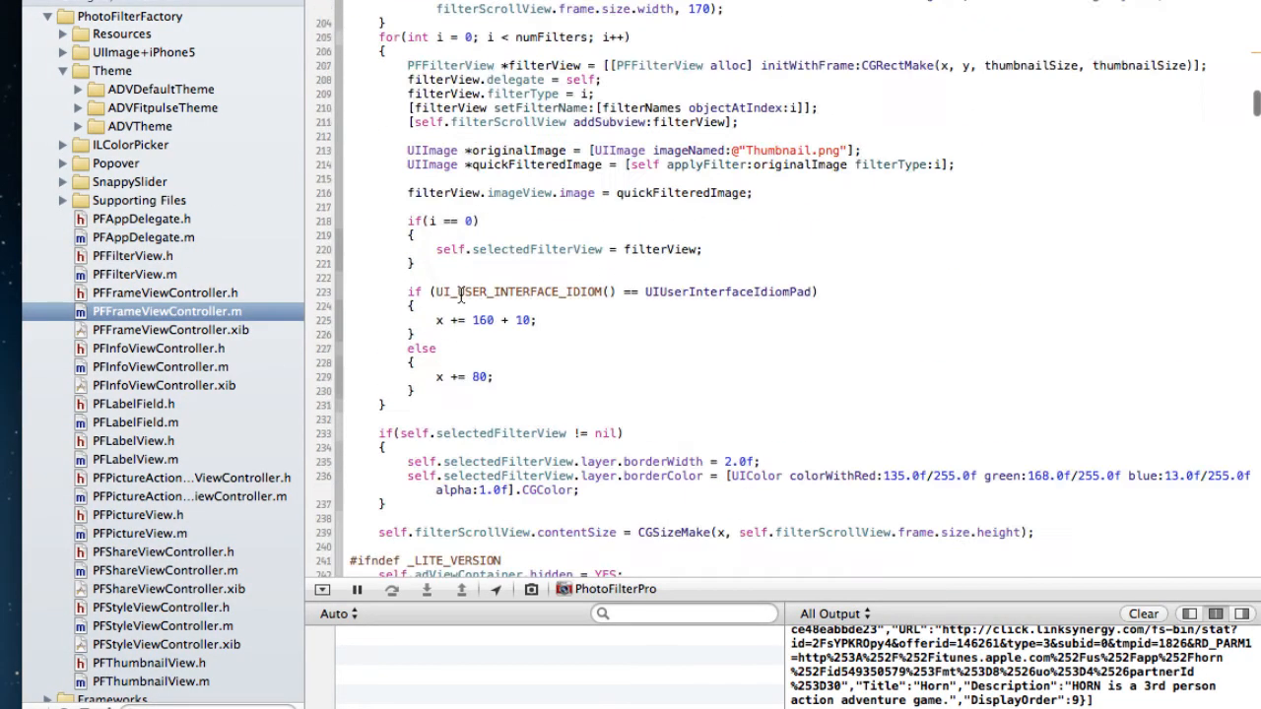
scroll(up, 3)
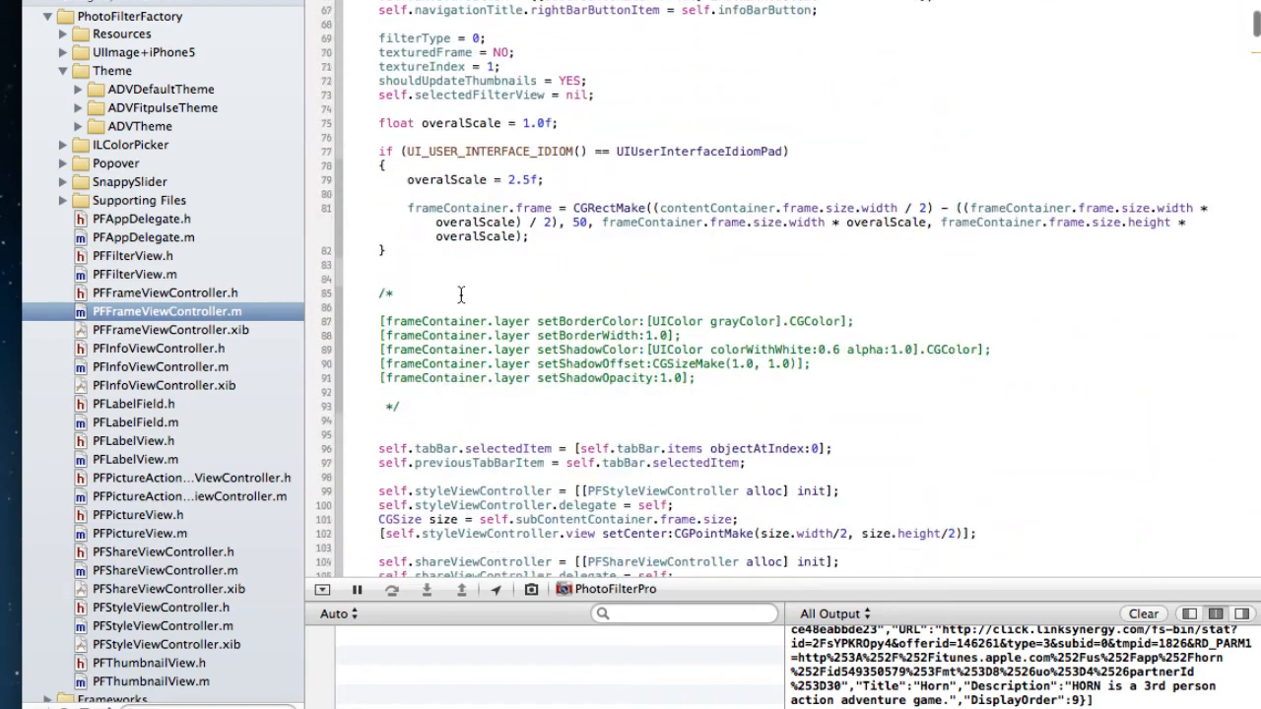
scroll(up, 3)
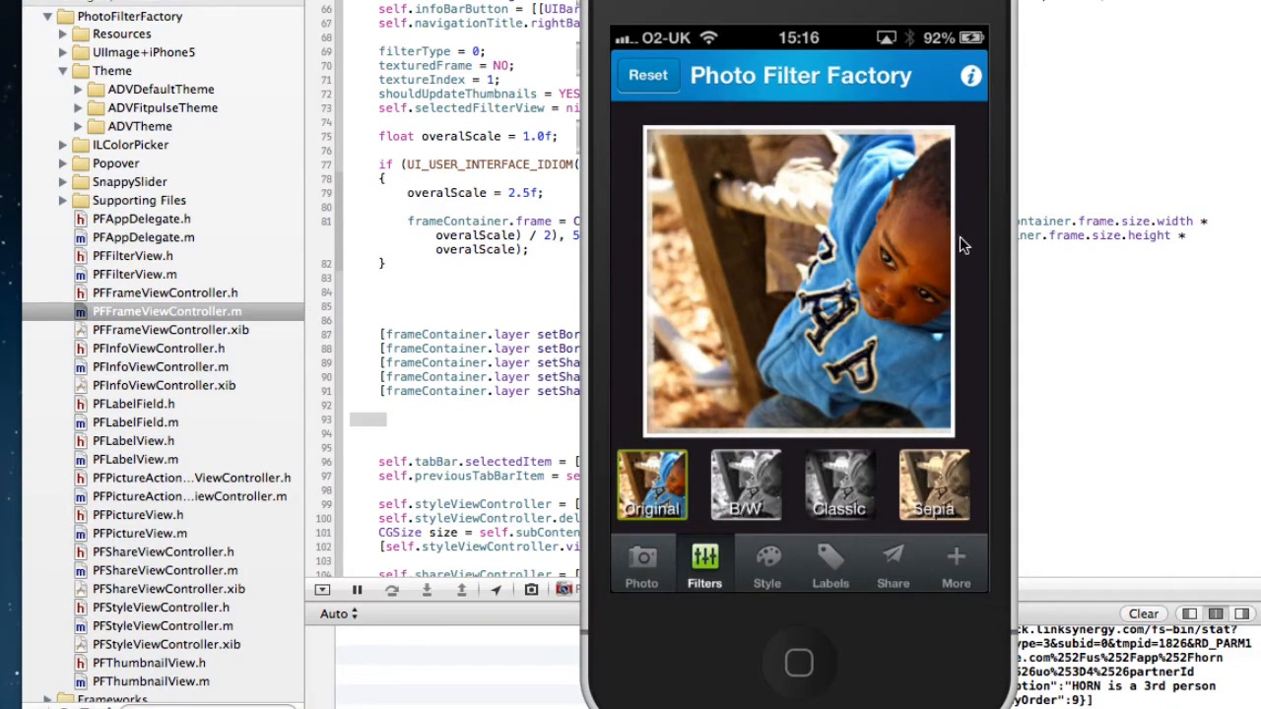
mouse_move(744, 81)
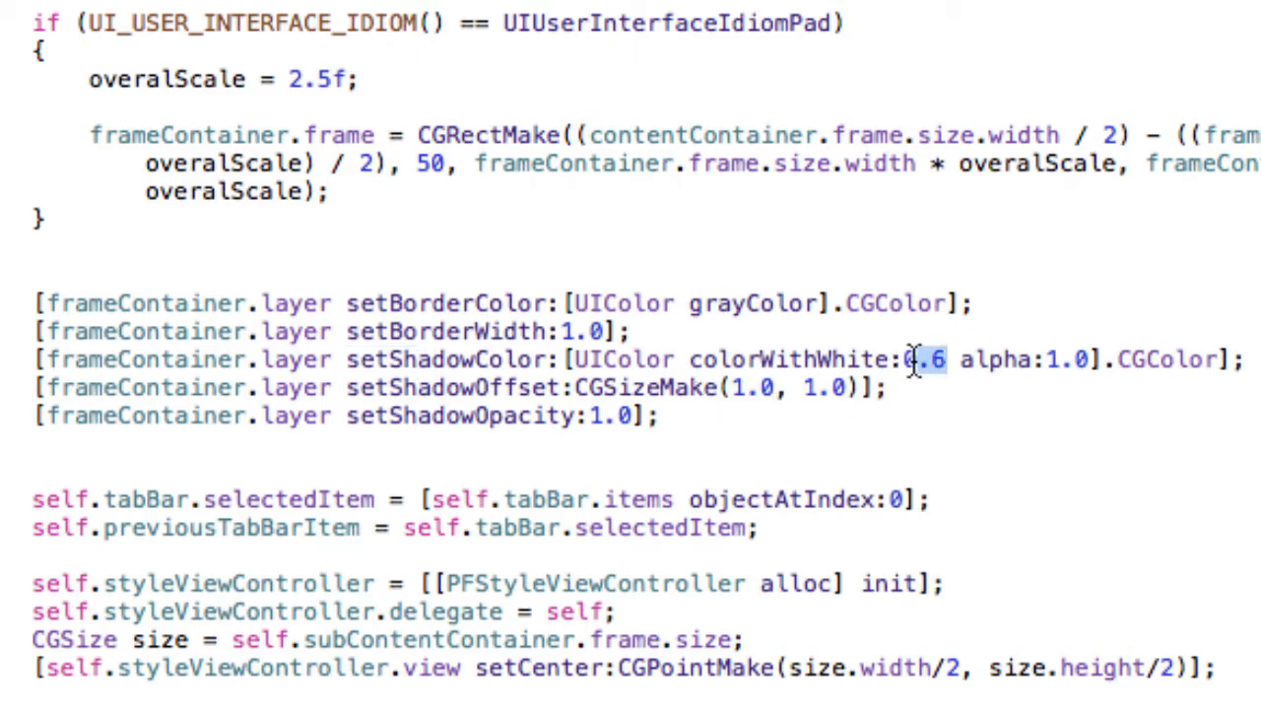
double_click(922, 358)
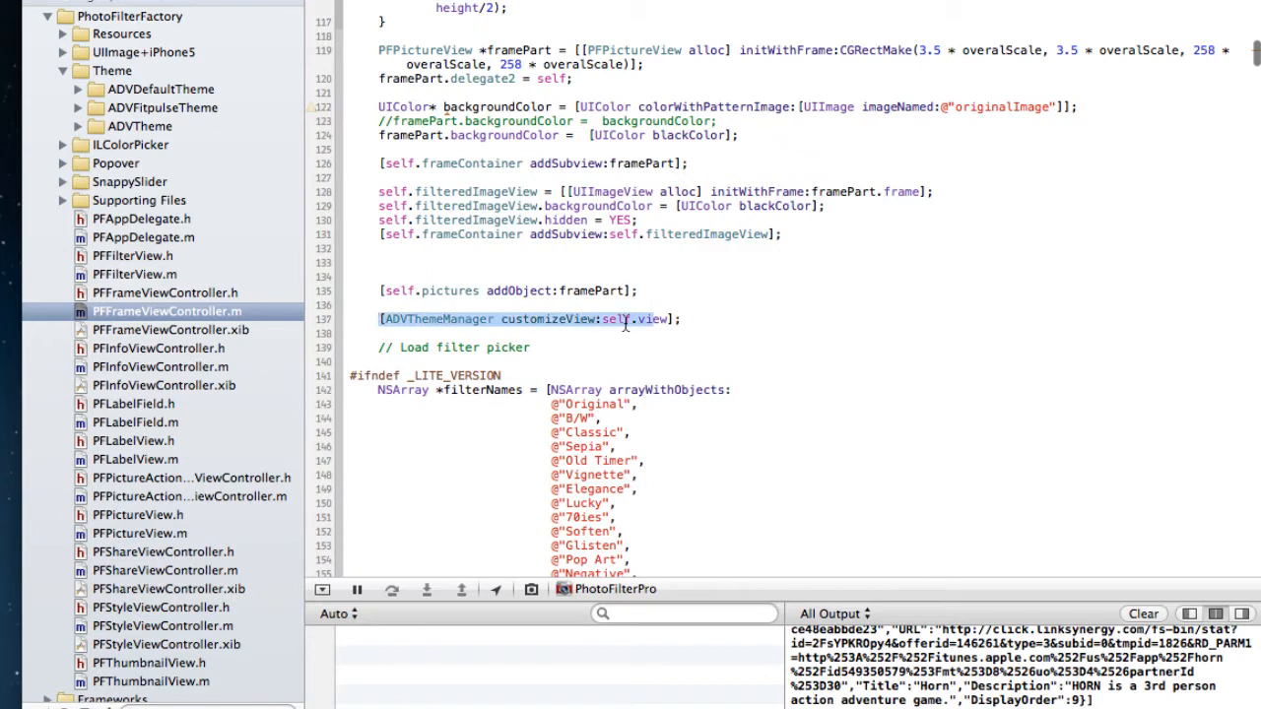
click(680, 319)
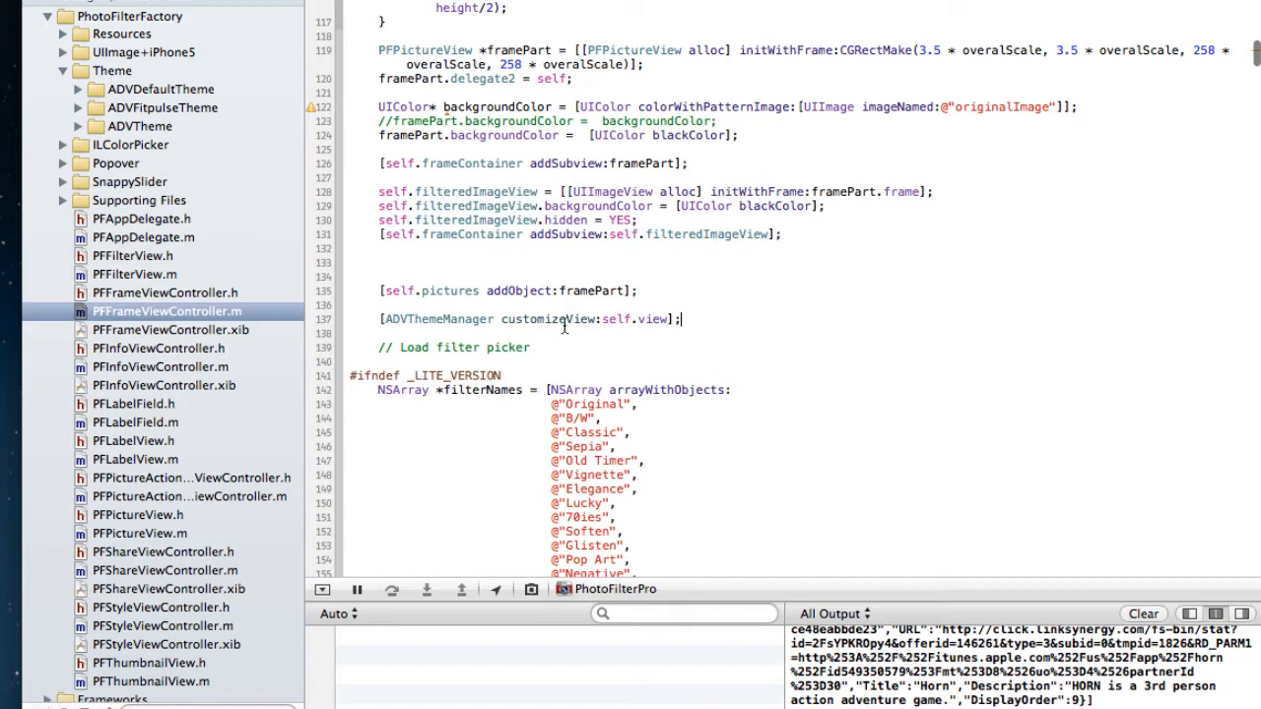
double_click(548, 319)
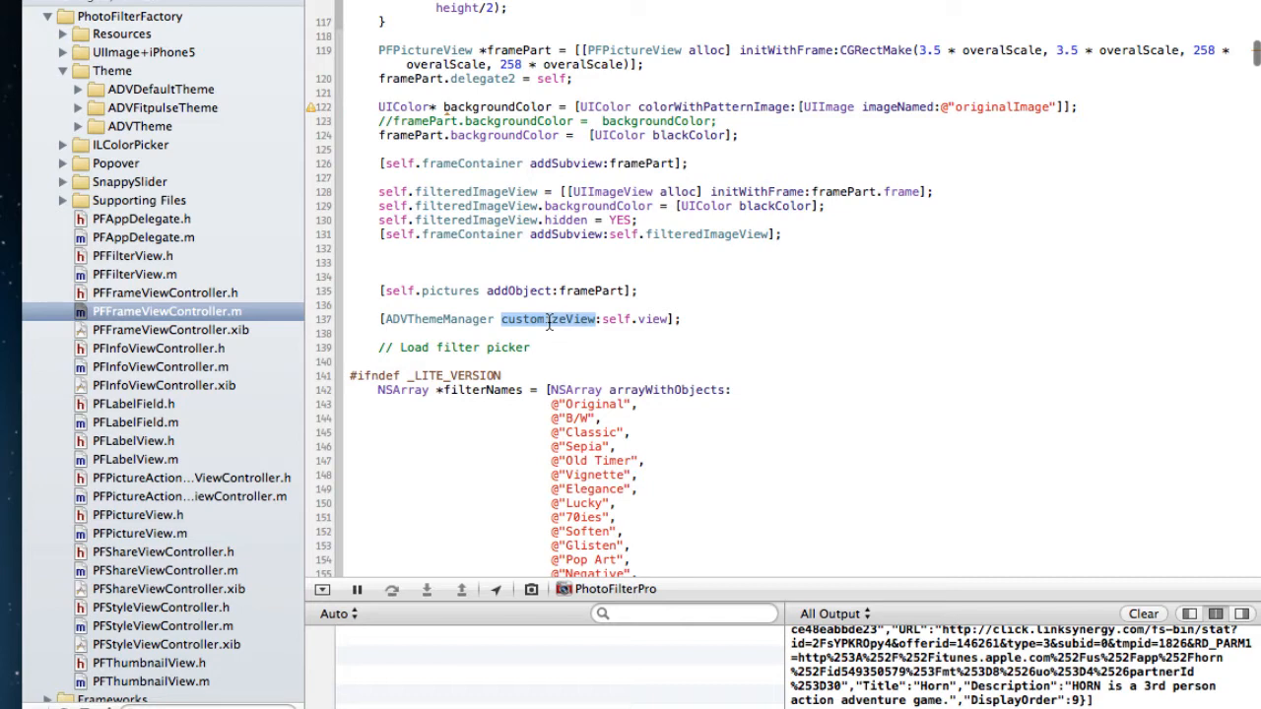
right_click(548, 319)
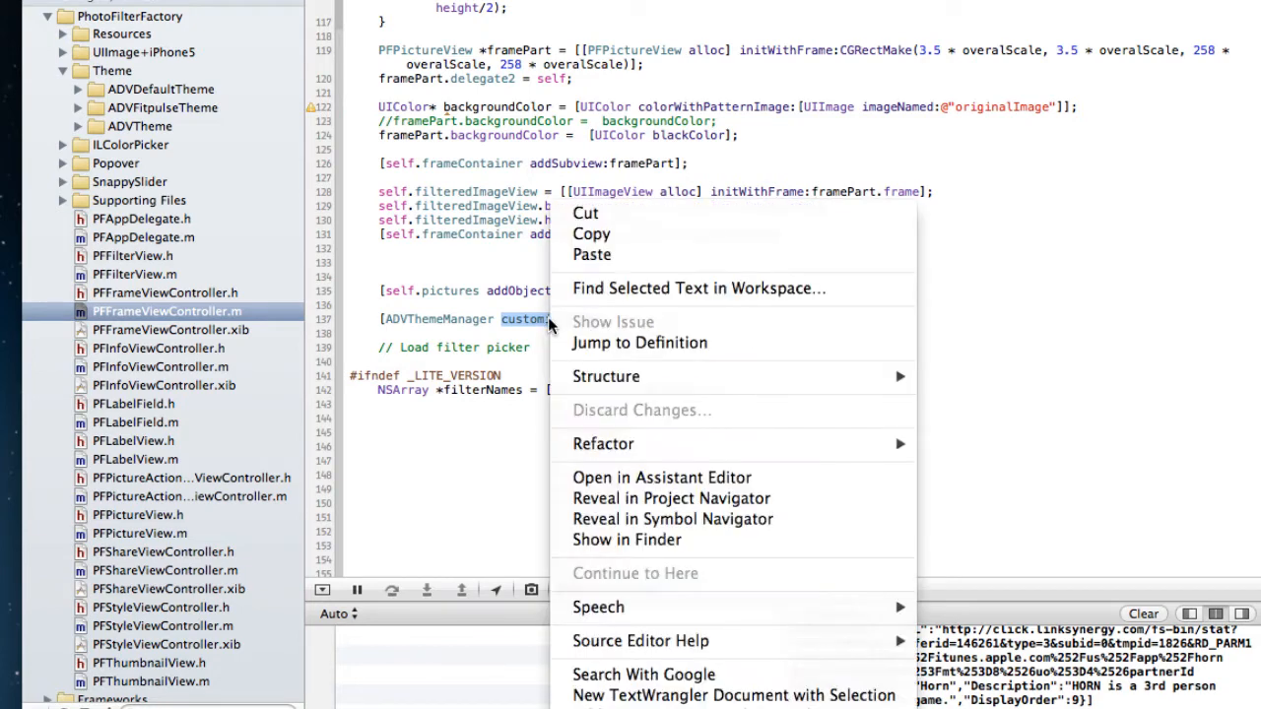
click(638, 343)
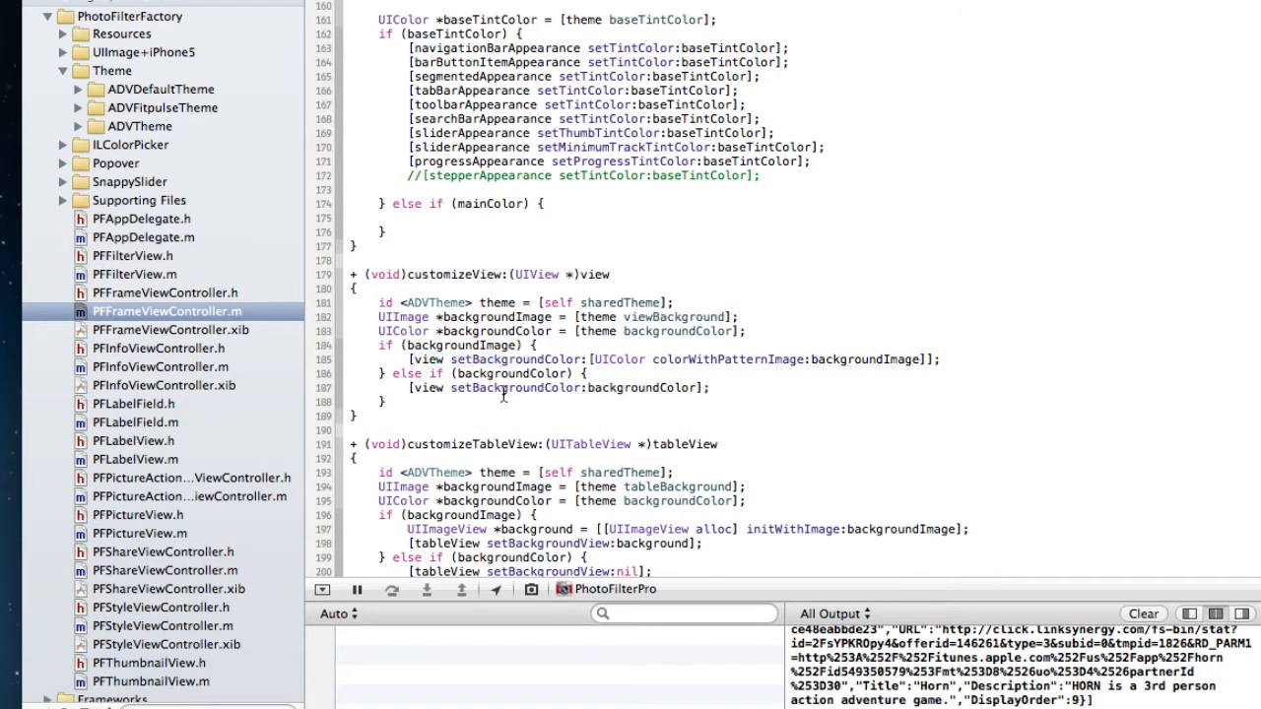
double_click(678, 331)
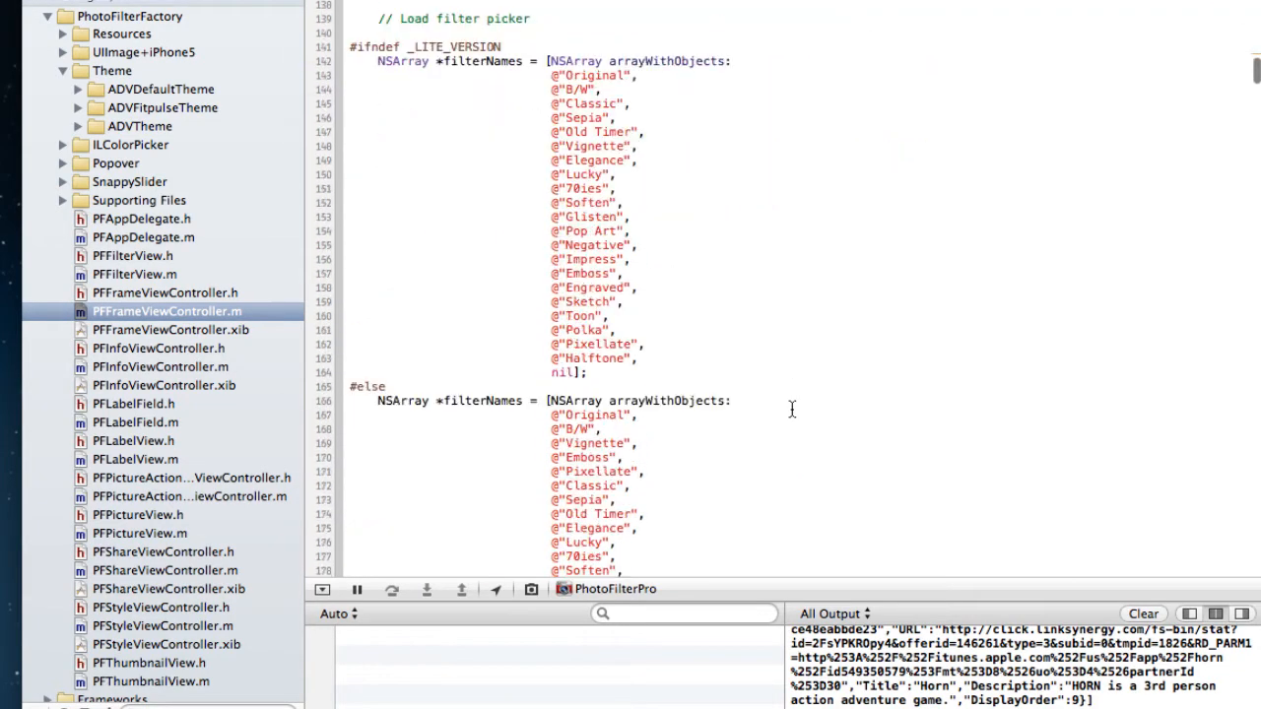
Scroll past the frame view controller code and open PFFilterView.m showing its initWithFrame setup.
scroll(down, 3)
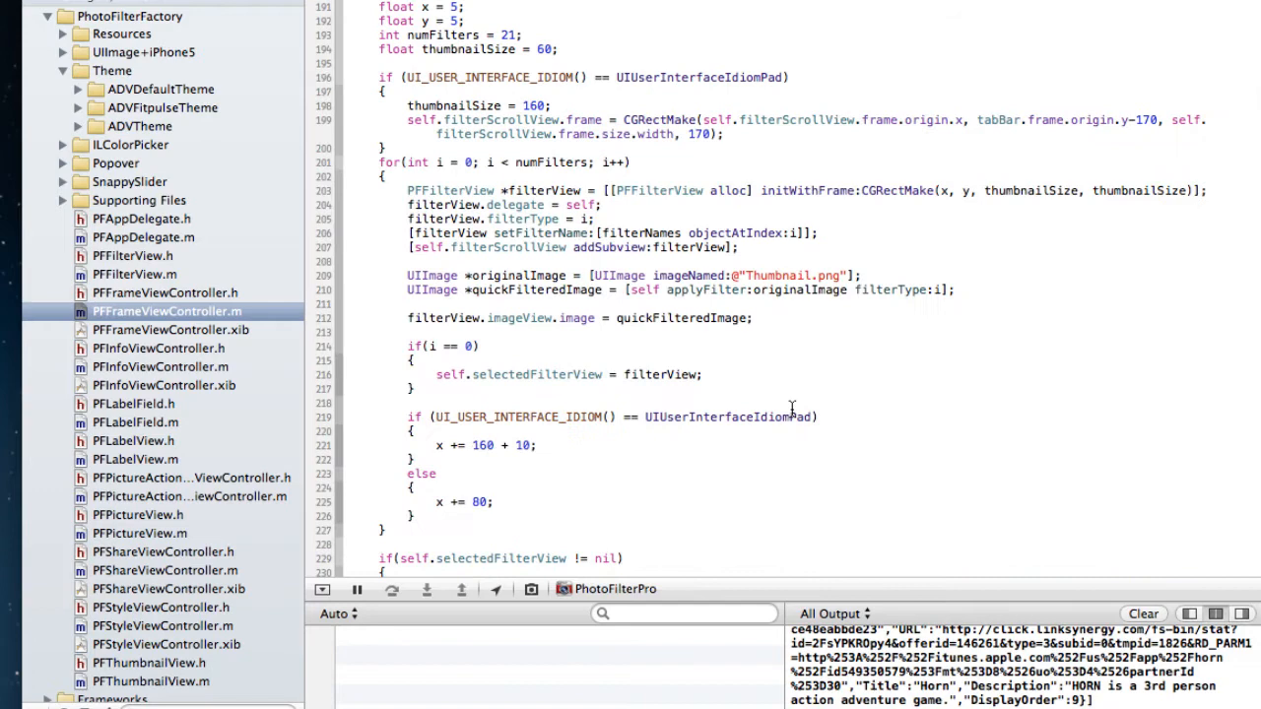
scroll(down, 3)
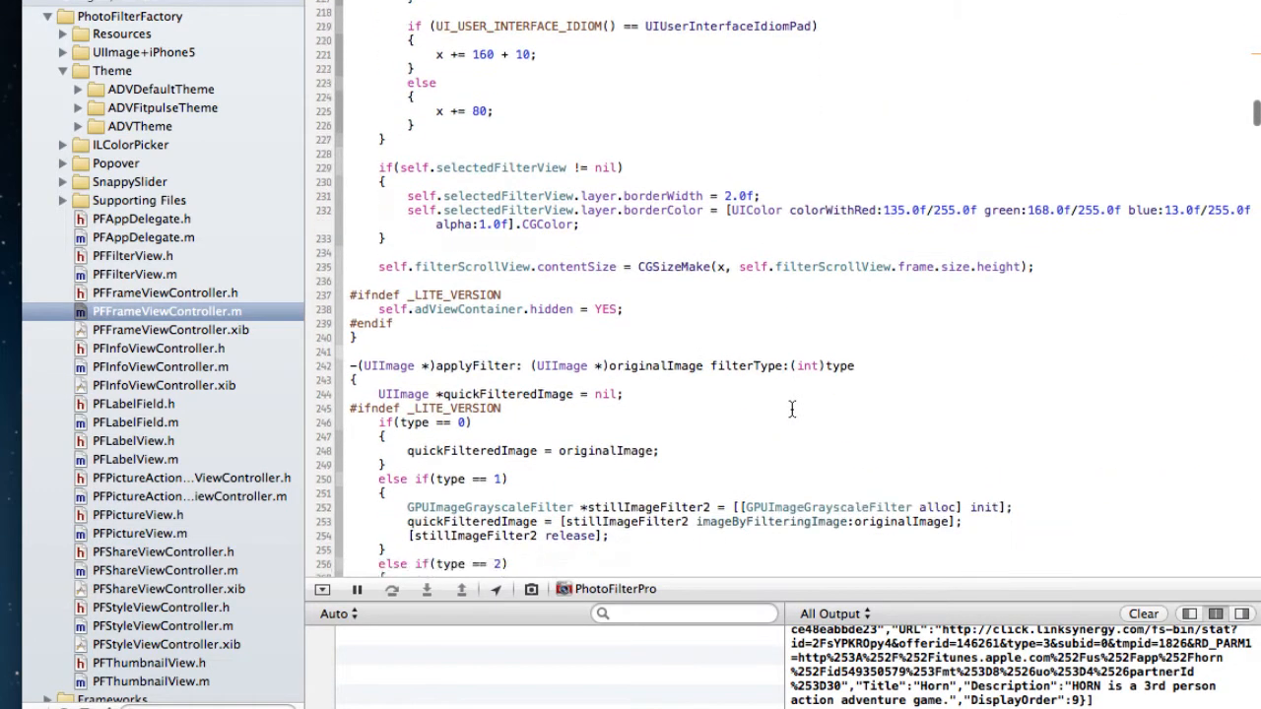
scroll(down, 3)
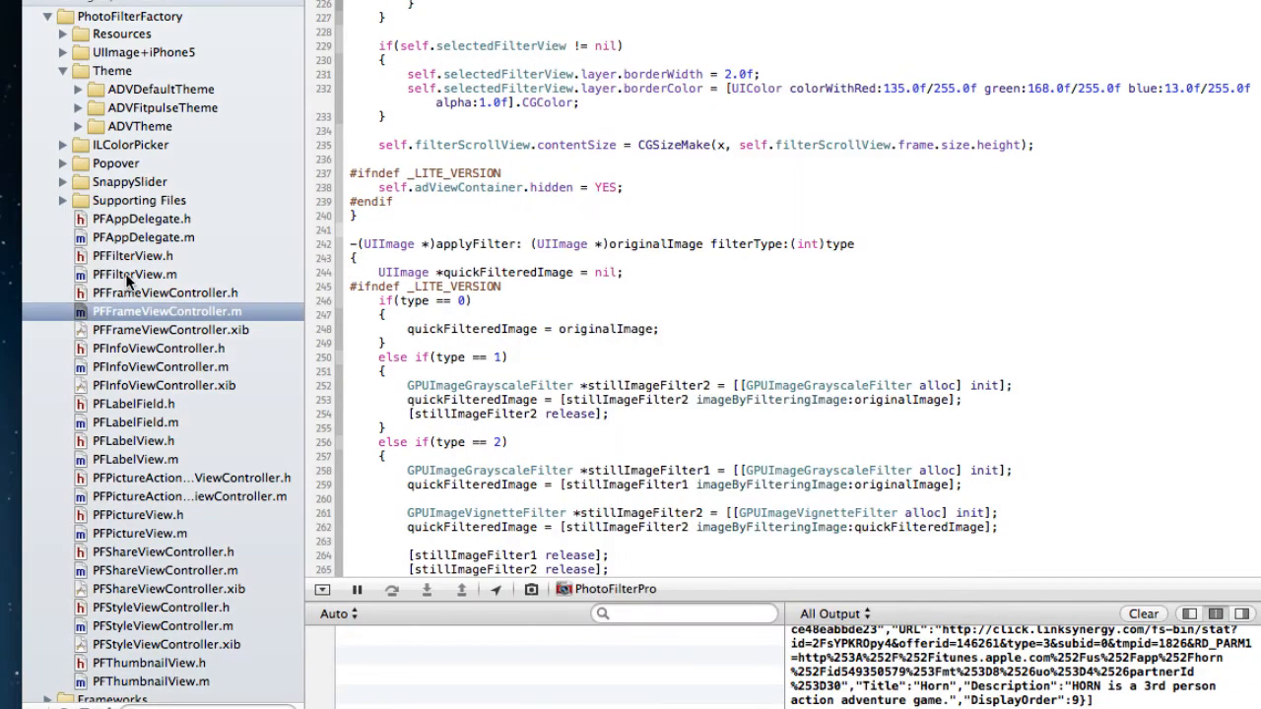
click(134, 274)
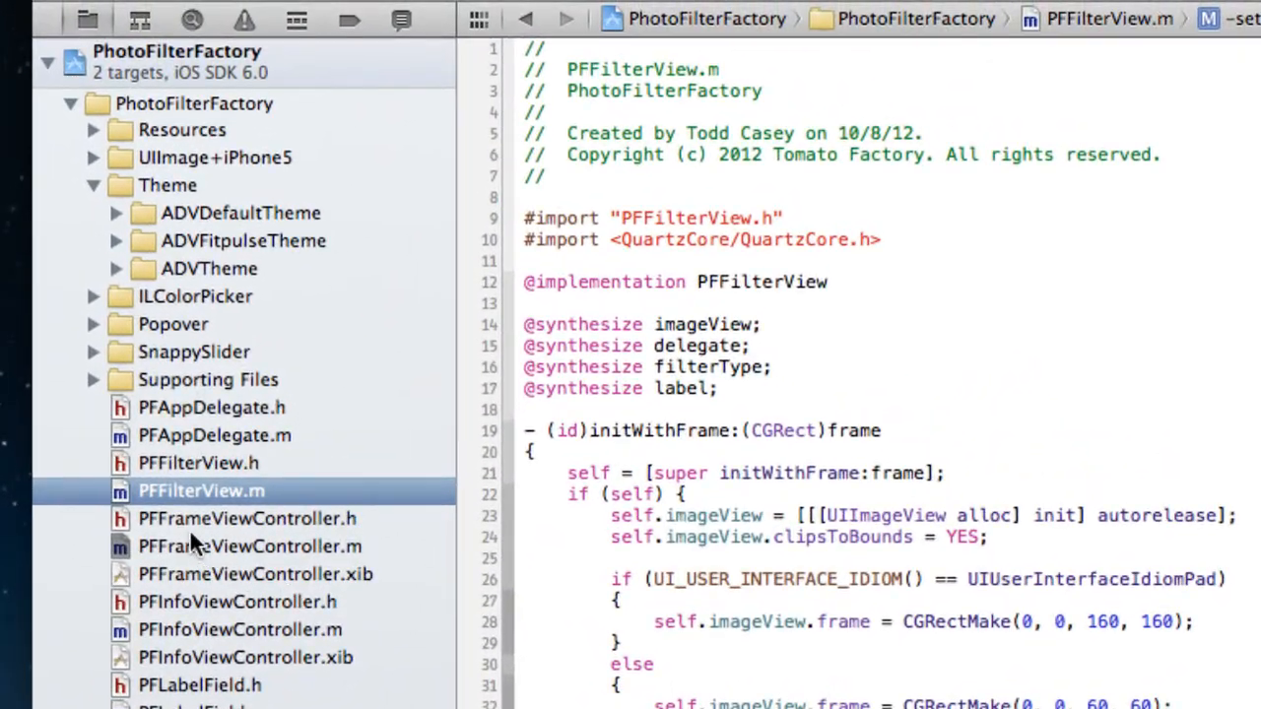
click(197, 463)
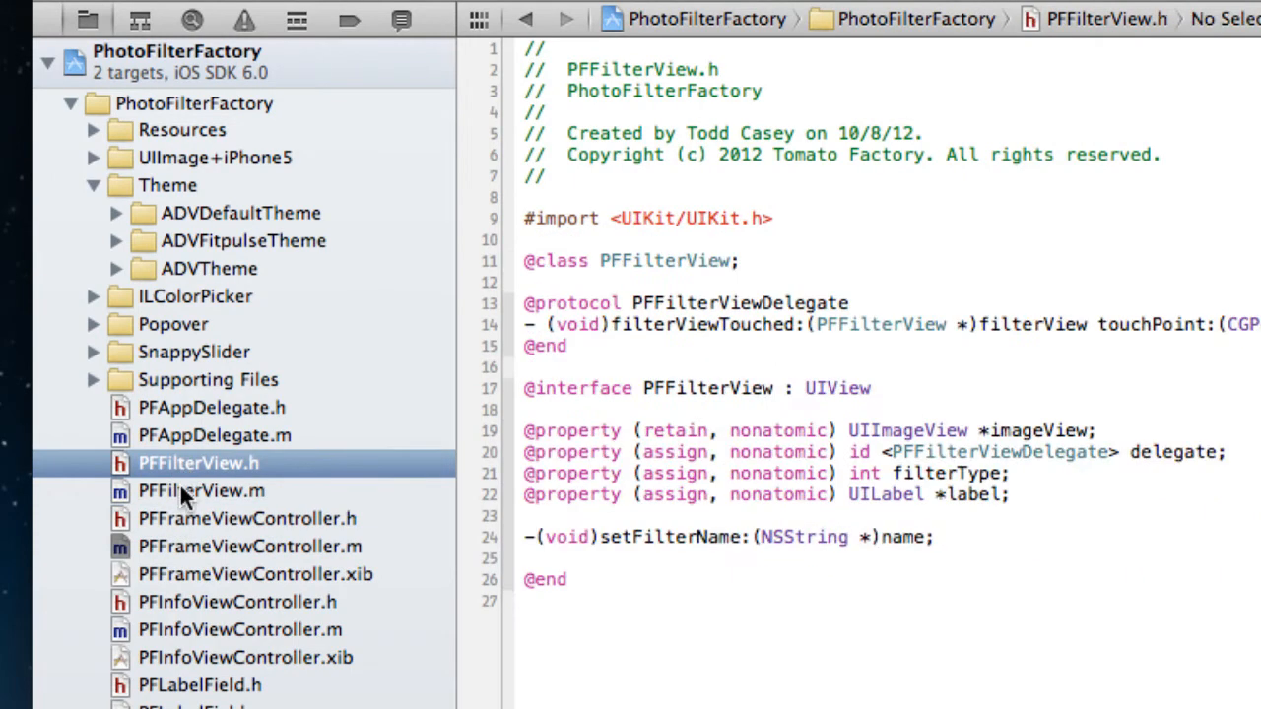
click(201, 491)
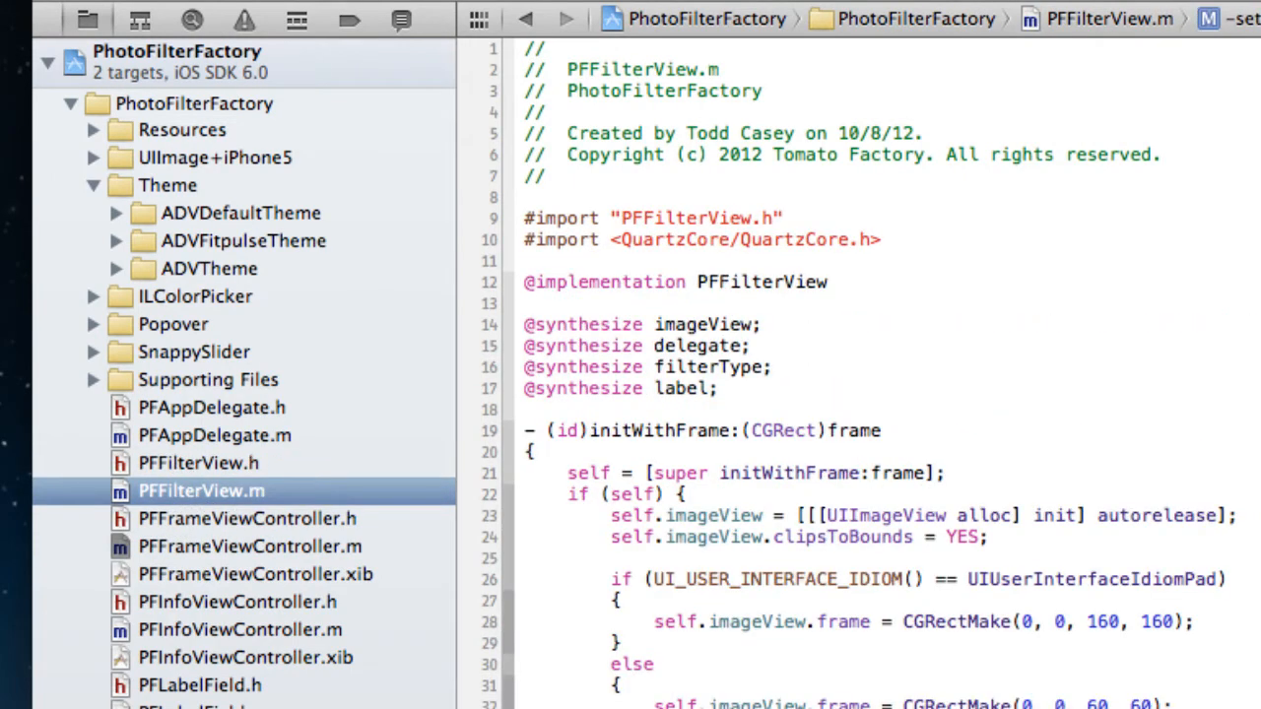
scroll(down, 3)
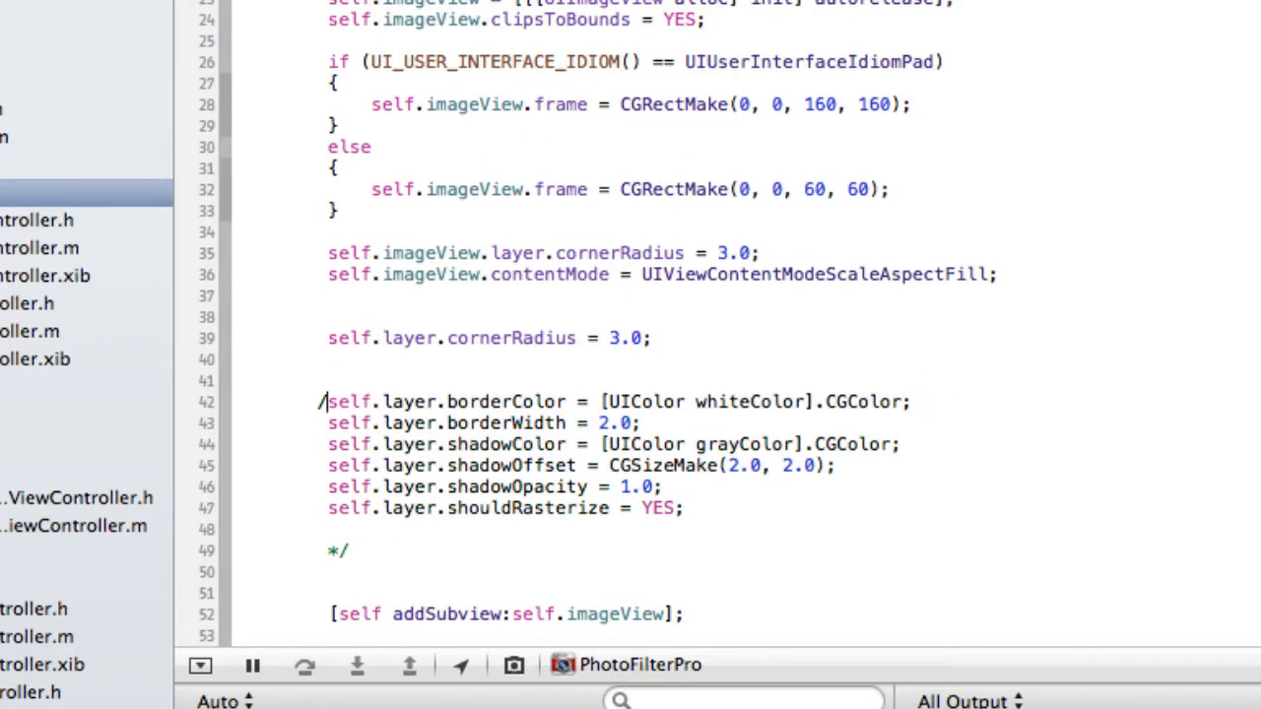
click(358, 551)
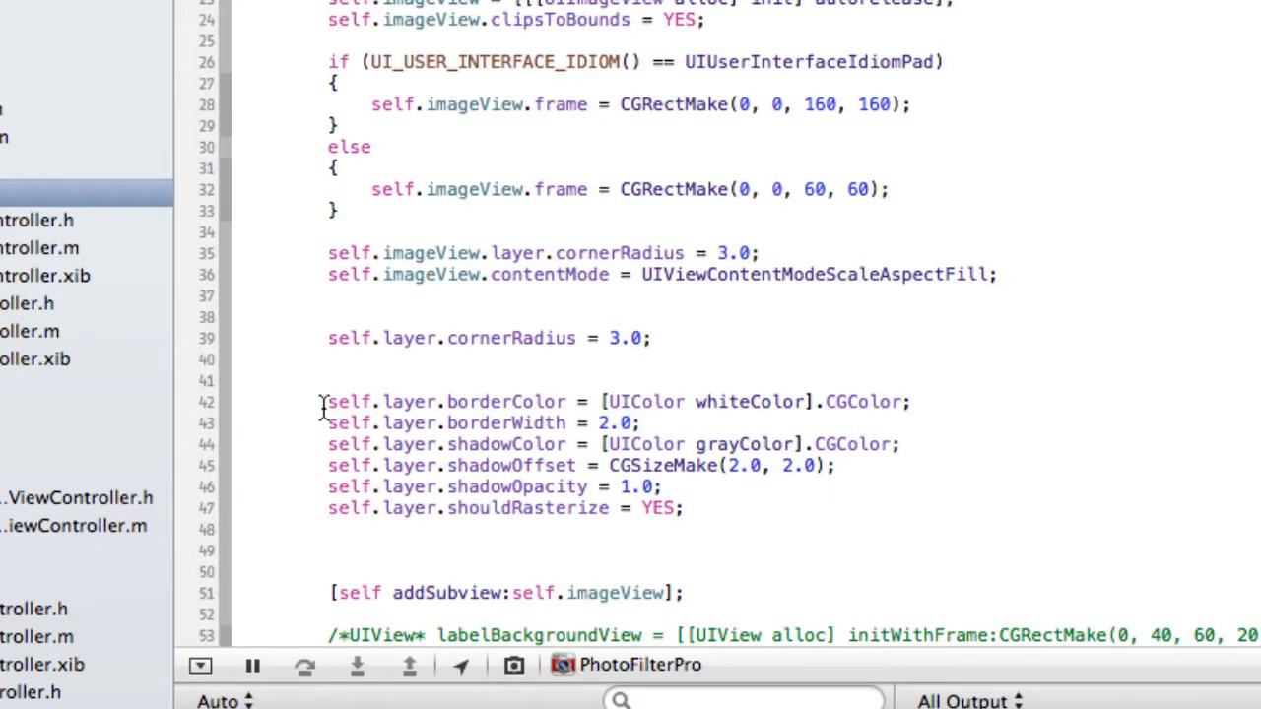
double_click(473, 402)
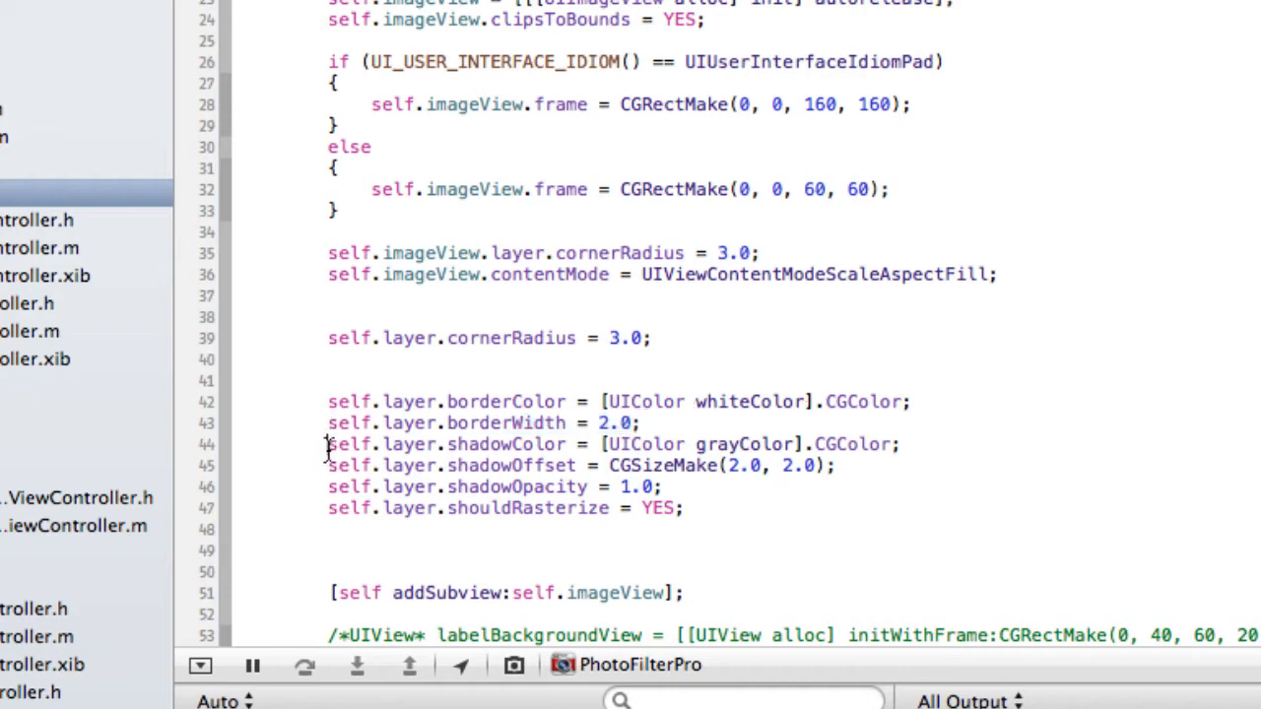
drag(327, 443, 681, 465)
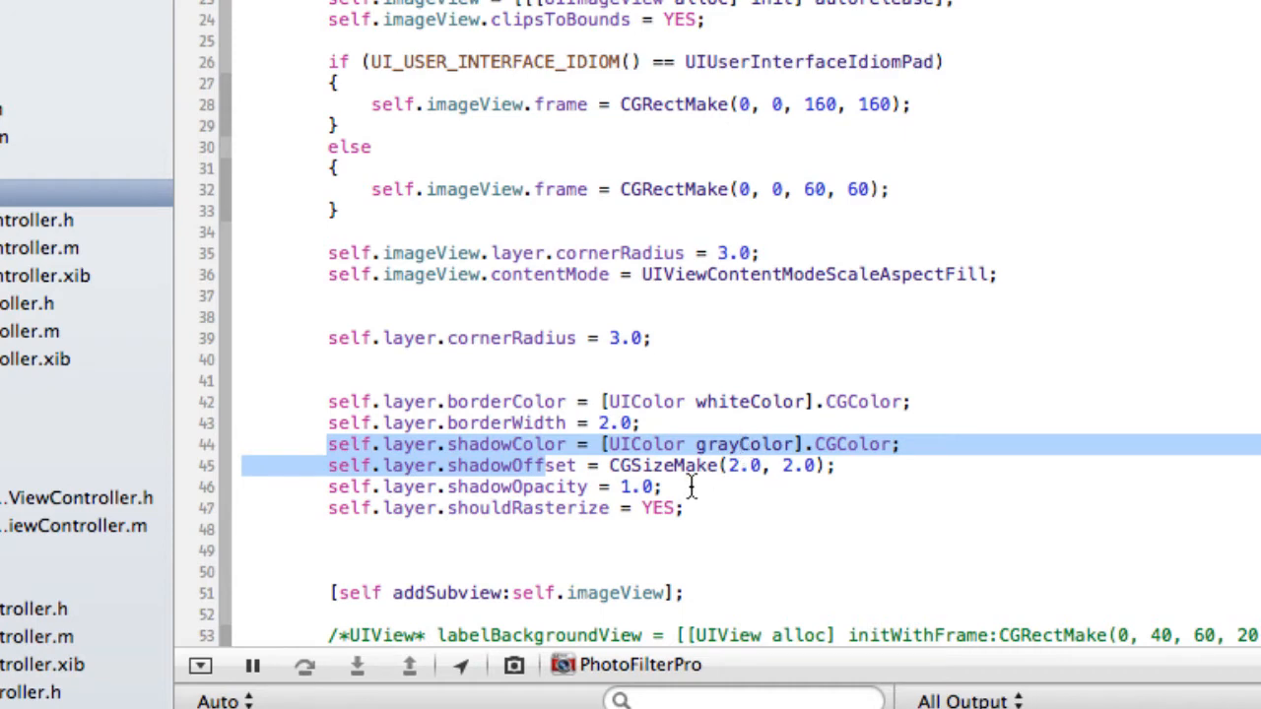
click(339, 471)
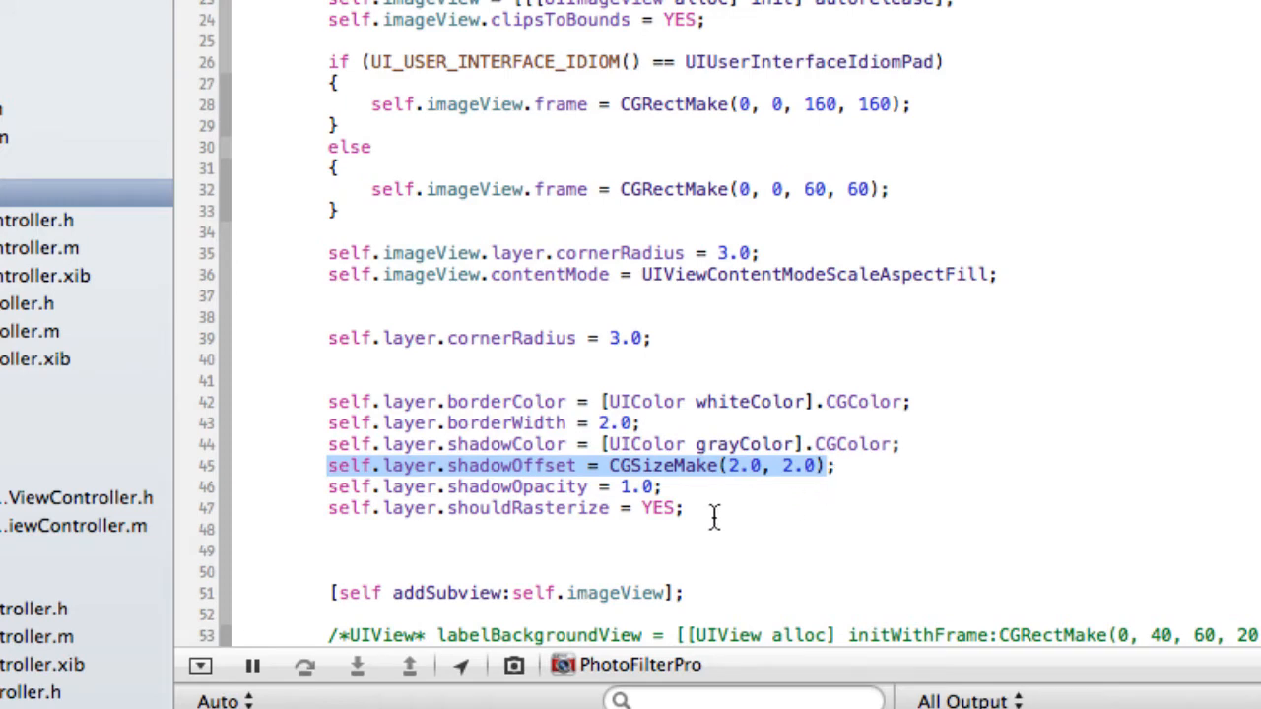
double_click(639, 486)
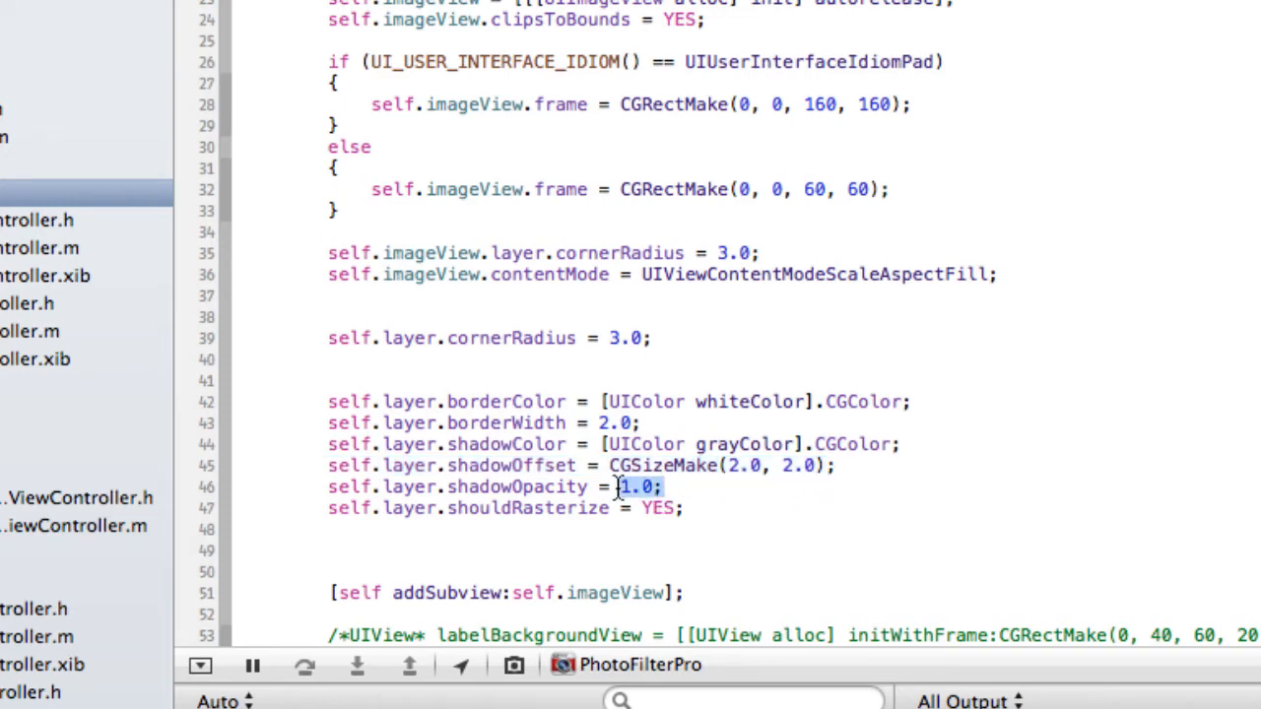
mouse_move(451, 508)
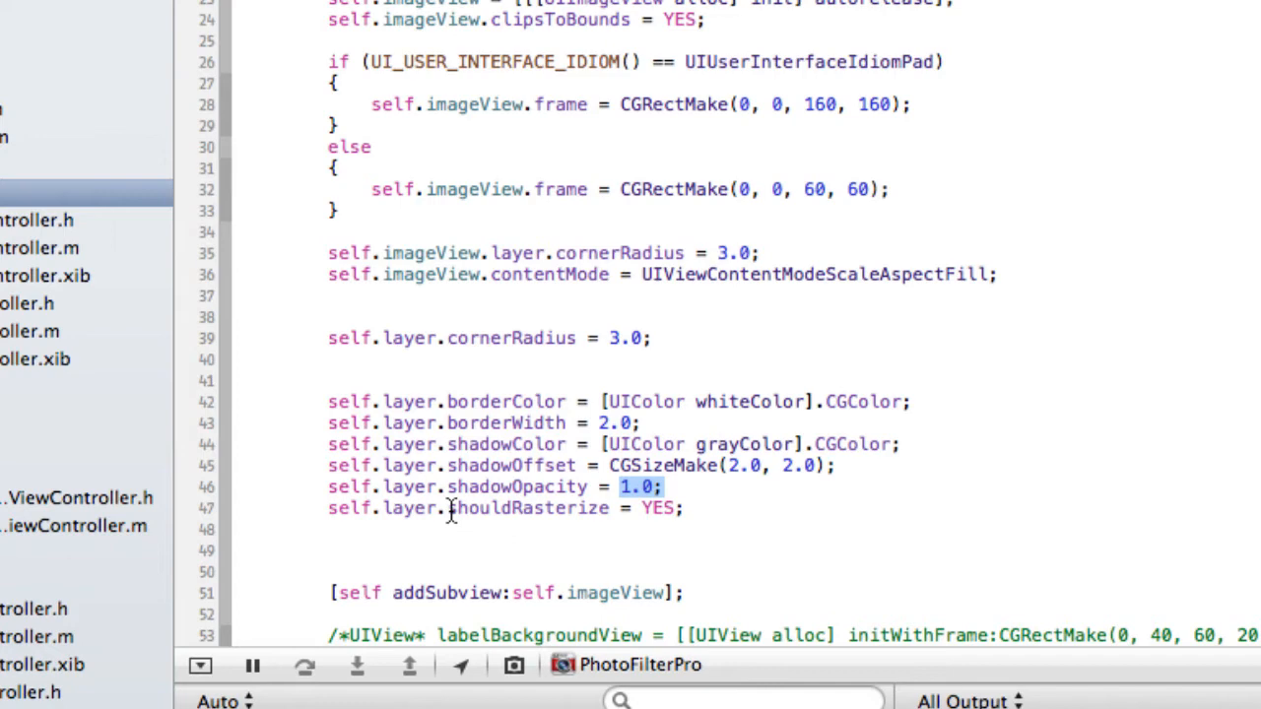
double_click(528, 508)
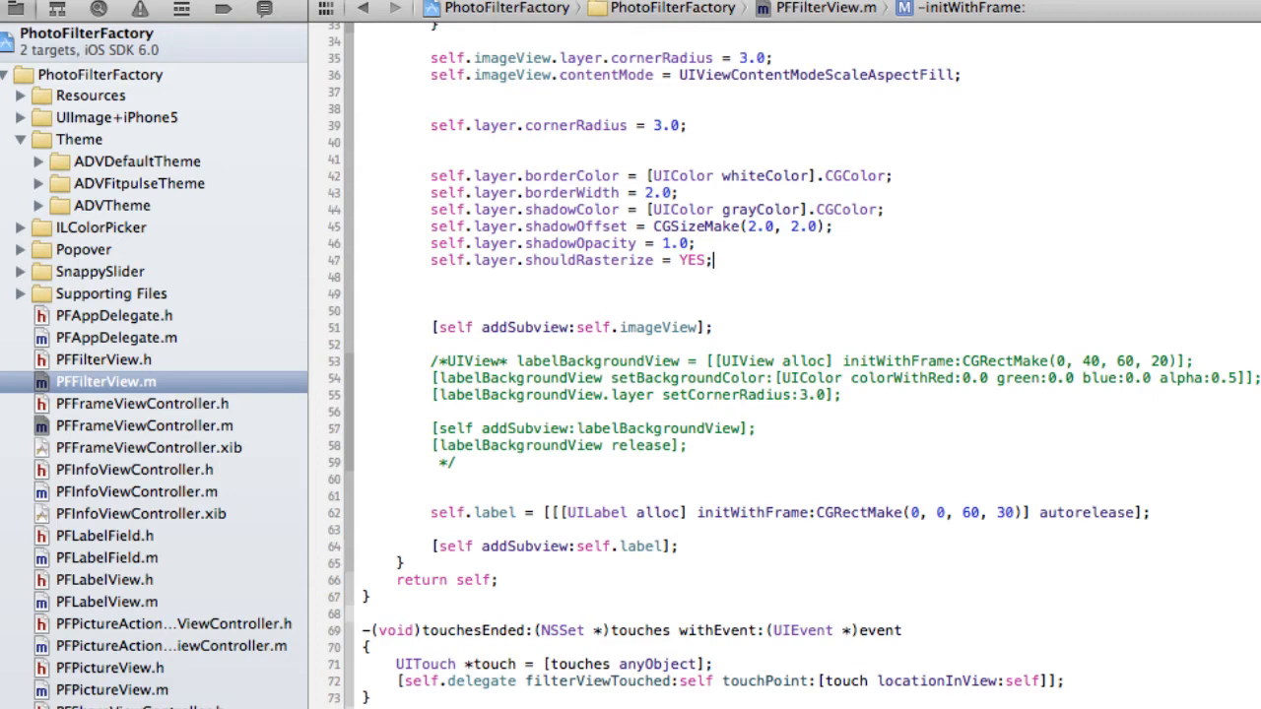
click(394, 8)
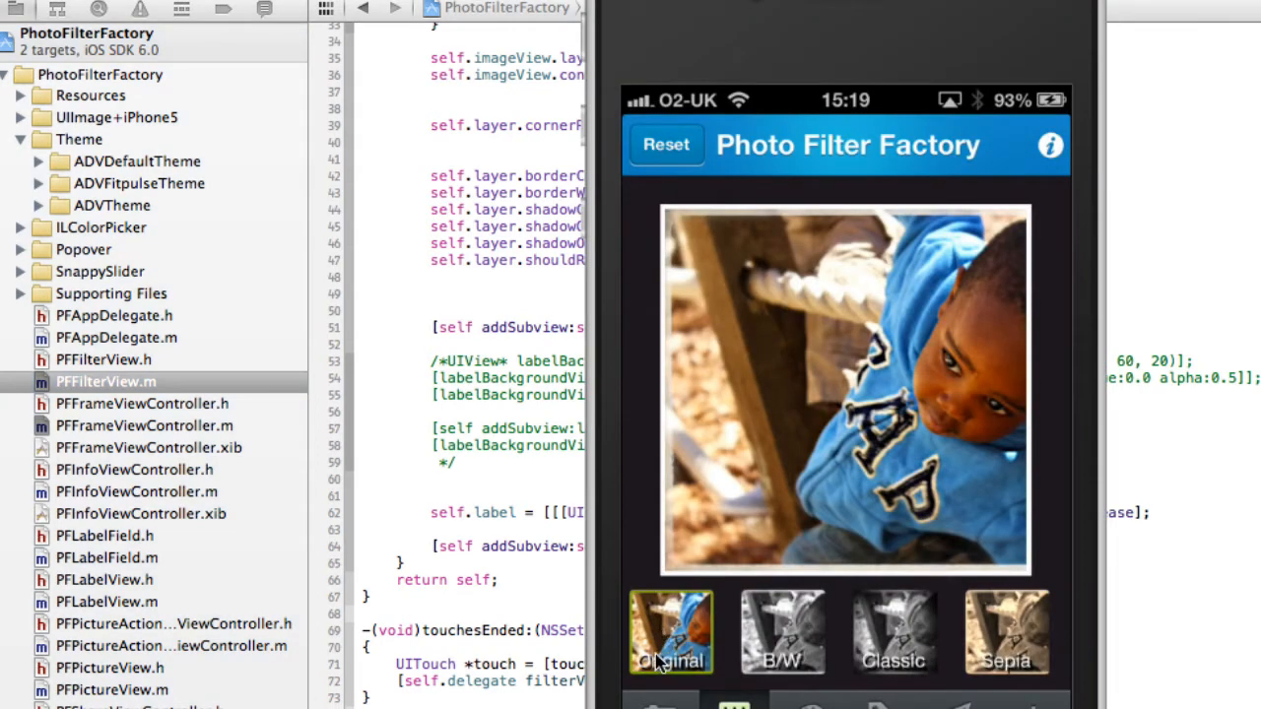
mouse_move(943, 658)
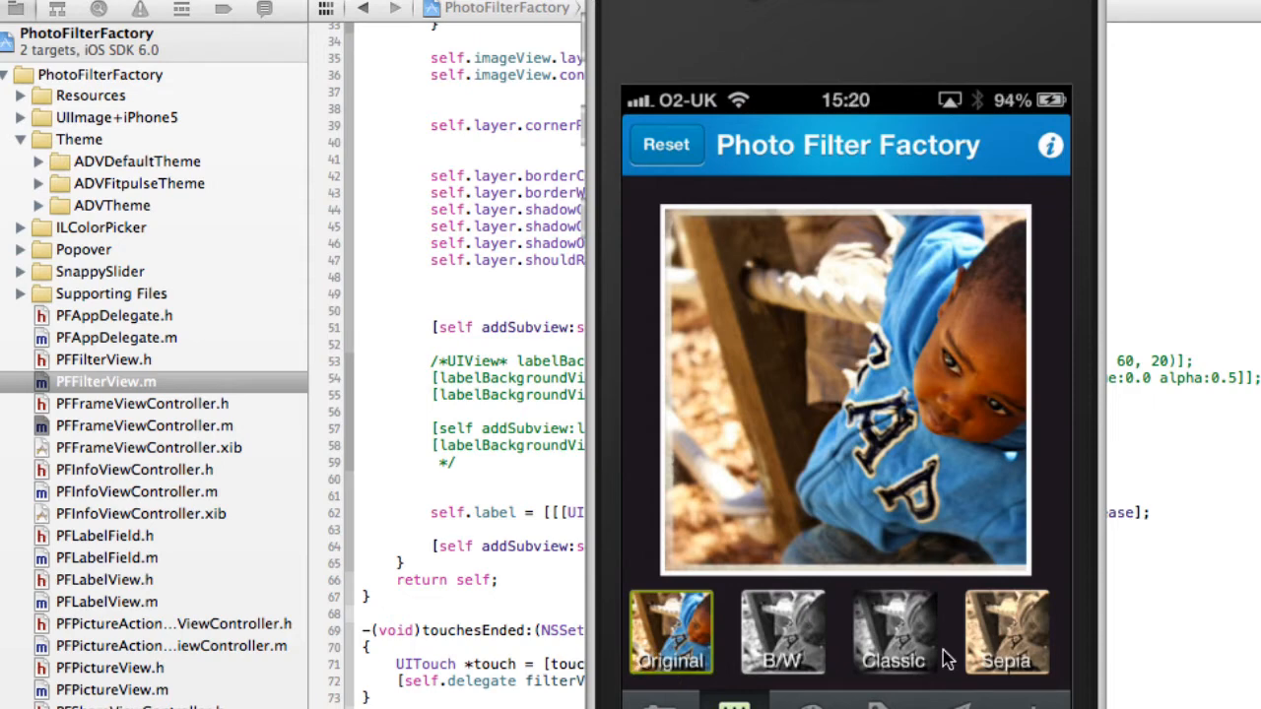
mouse_move(827, 654)
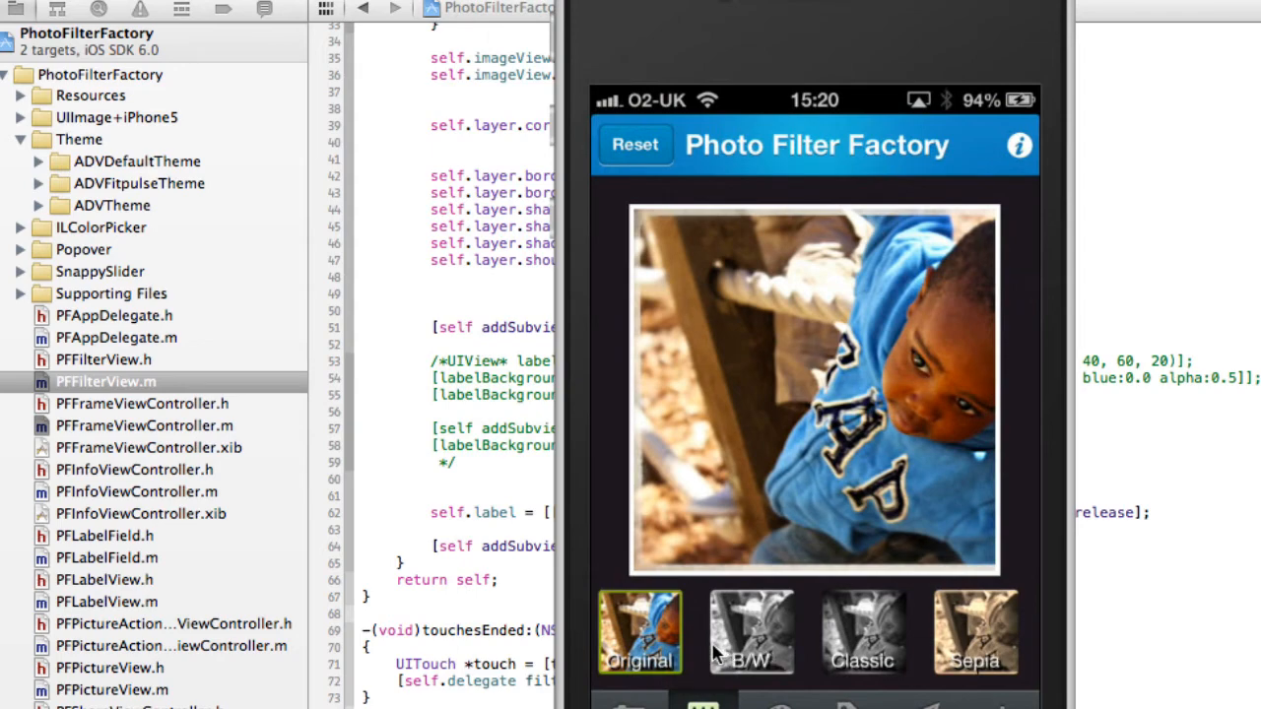
mouse_move(786, 646)
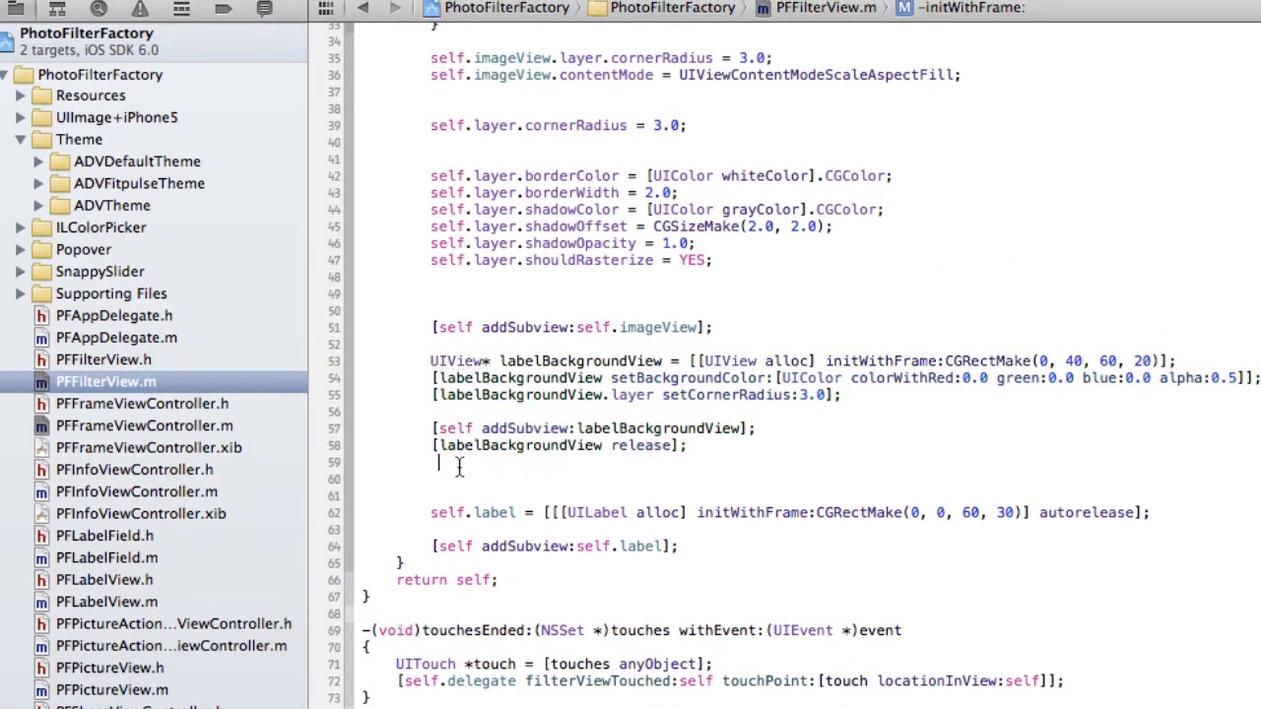
double_click(581, 361)
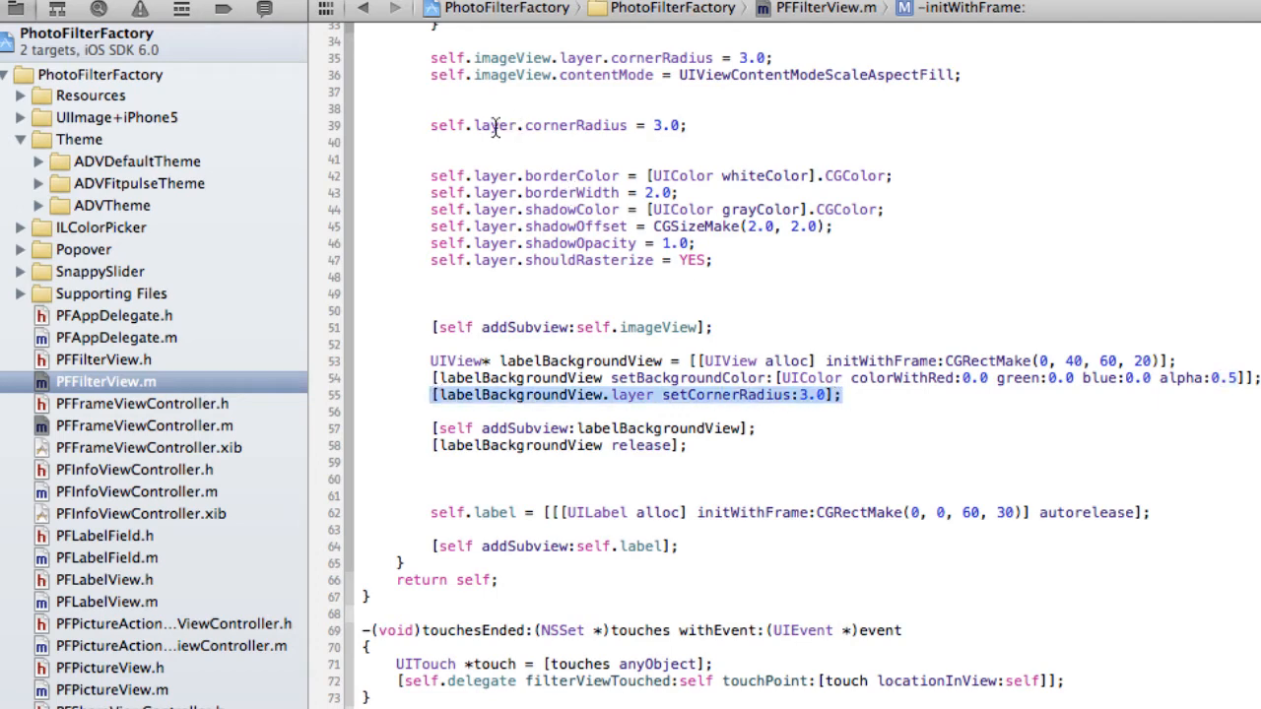
mouse_move(499, 95)
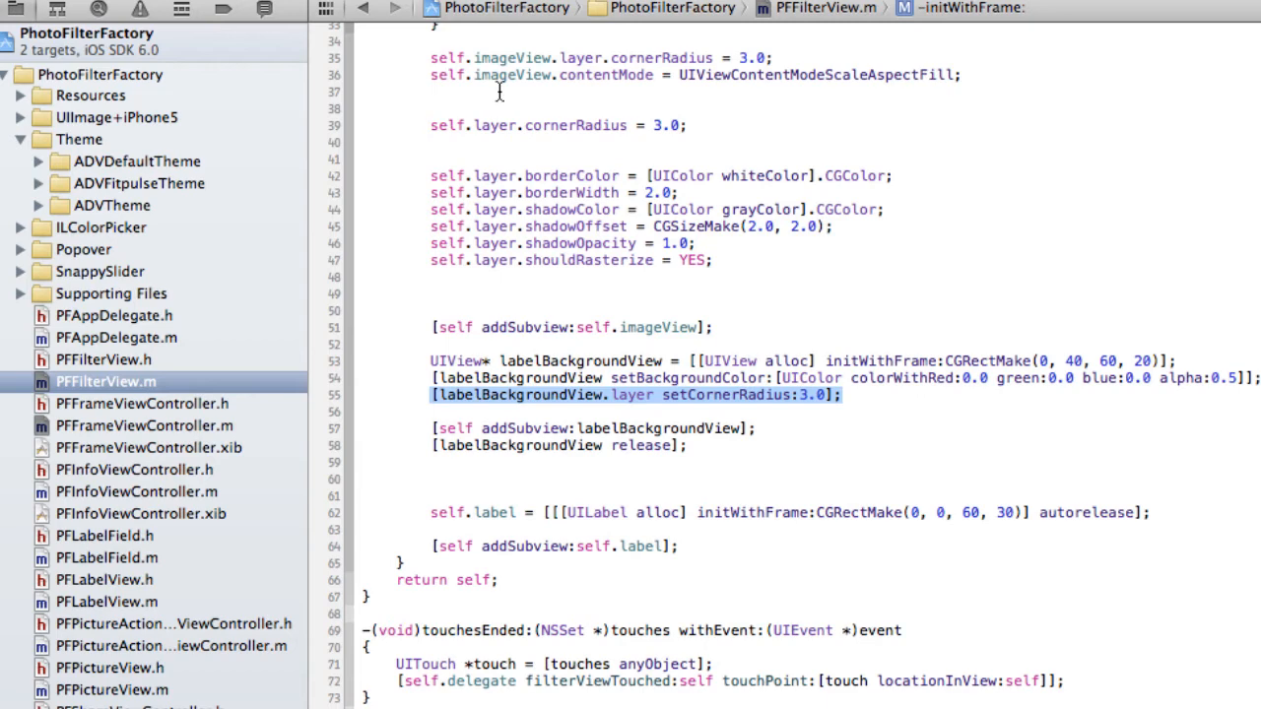
mouse_move(432, 435)
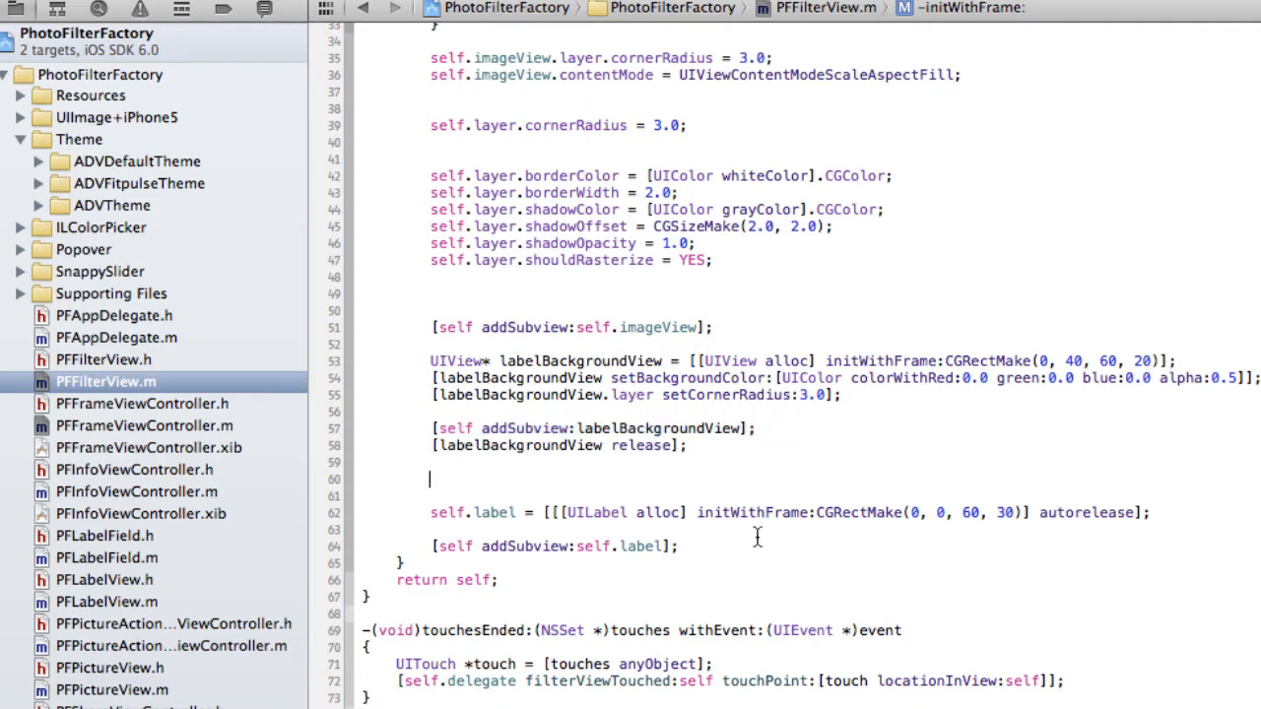
scroll(down, 3)
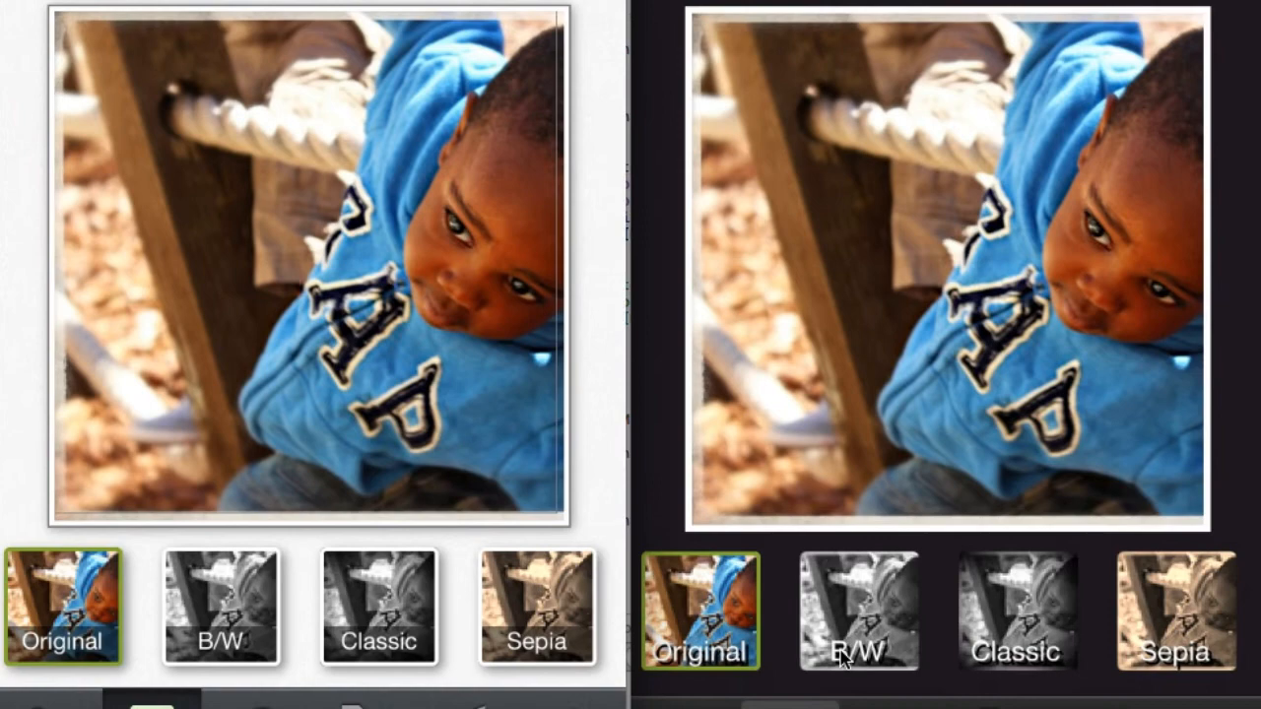
mouse_move(1027, 661)
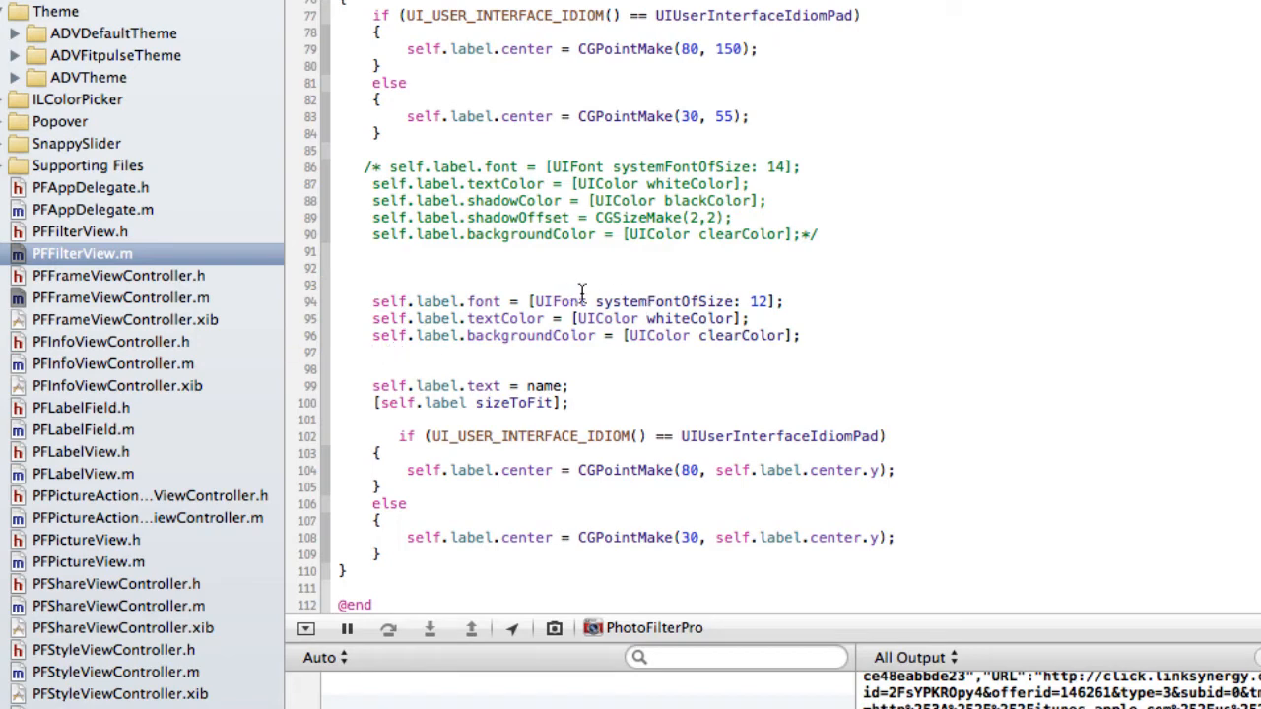
mouse_move(646, 319)
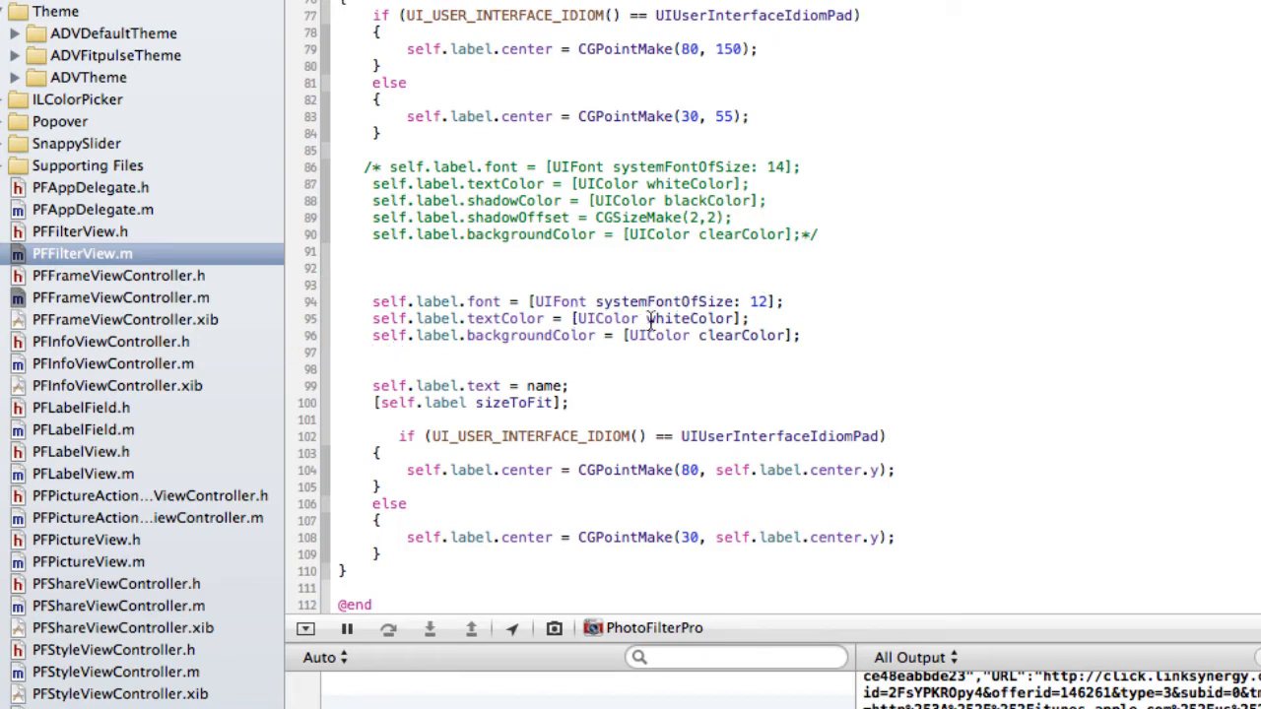
double_click(739, 335)
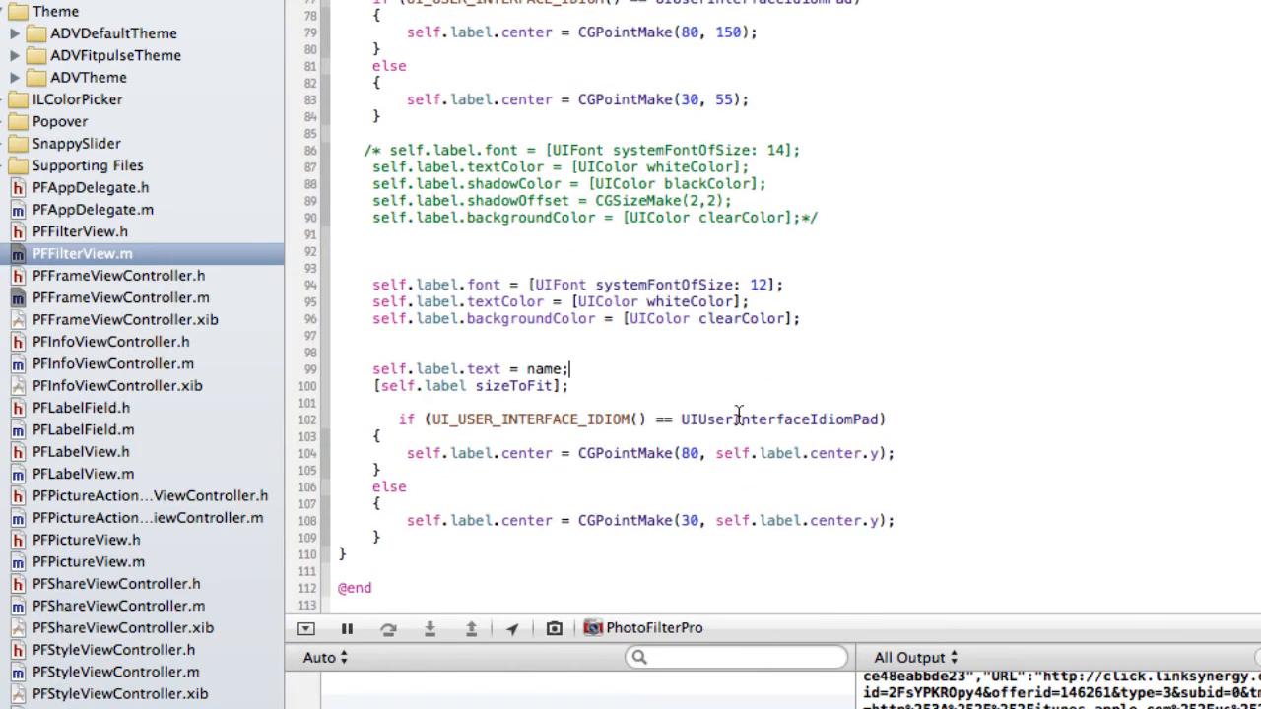
click(372, 268)
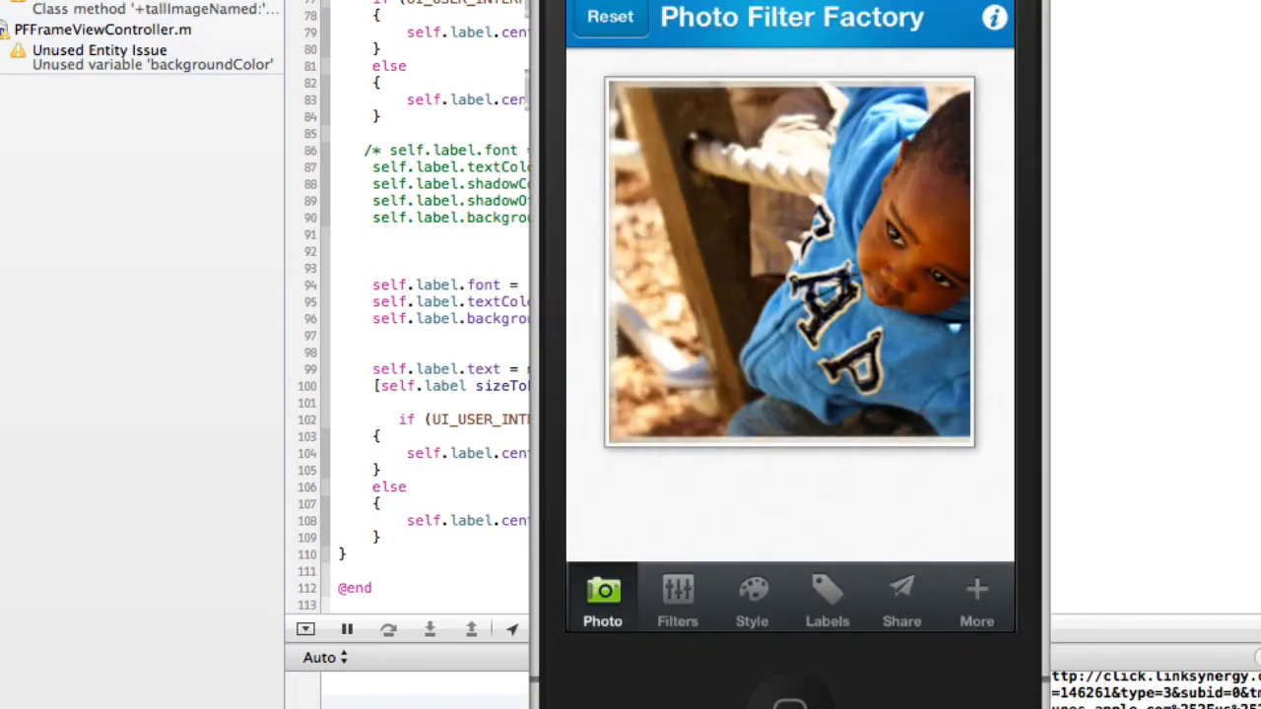
mouse_move(1174, 589)
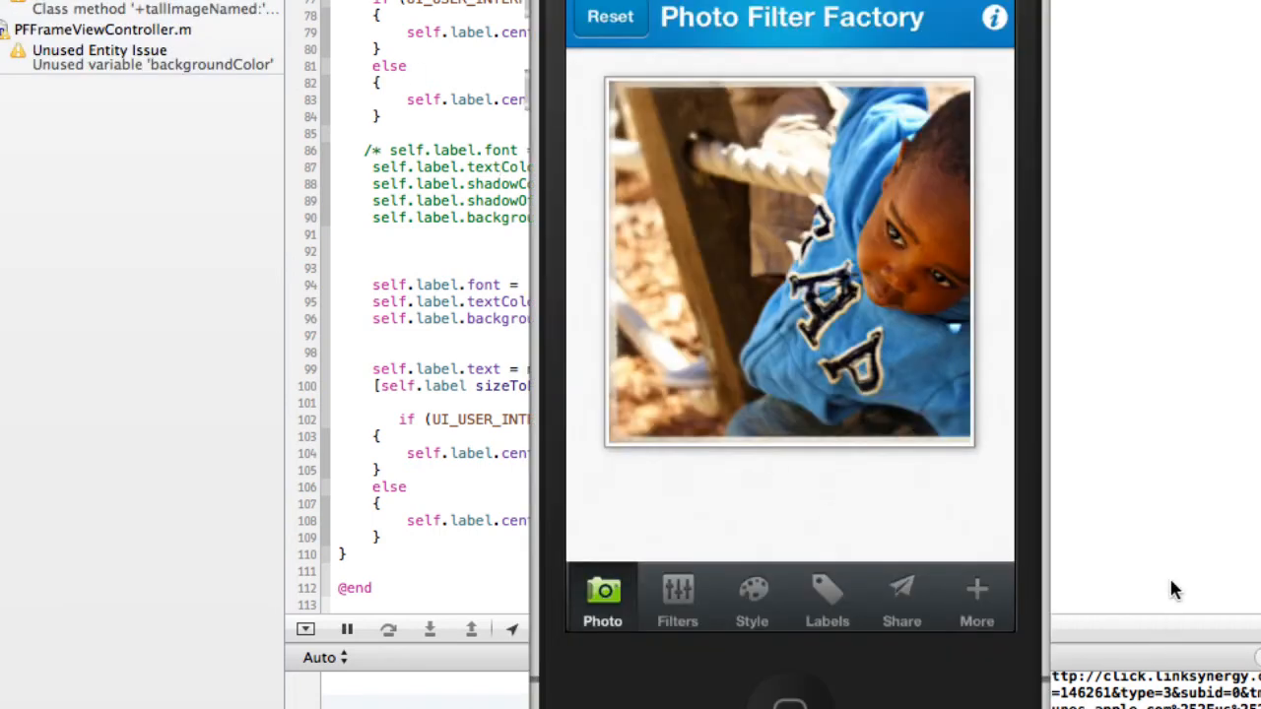
Show the Filters tab and scroll through the Sepia, Old Timer, Vignette and Elegance thumbnails.
click(677, 598)
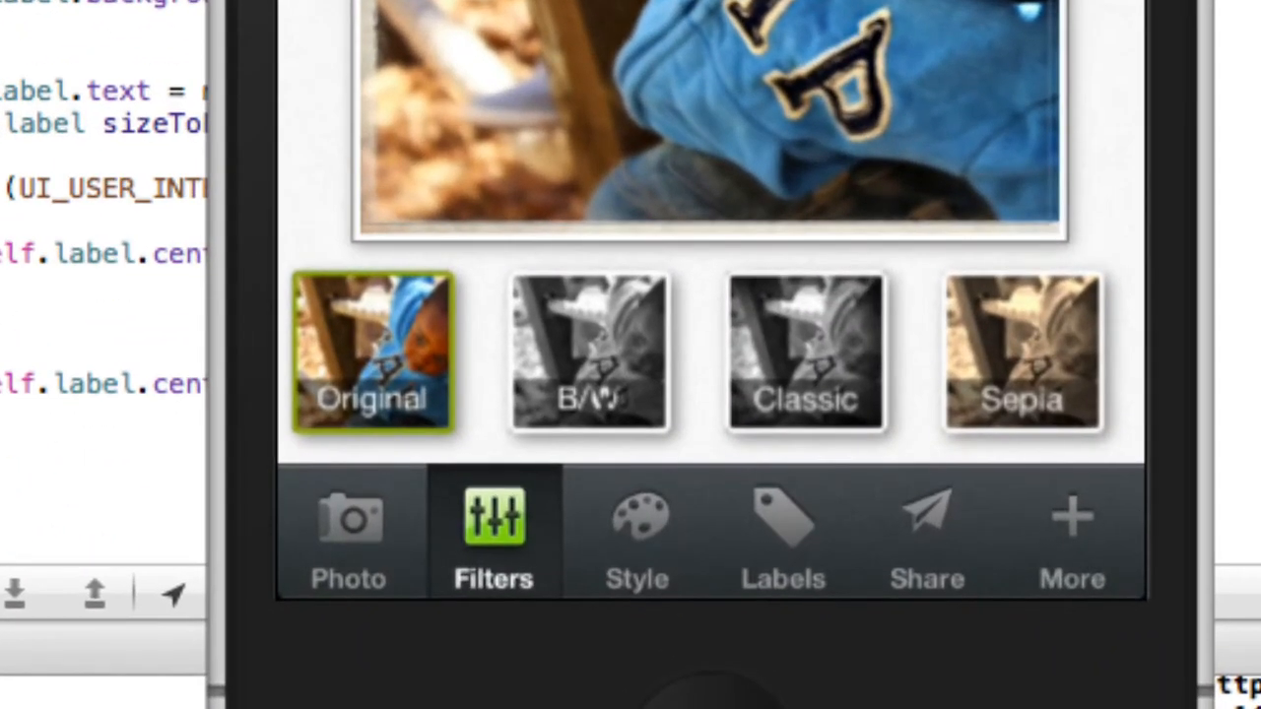
scroll(left, 3)
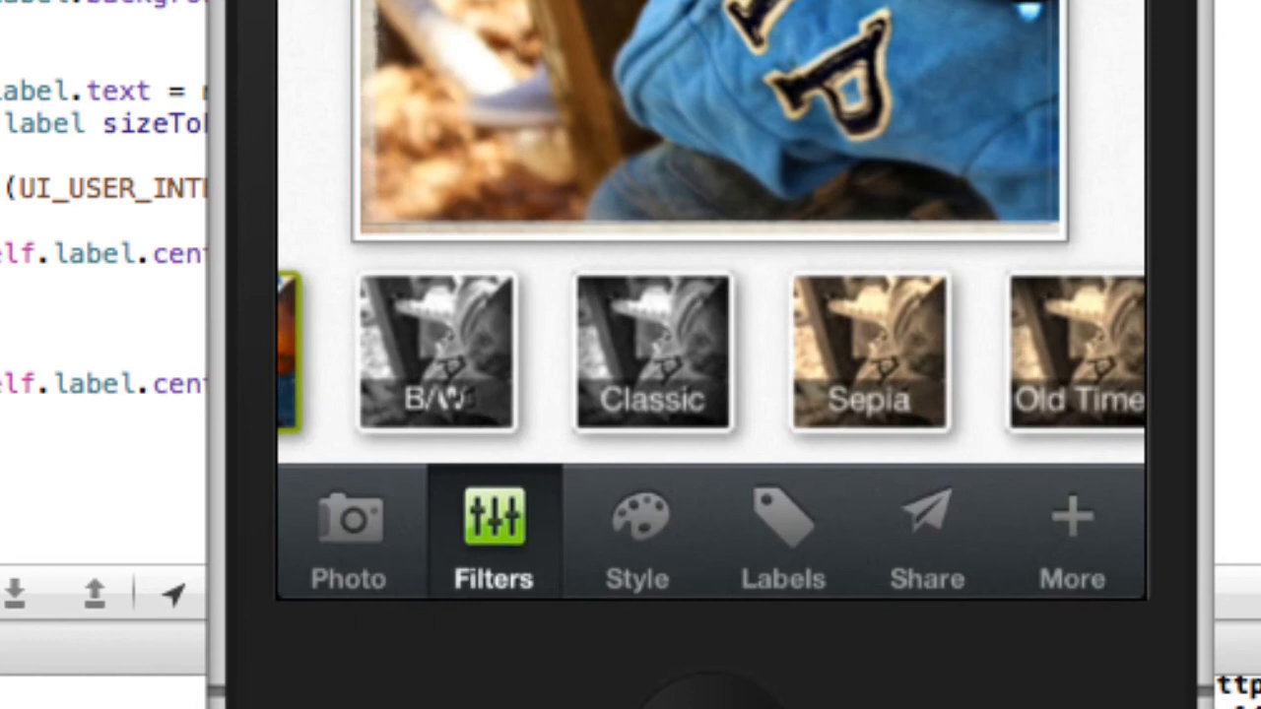
scroll(right, 3)
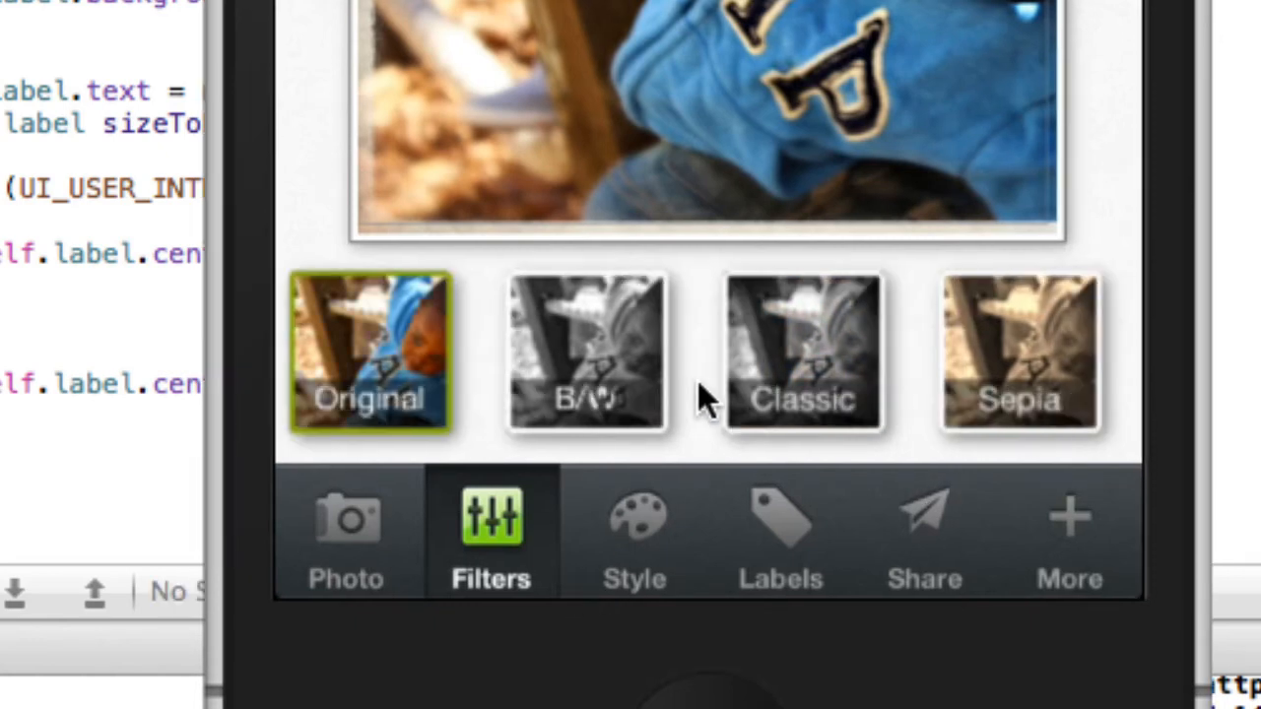
scroll(left, 3)
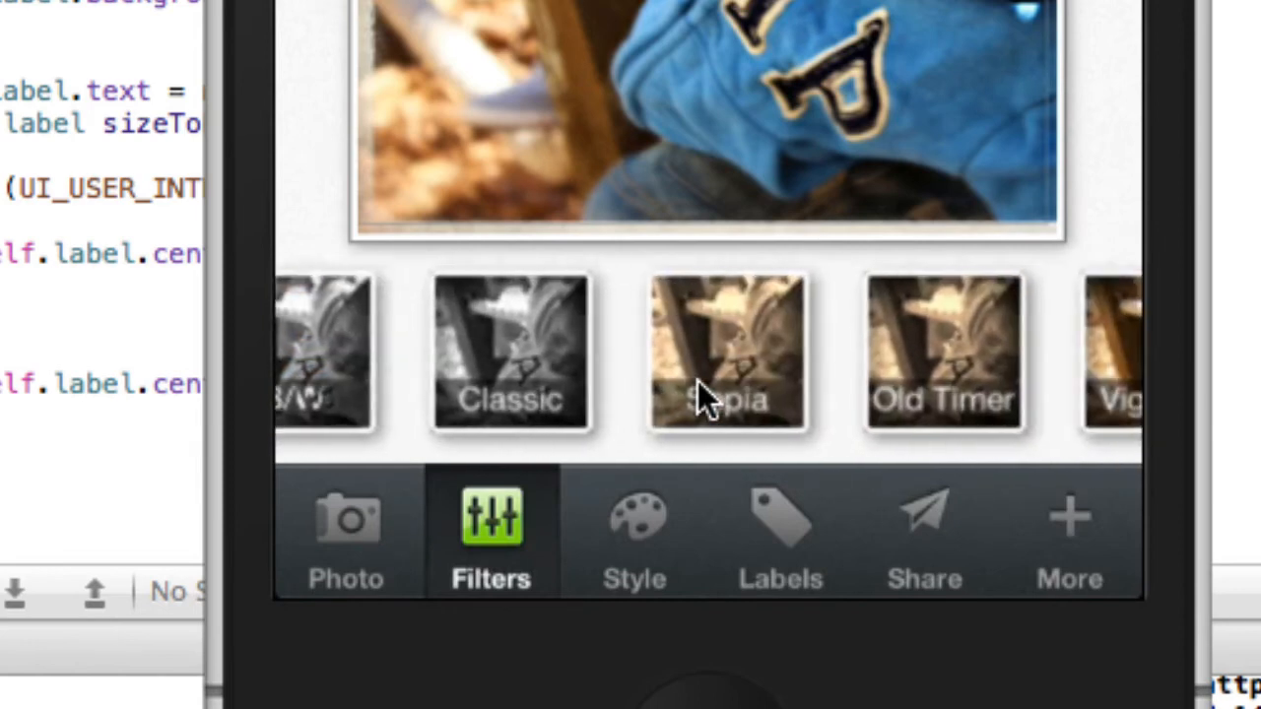
scroll(left, 3)
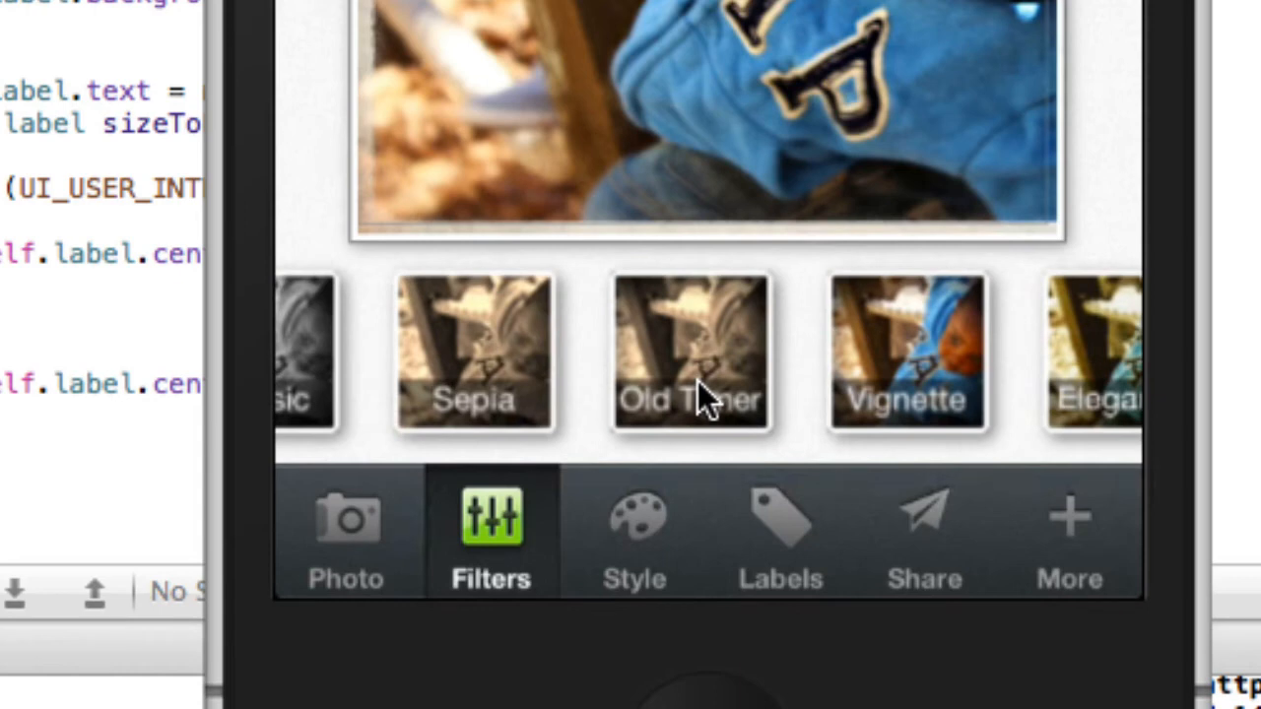
scroll(left, 3)
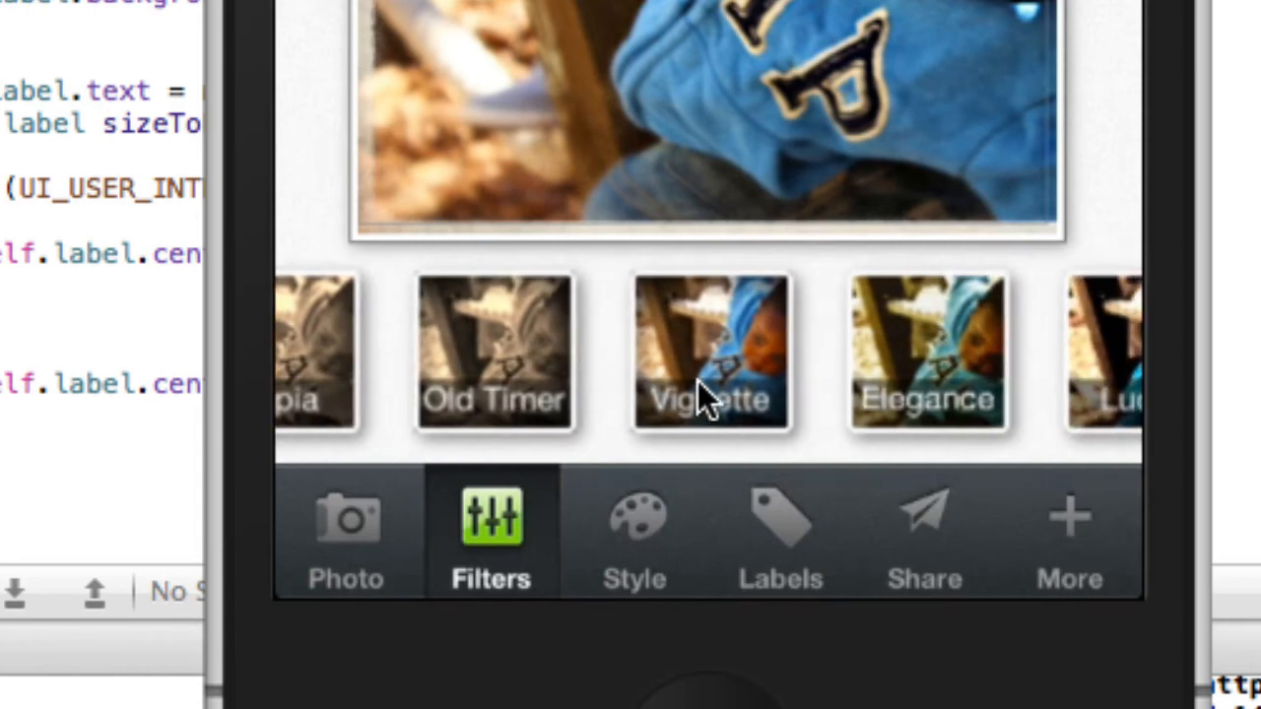